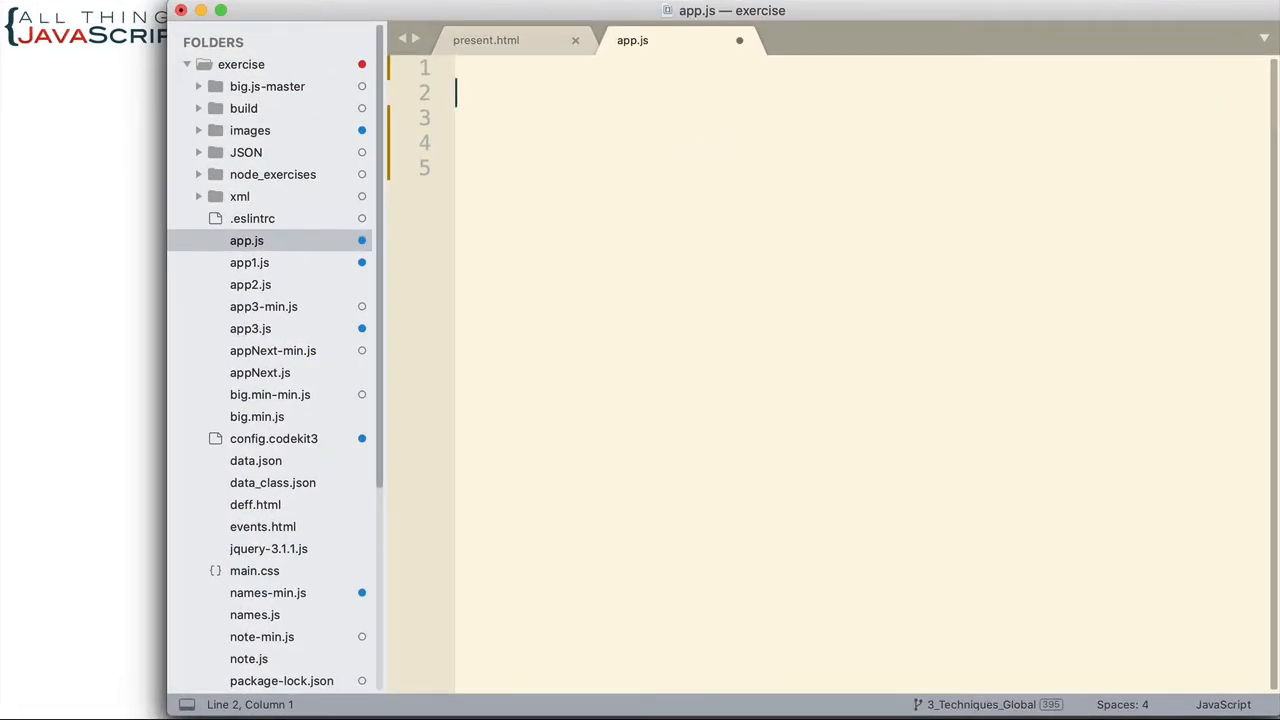
# Step: Declare `let bool = true;` in app.js
pyautogui.write('let bool')
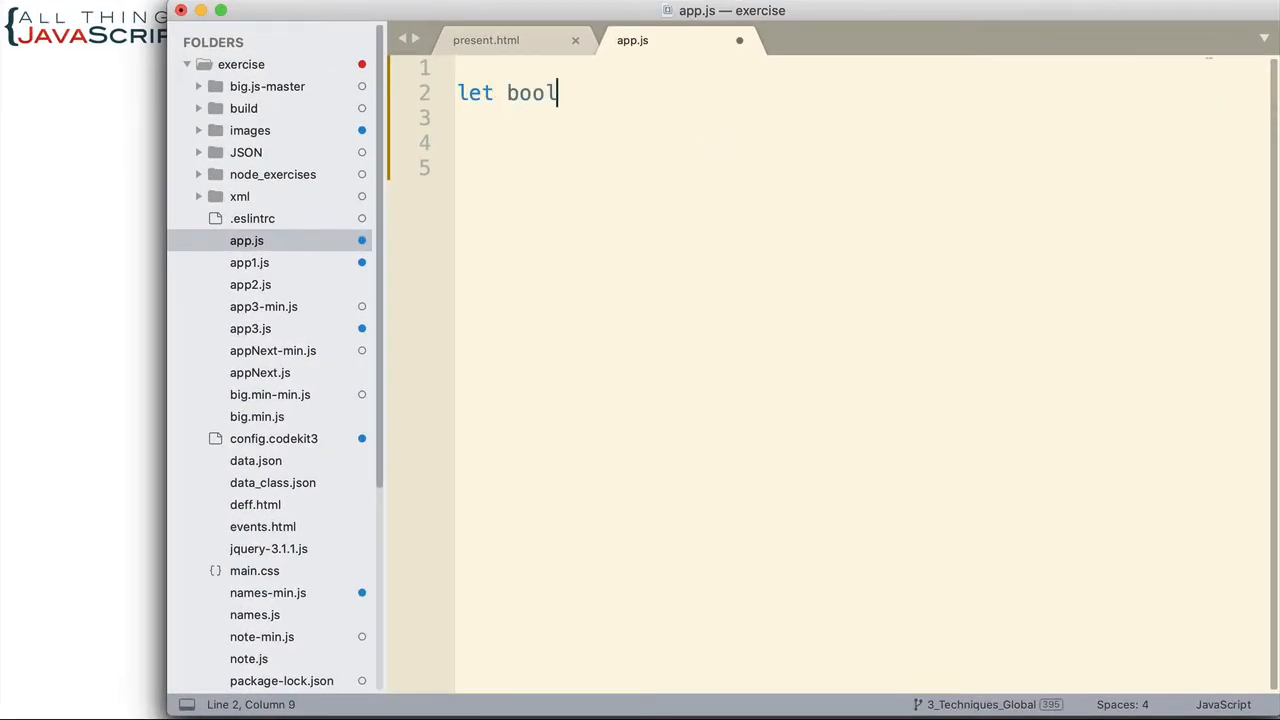
pyautogui.write('= t')
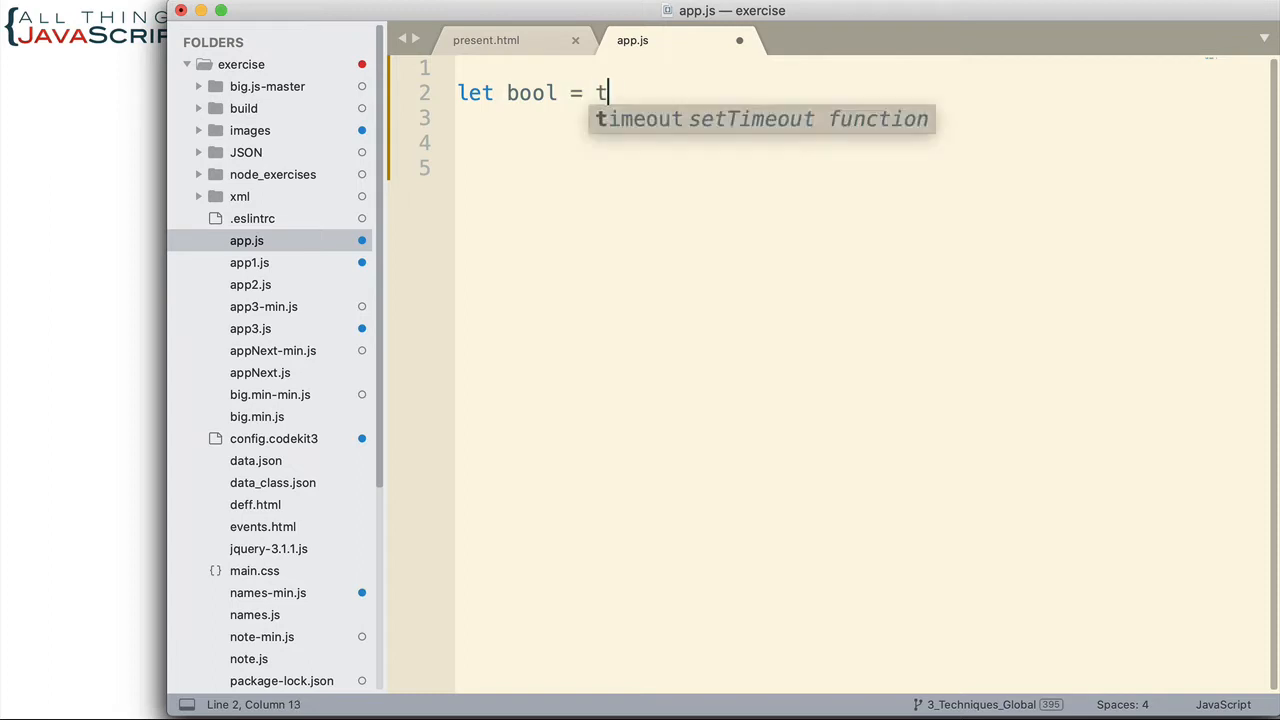
pyautogui.write('rue;')
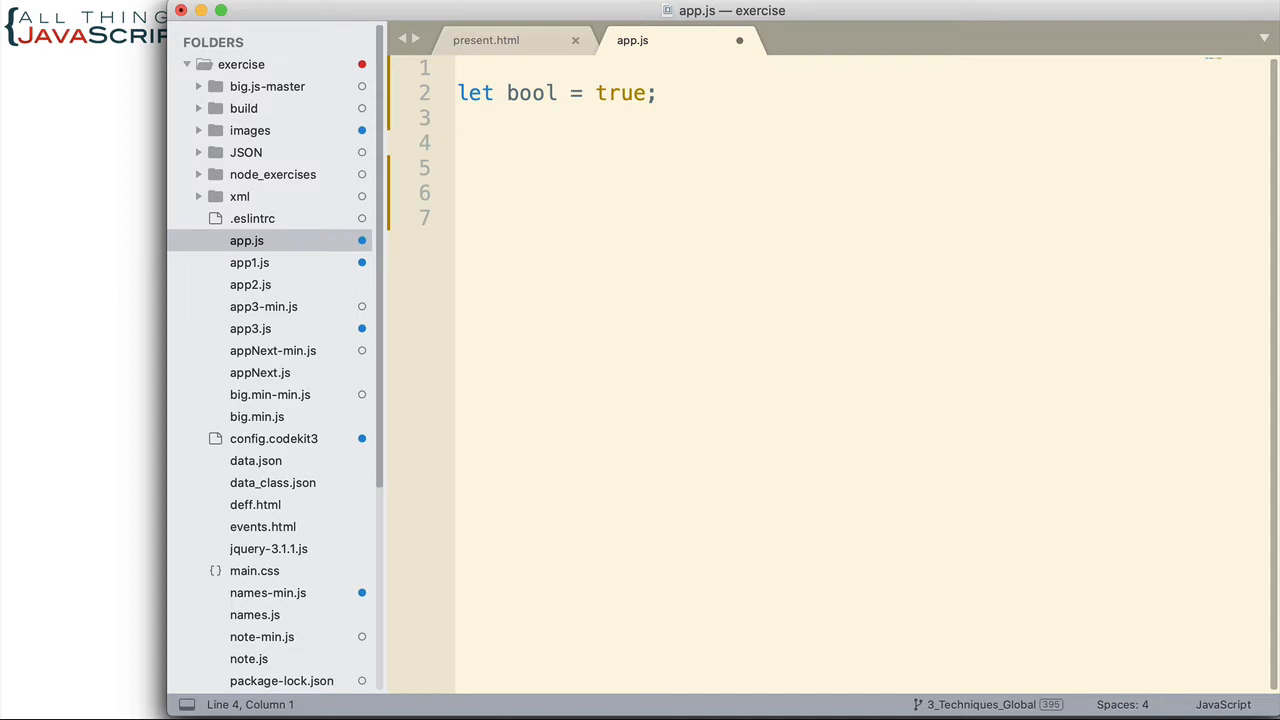
# Step: Add an if (bool === true) block that logs 'it is true'
pyautogui.write('if')
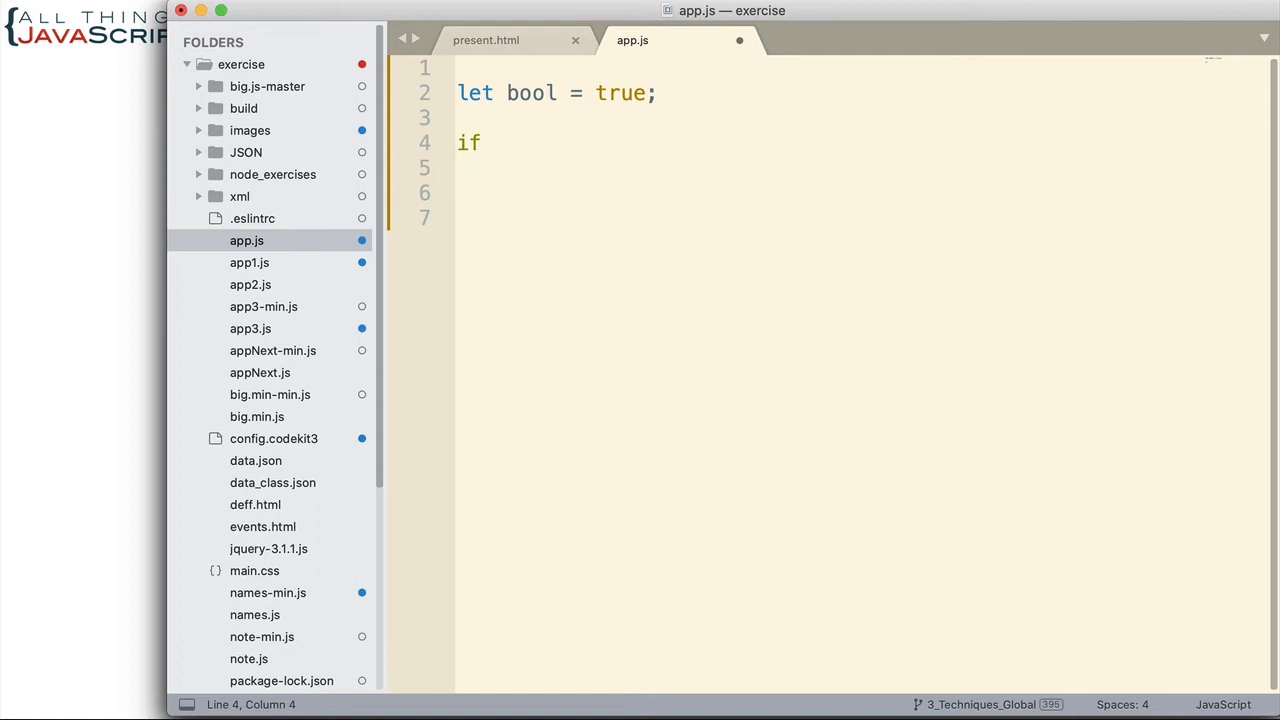
pyautogui.write('(boo')
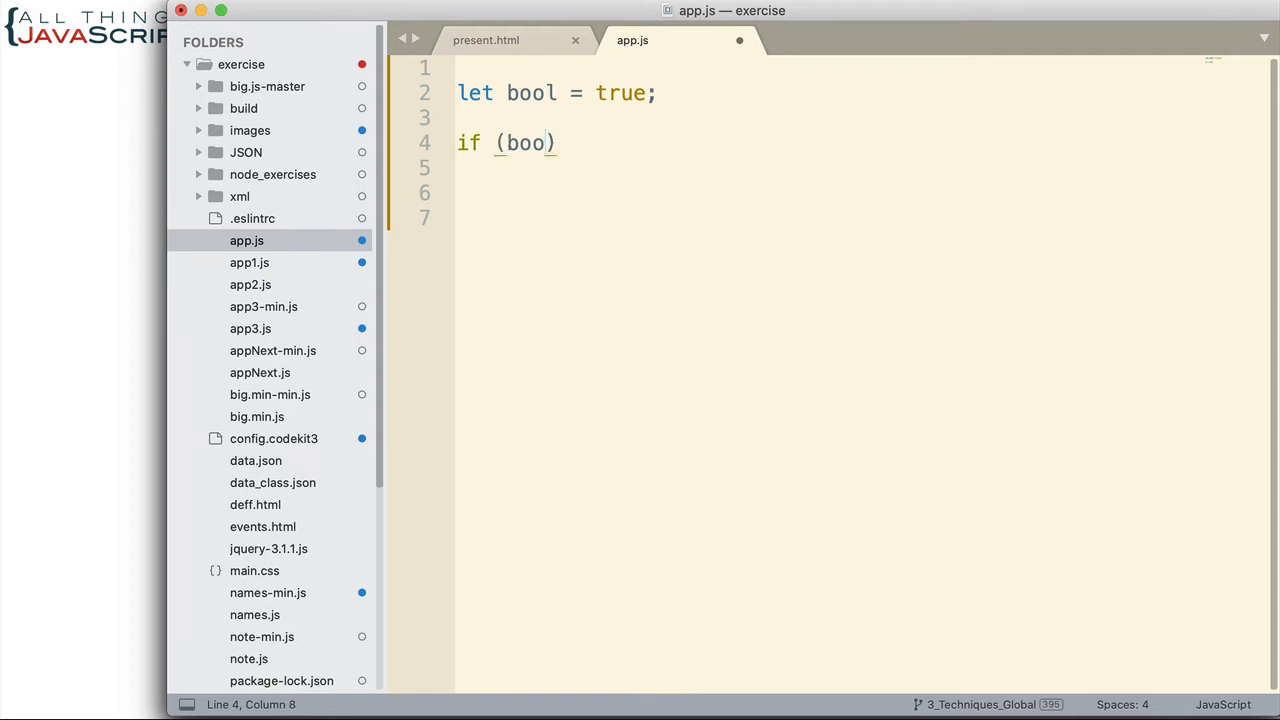
pyautogui.write('l')
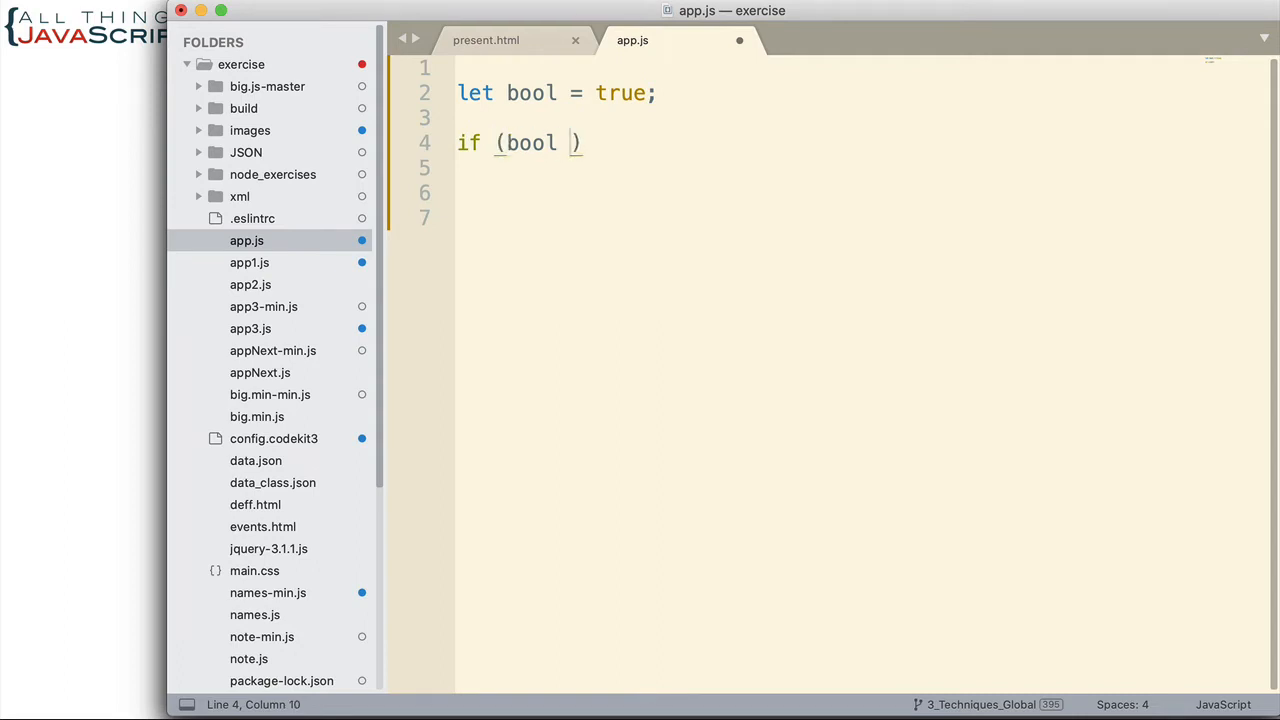
pyautogui.write('=== true')
pyautogui.click(862, 168)
pyautogui.write('co')
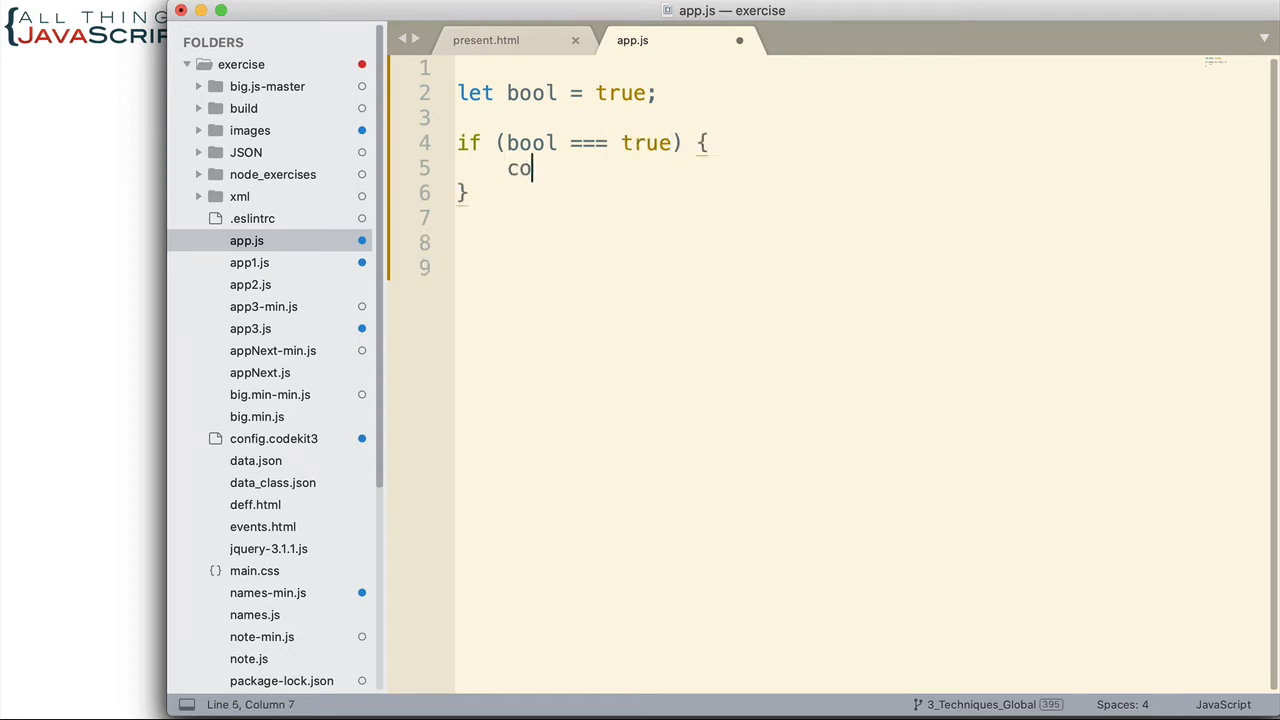
pyautogui.write('nsole.log')
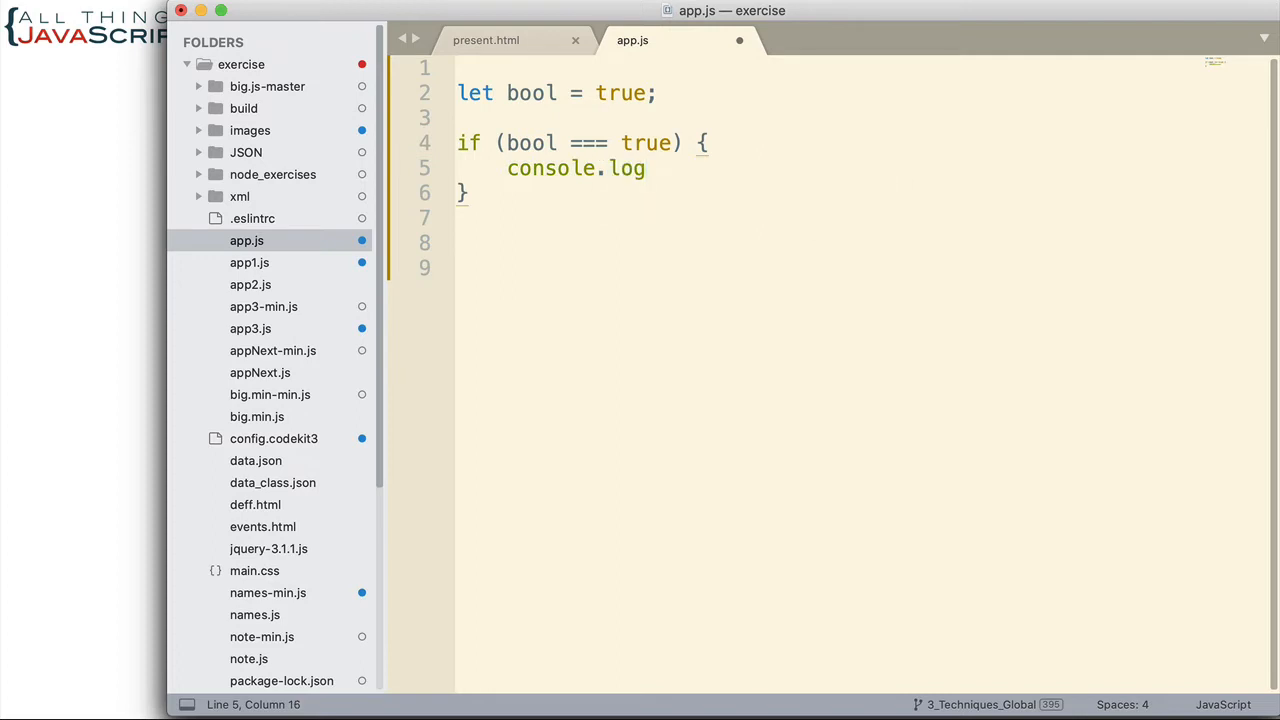
pyautogui.write("('it')")
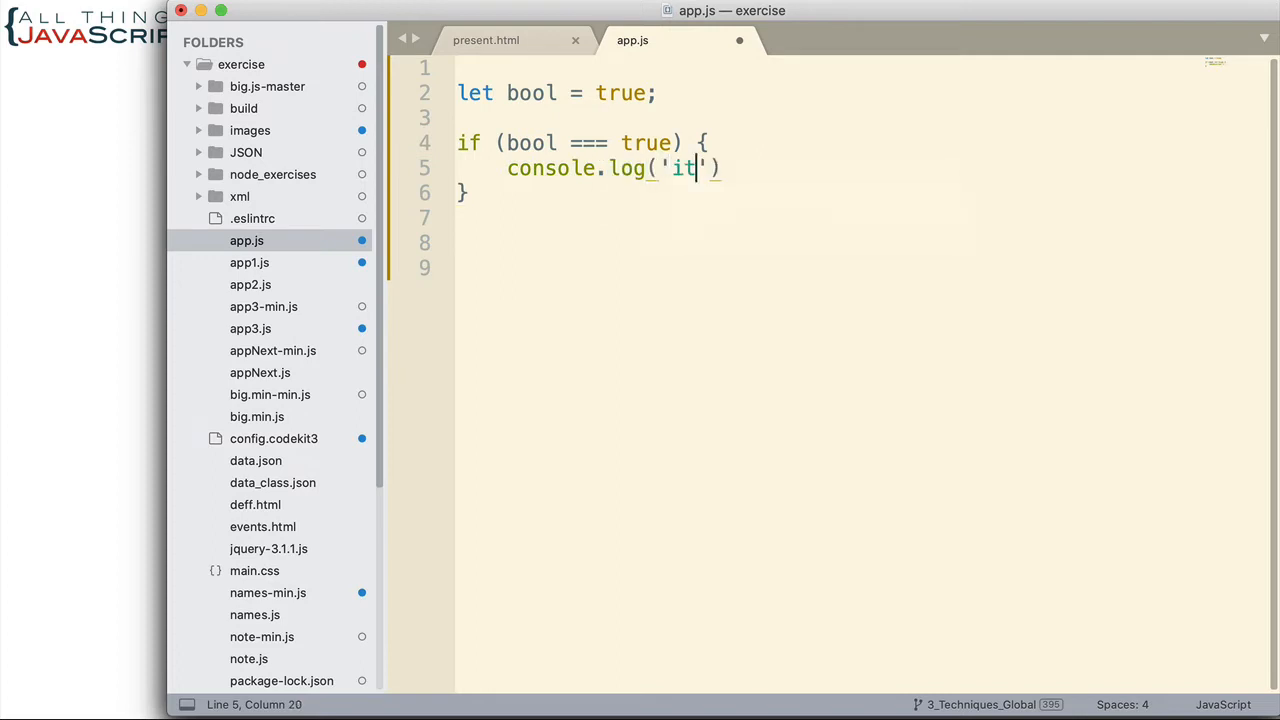
pyautogui.write('is true')
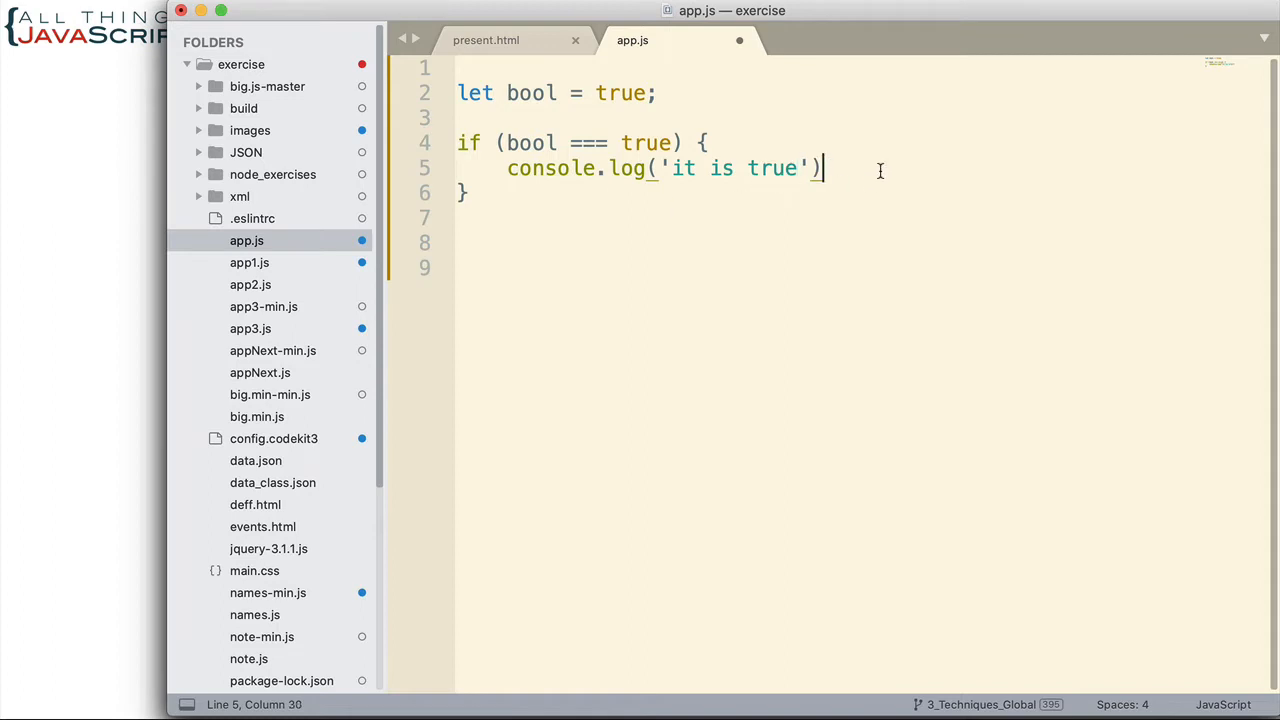
pyautogui.write(';')
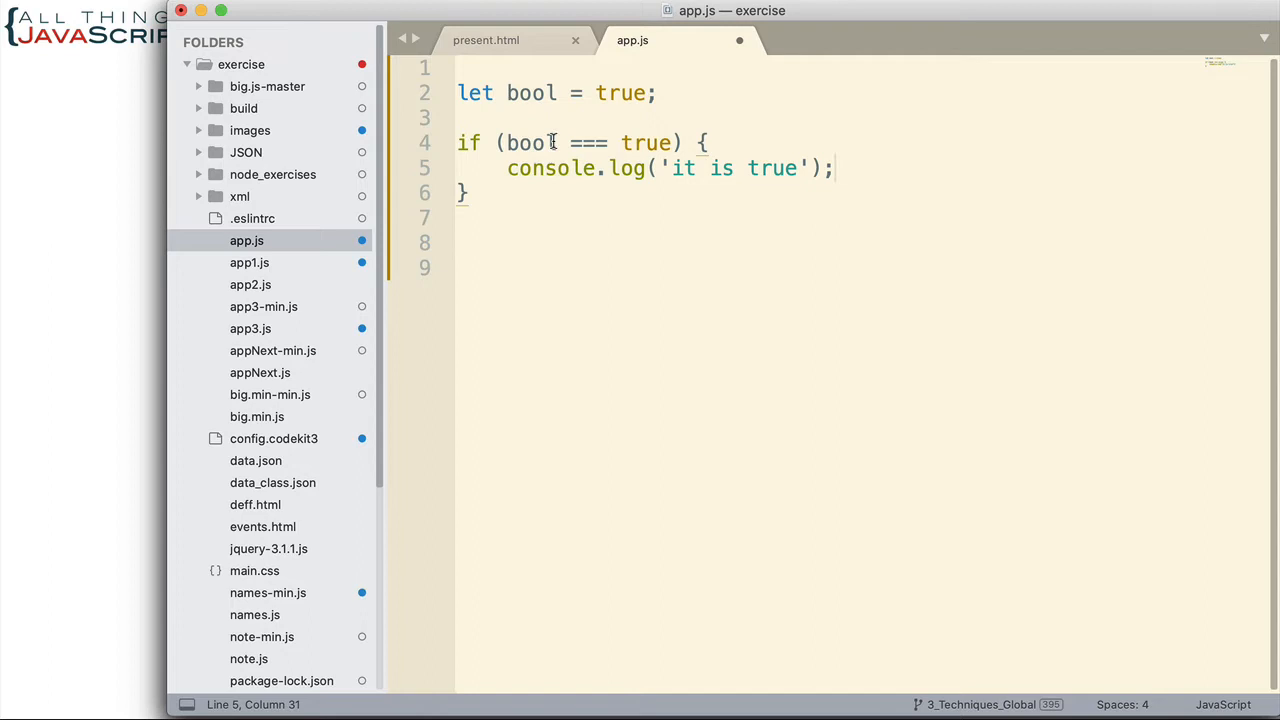
# Step: Delete ' === true' so the if condition reads just (bool)
pyautogui.moveTo(565, 142); pyautogui.dragTo(675, 142)
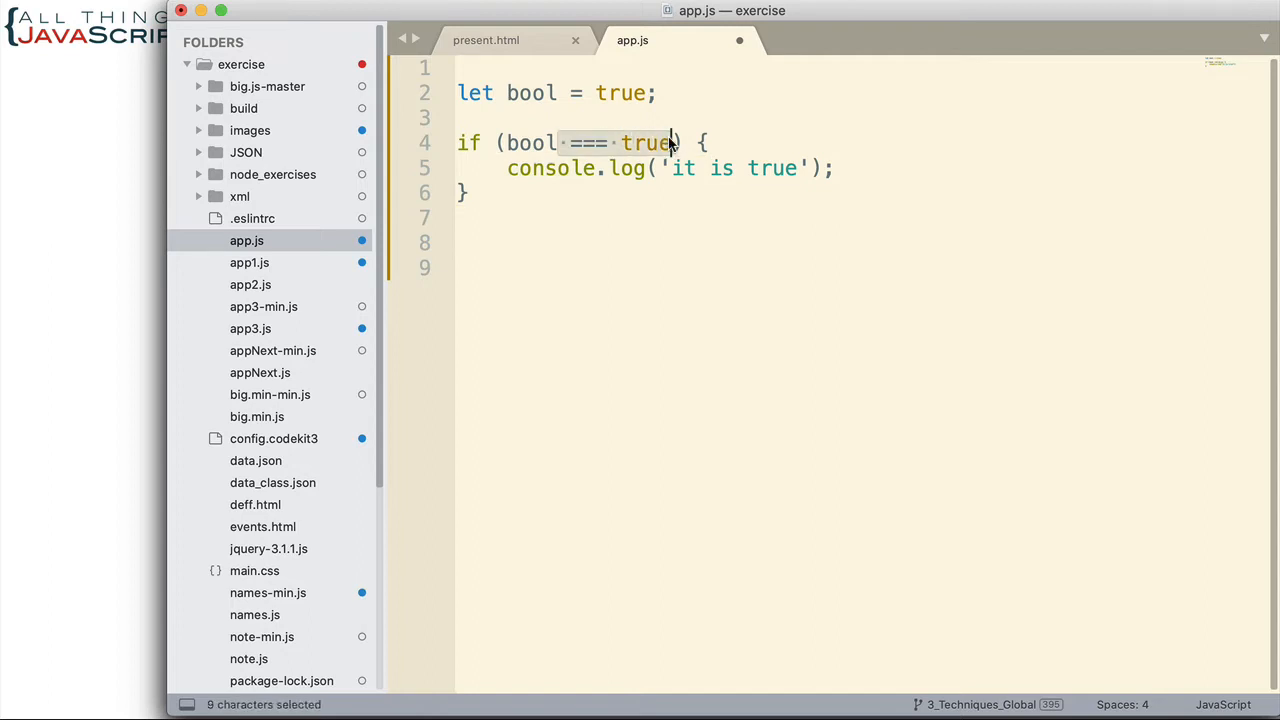
pyautogui.press('Backspace')
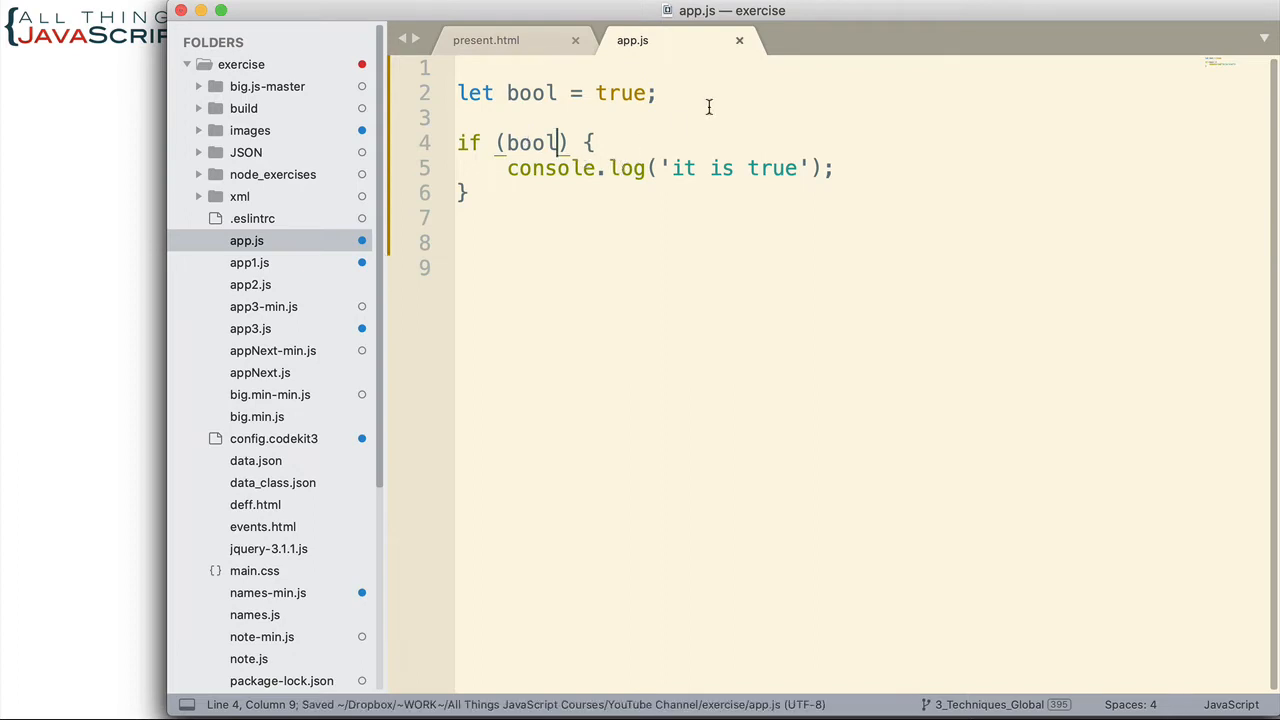
pyautogui.moveTo(111, 315)
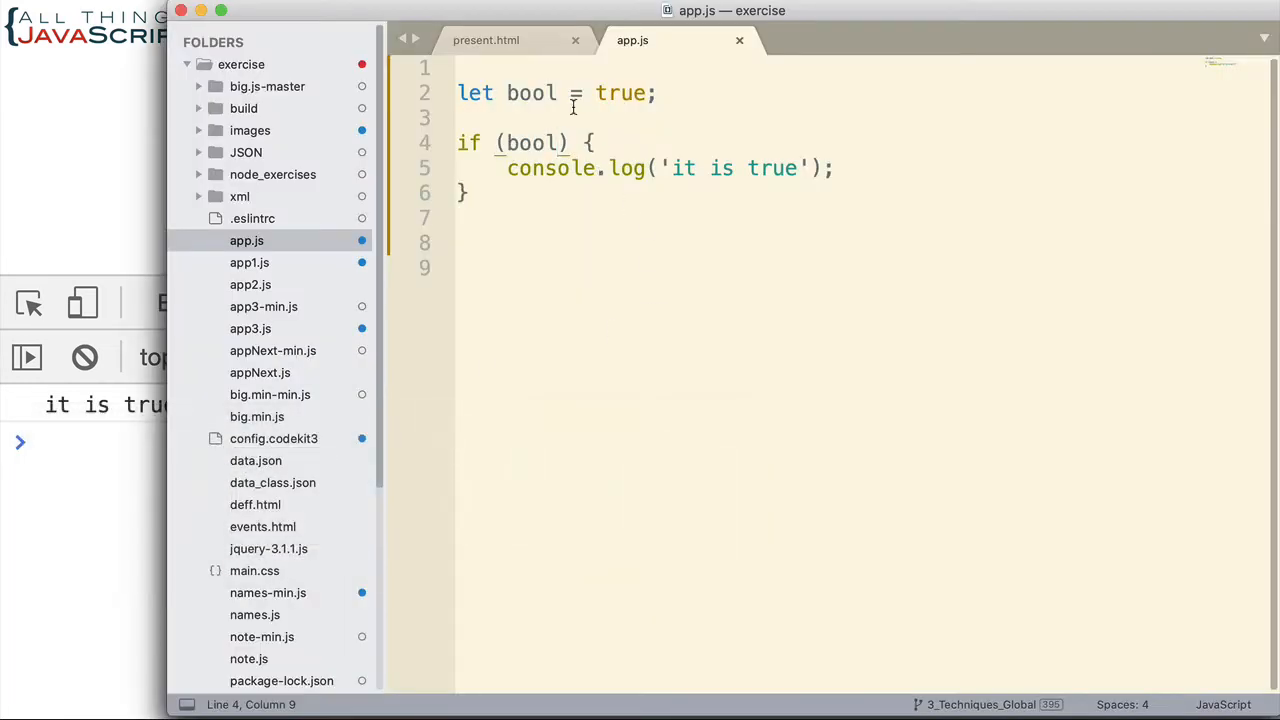
pyautogui.moveTo(615, 80)
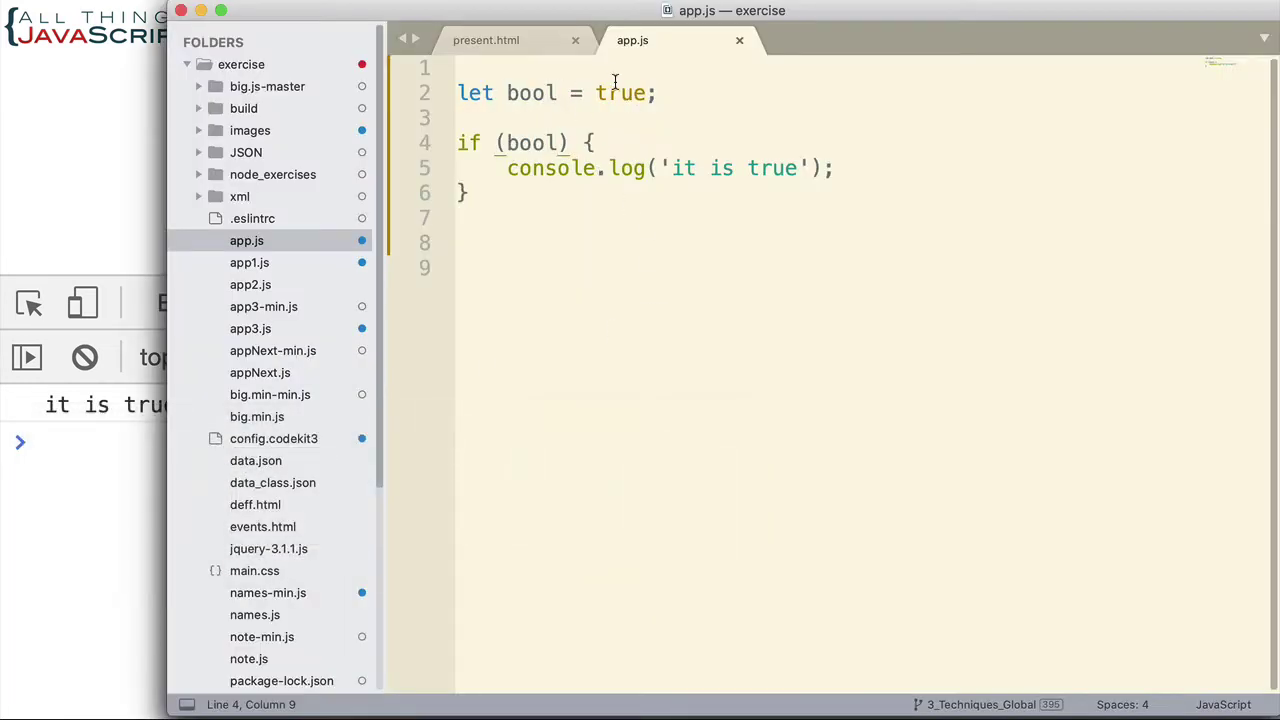
# Step: Change the logged message to 'The is a value' and delete true from bool's string
pyautogui.doubleClick(620, 92)
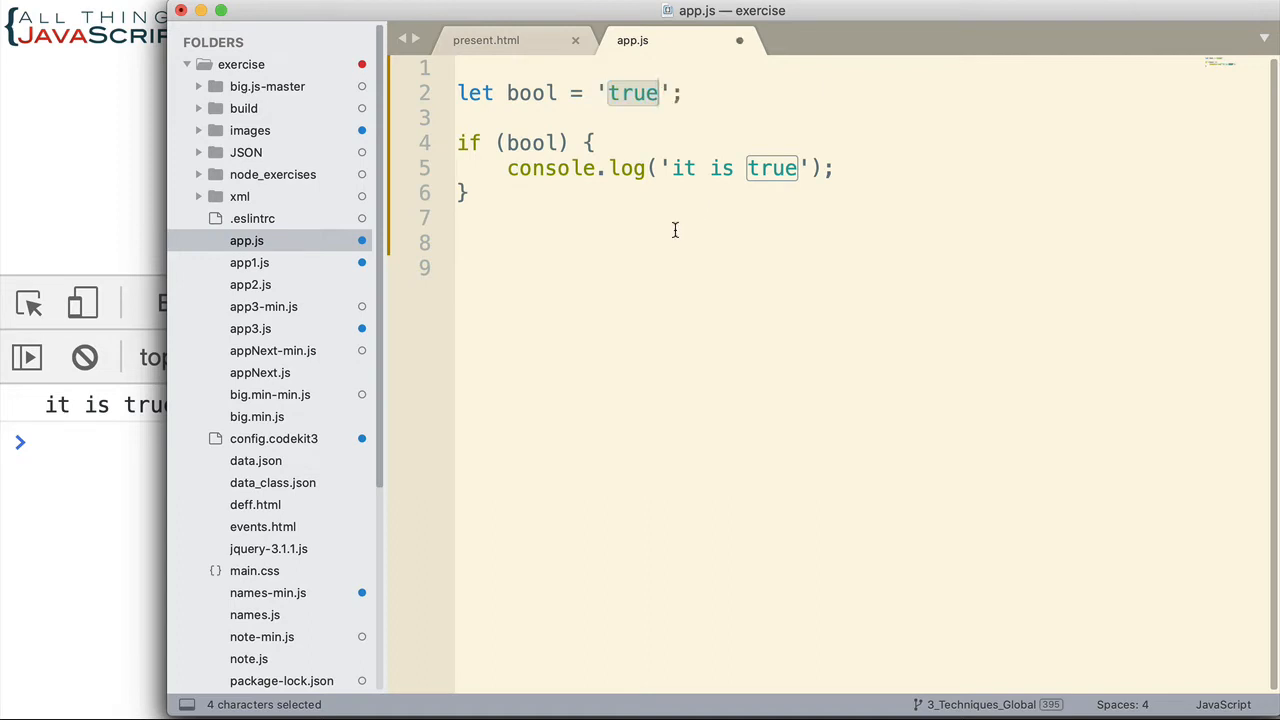
pyautogui.write('T')
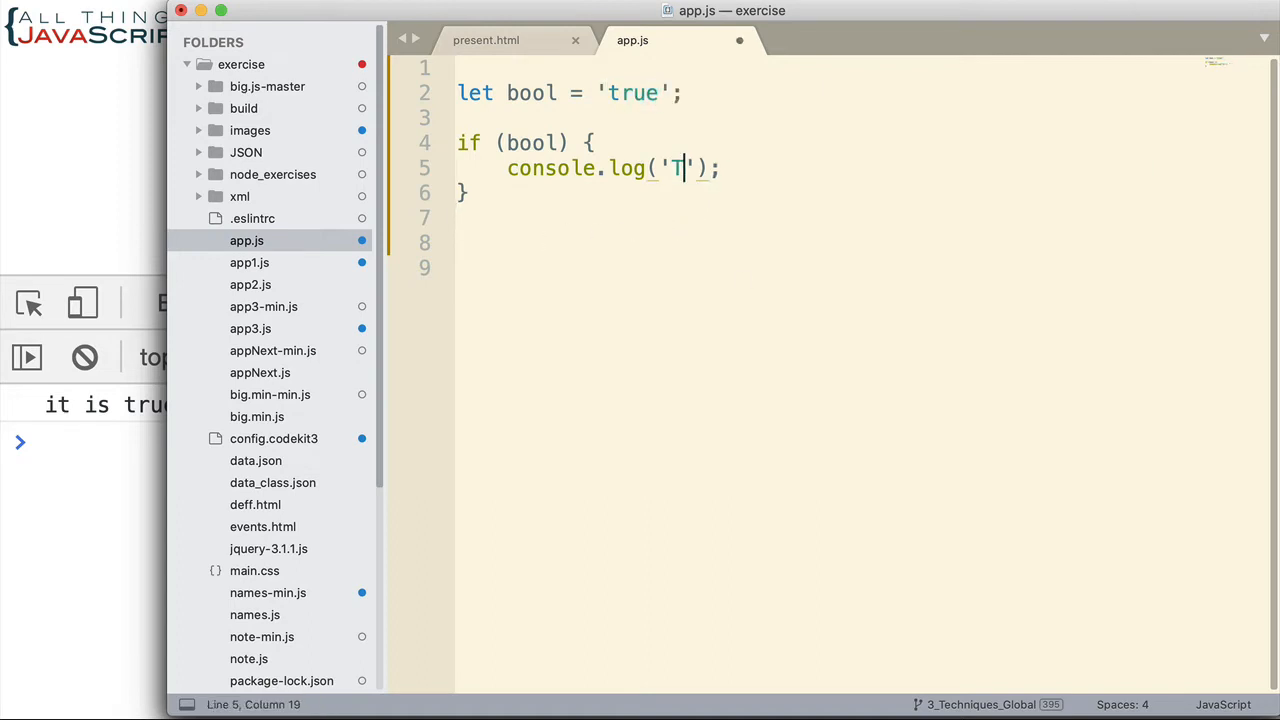
pyautogui.write('he is a')
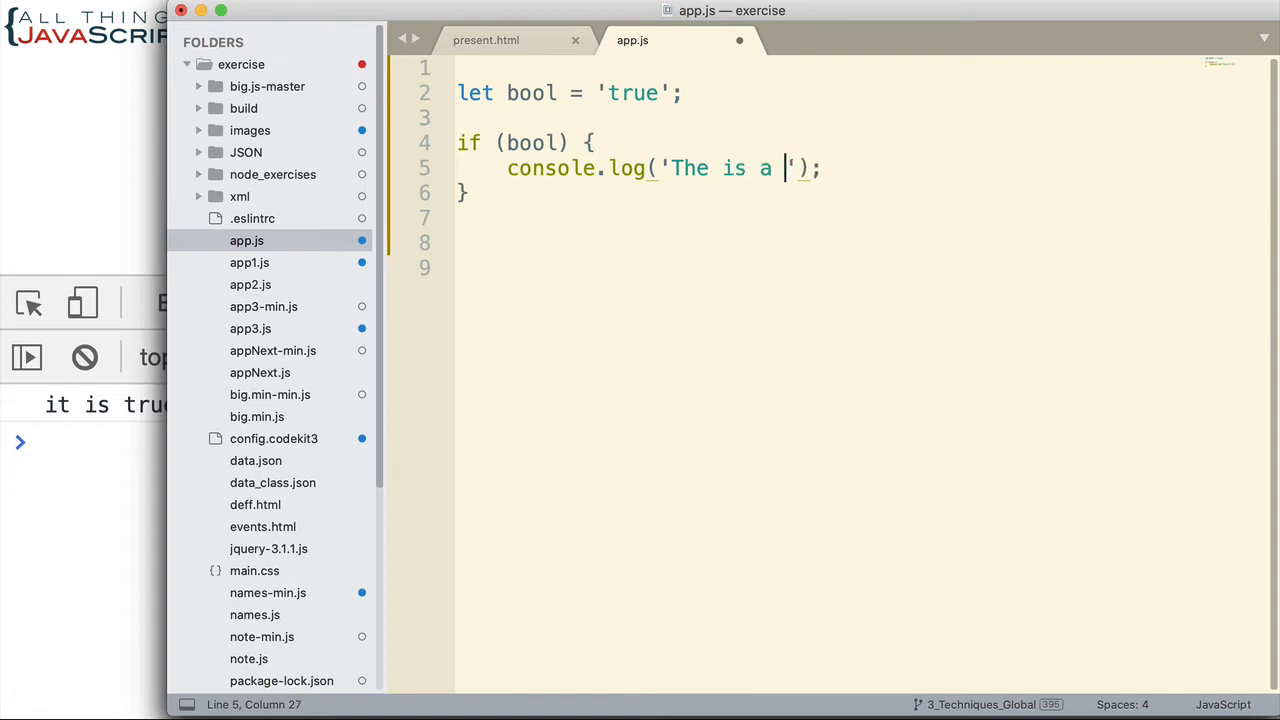
pyautogui.write('value')
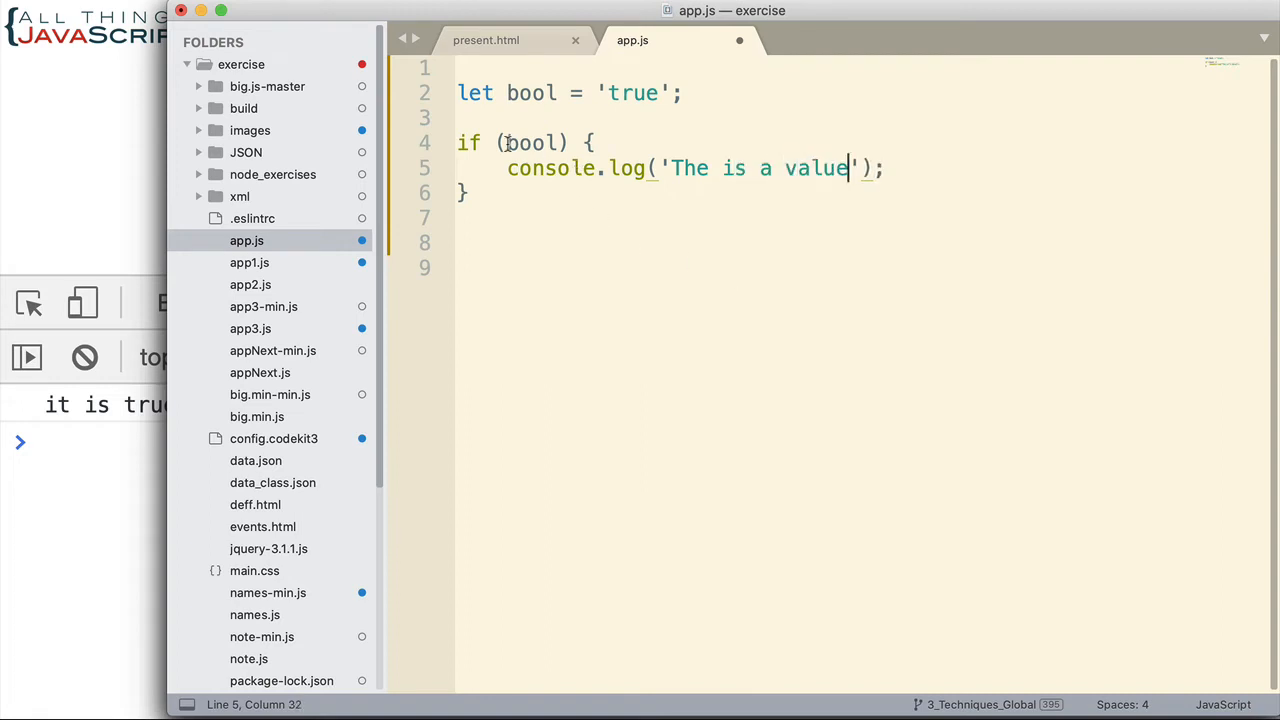
pyautogui.doubleClick(530, 142)
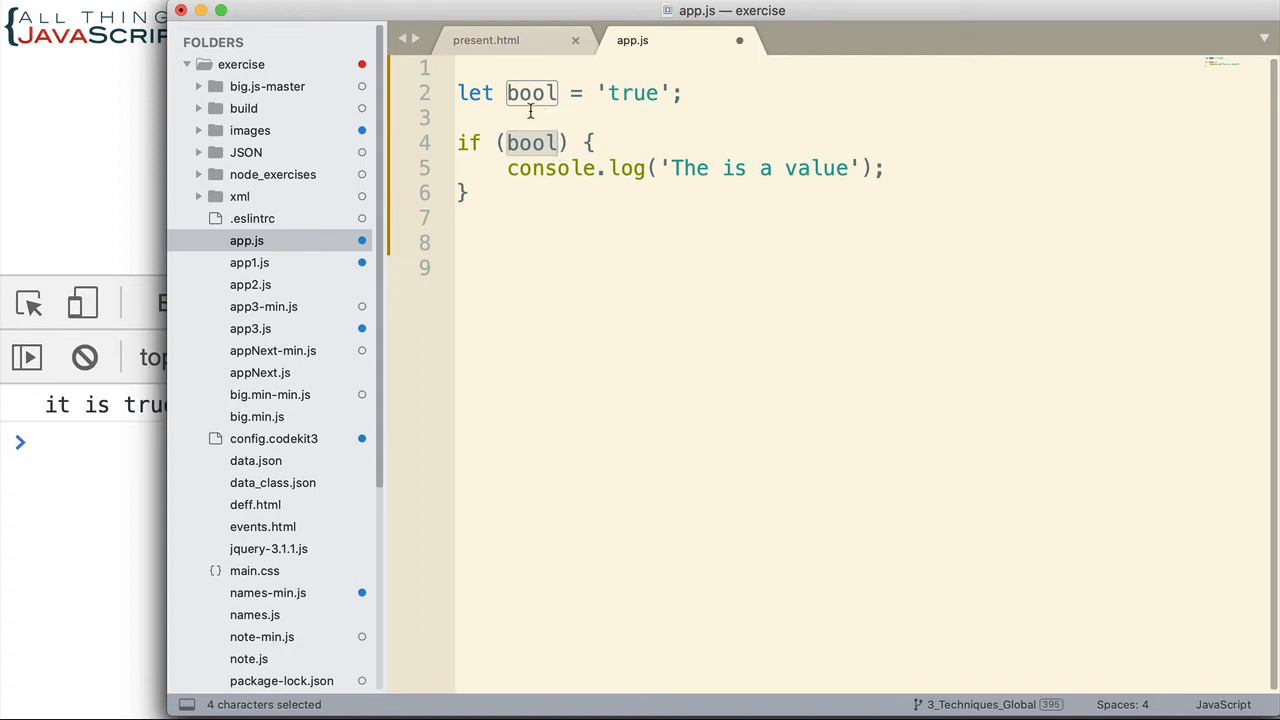
pyautogui.moveTo(573, 333)
pyautogui.write('re')
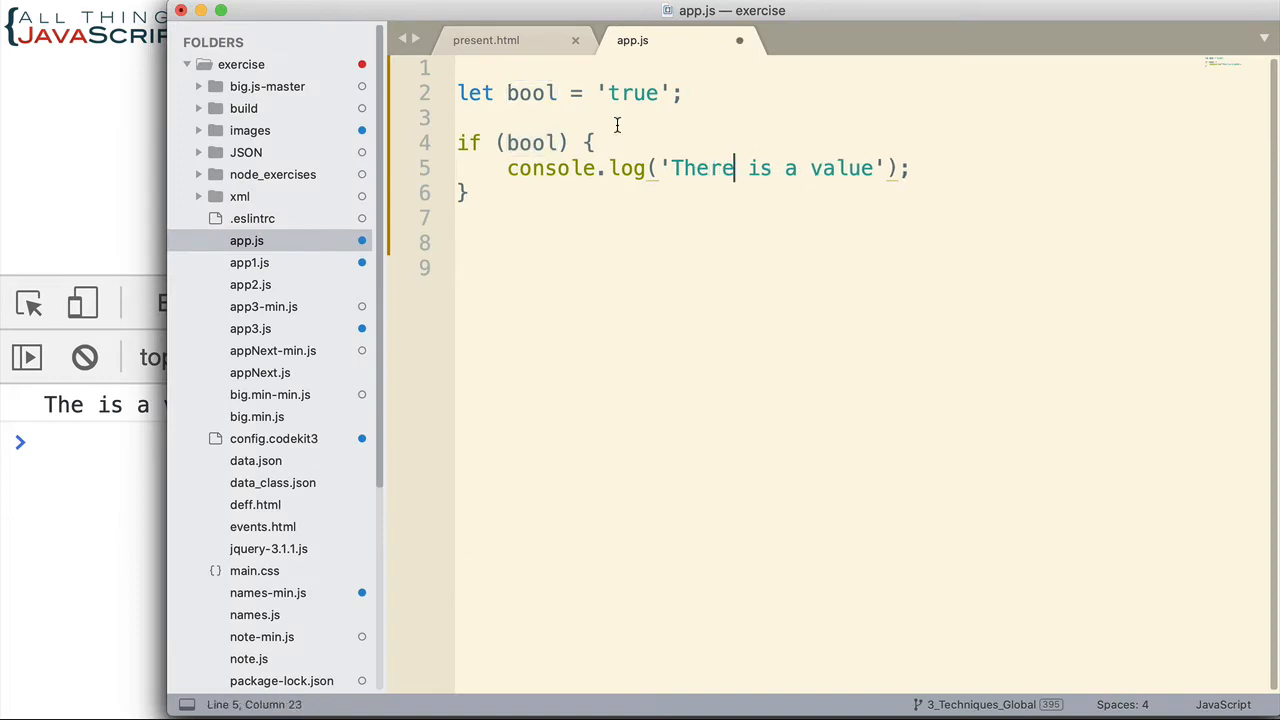
pyautogui.doubleClick(630, 92)
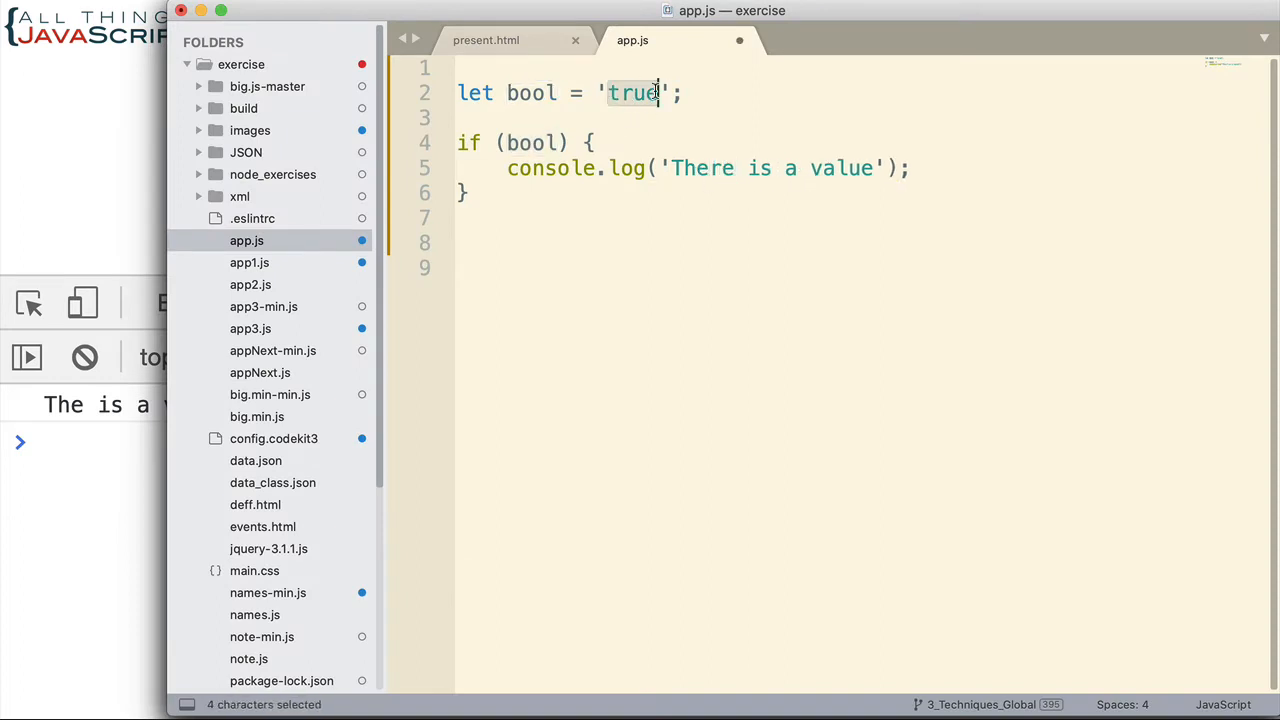
pyautogui.press('Delete')
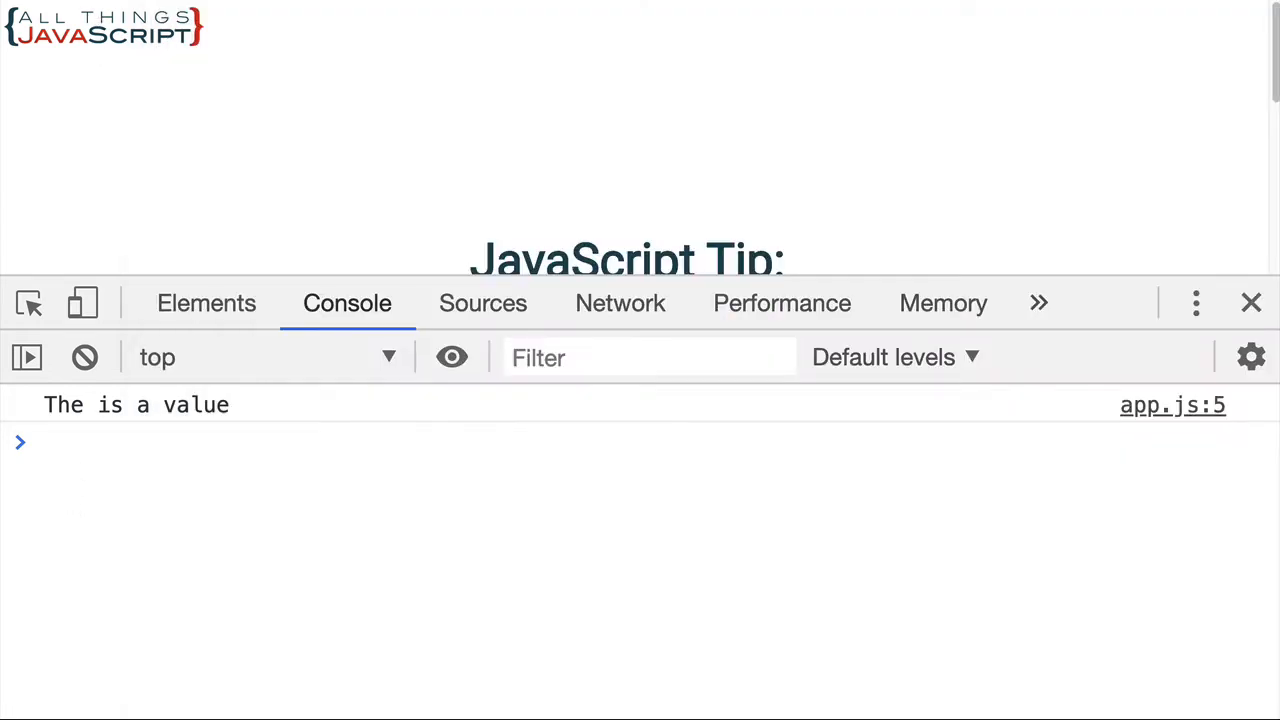
# Step: Click back into the app.js code to continue editing
pyautogui.click(84, 357)
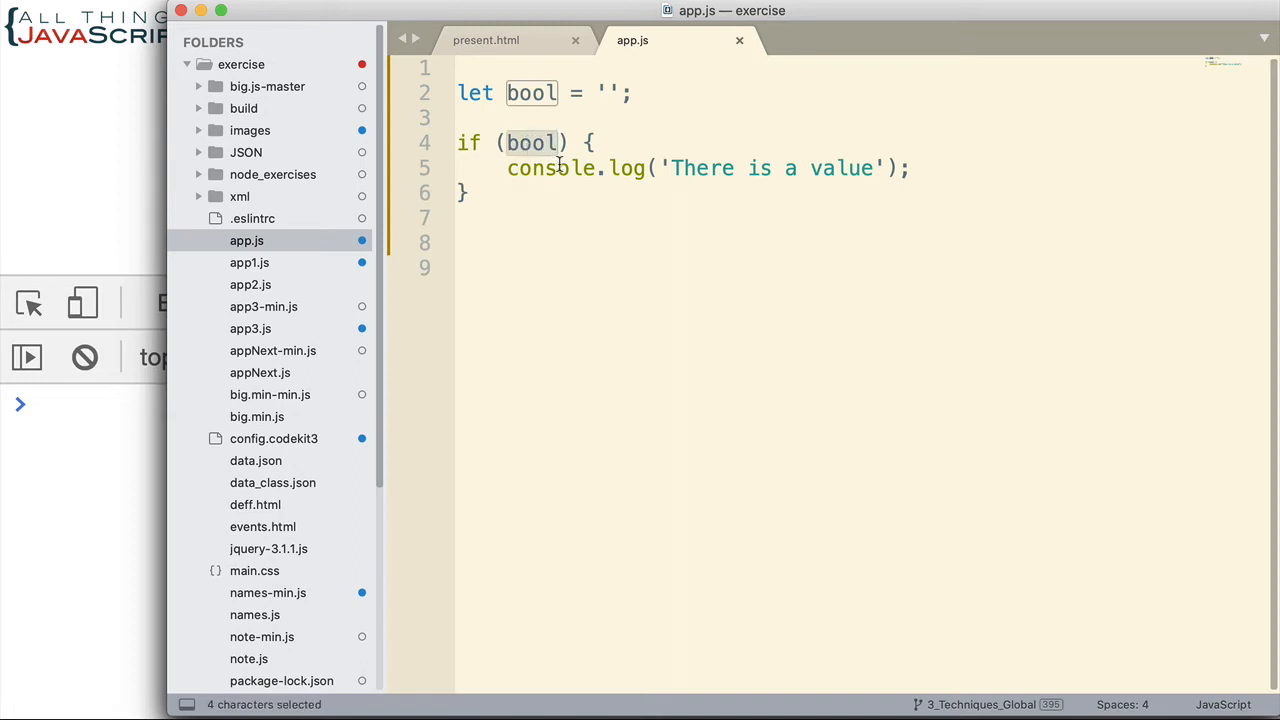
pyautogui.moveTo(592, 114)
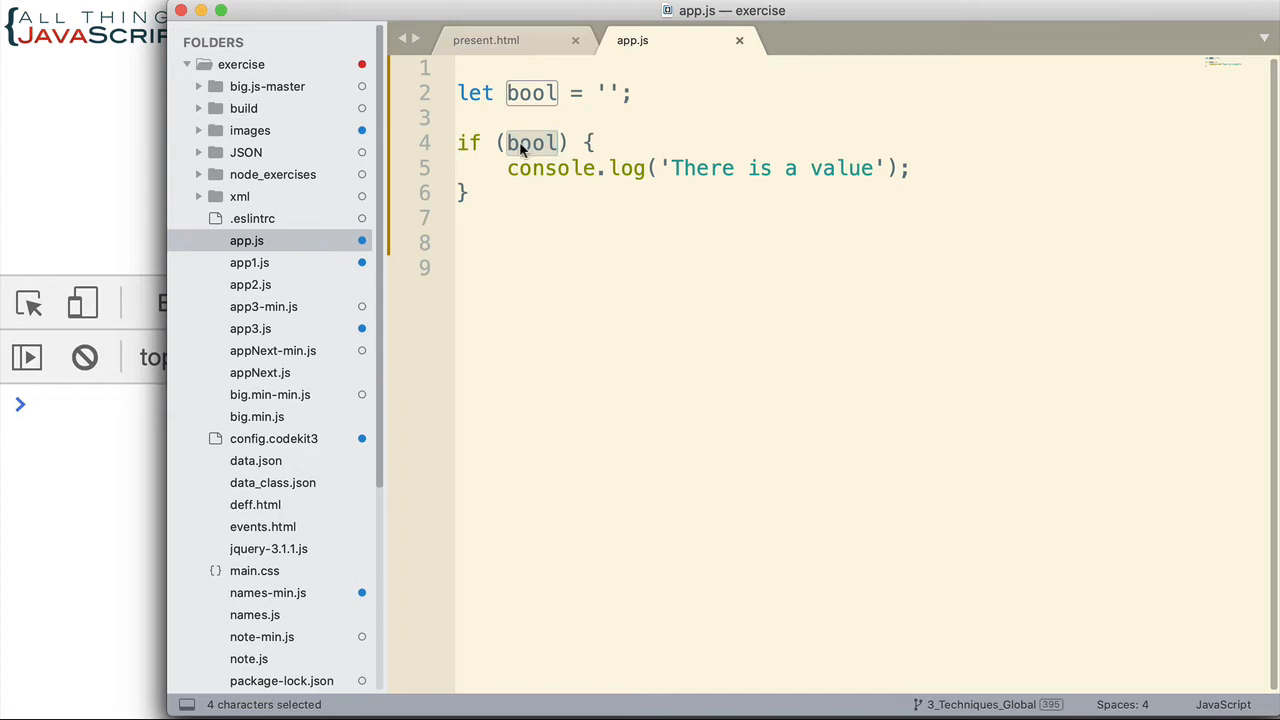
pyautogui.moveTo(601, 92)
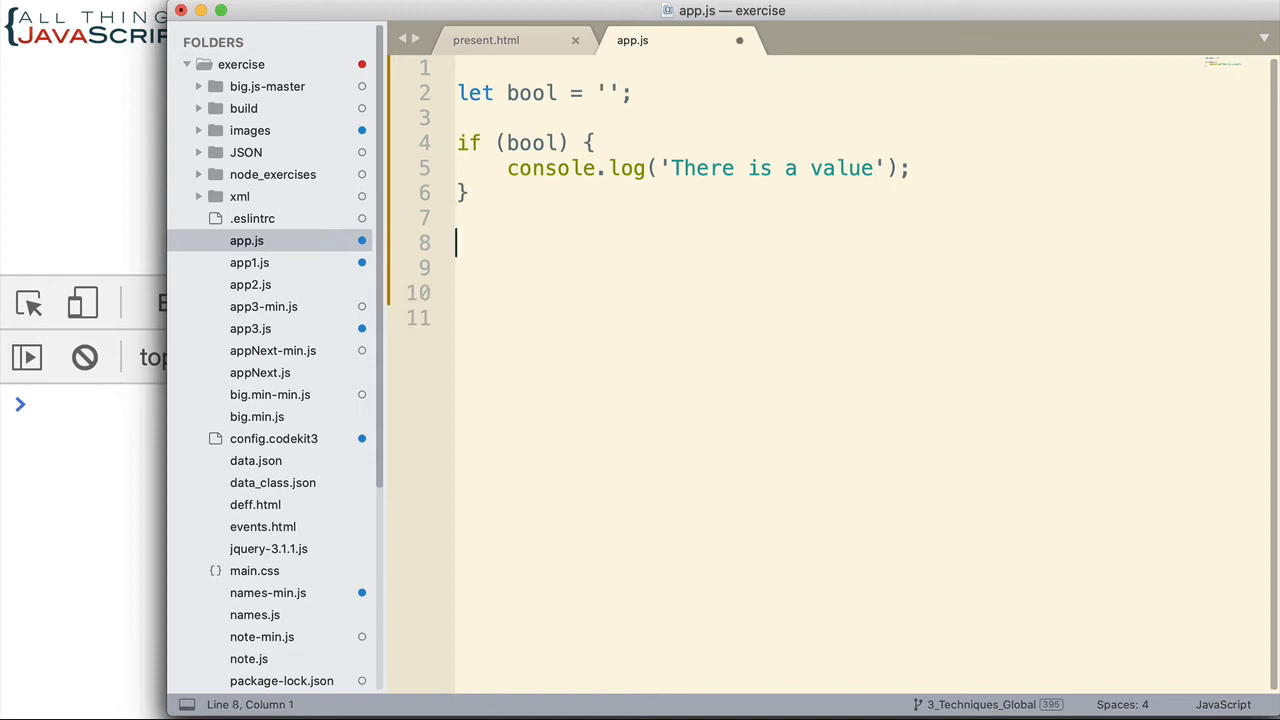
# Step: Declare `let newVar;` and add a blank line below it
pyautogui.write('let new')
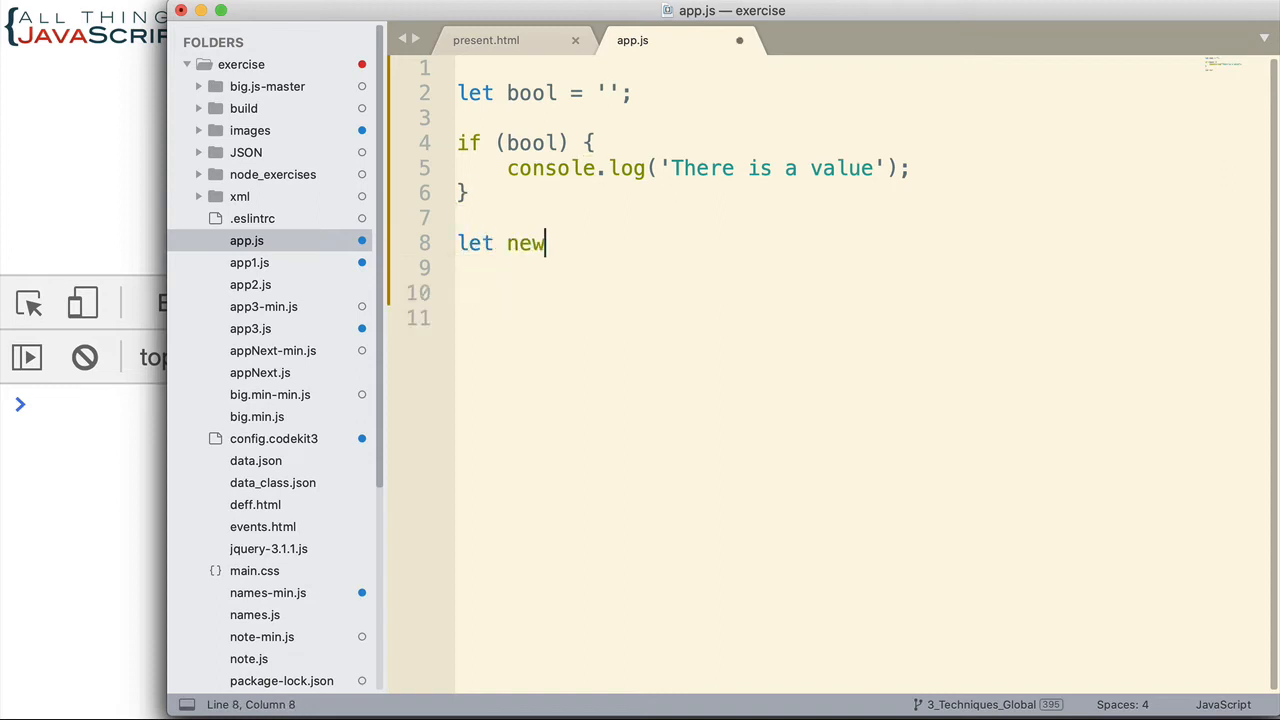
pyautogui.write('Var;')
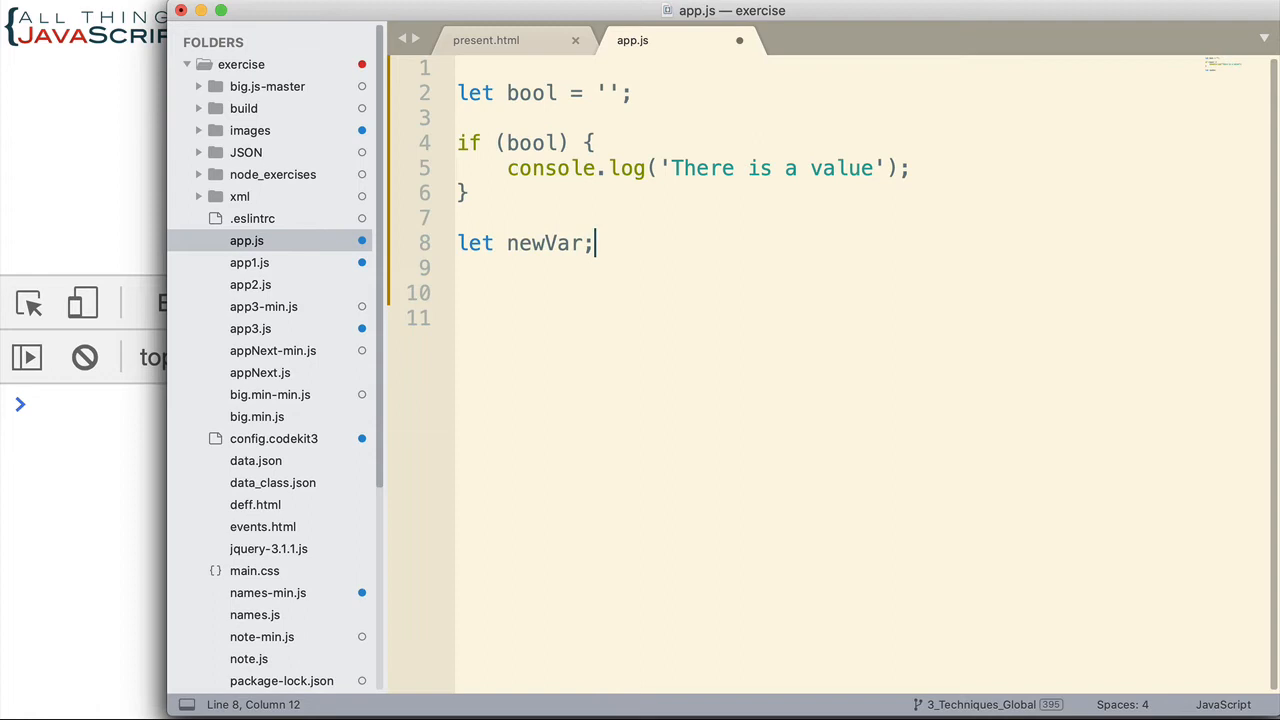
pyautogui.press('enter')
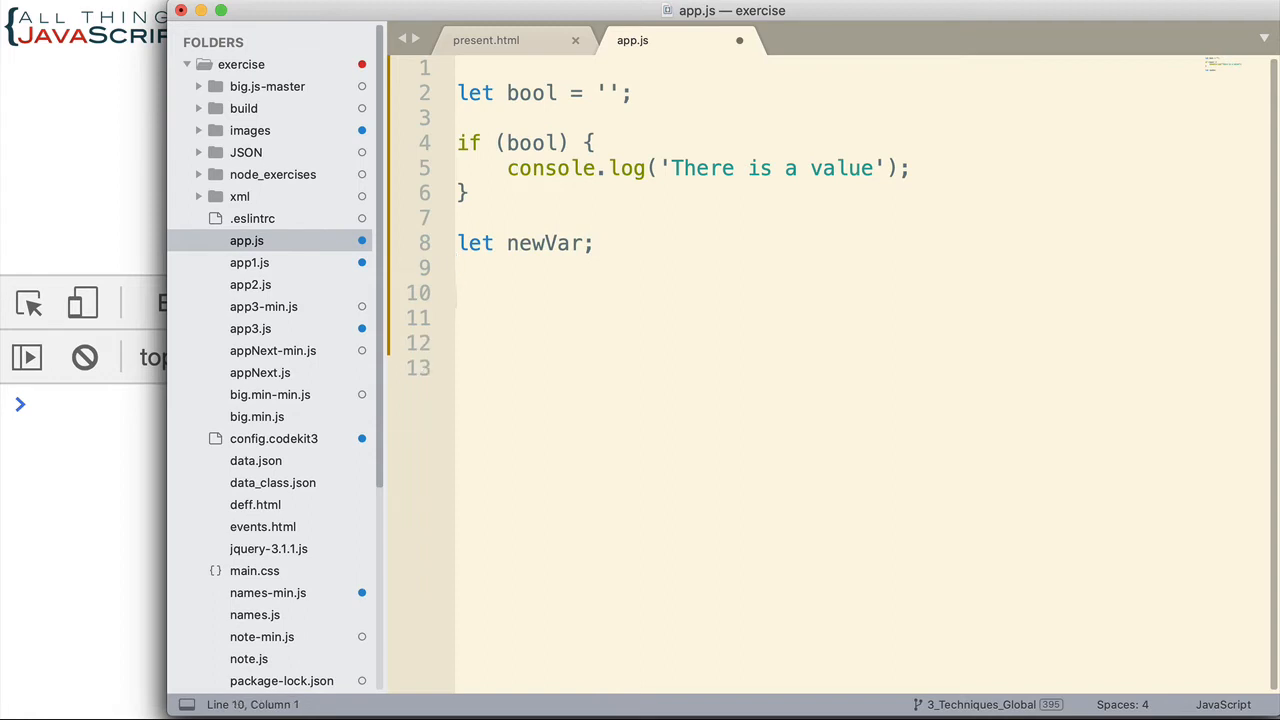
# Step: Write an if (newVar) condition, dropping the trial !== undefined comparison
pyautogui.write('if (newVar')
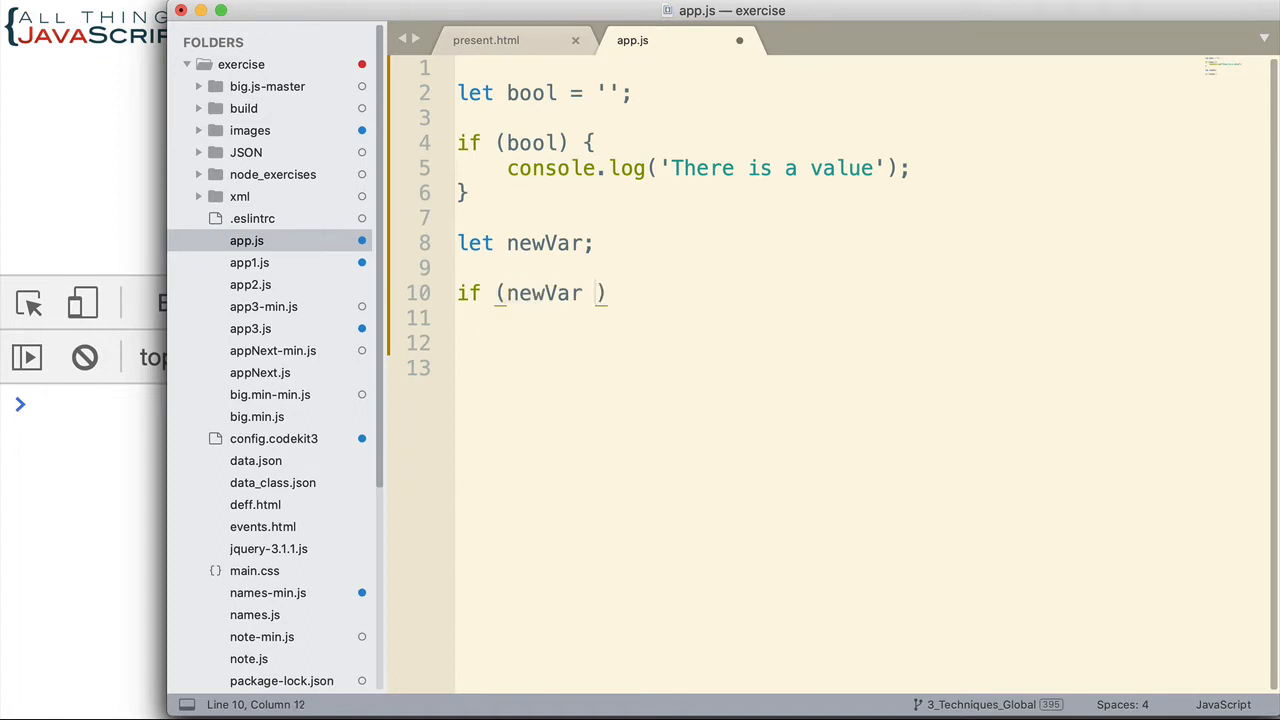
pyautogui.write('!==')
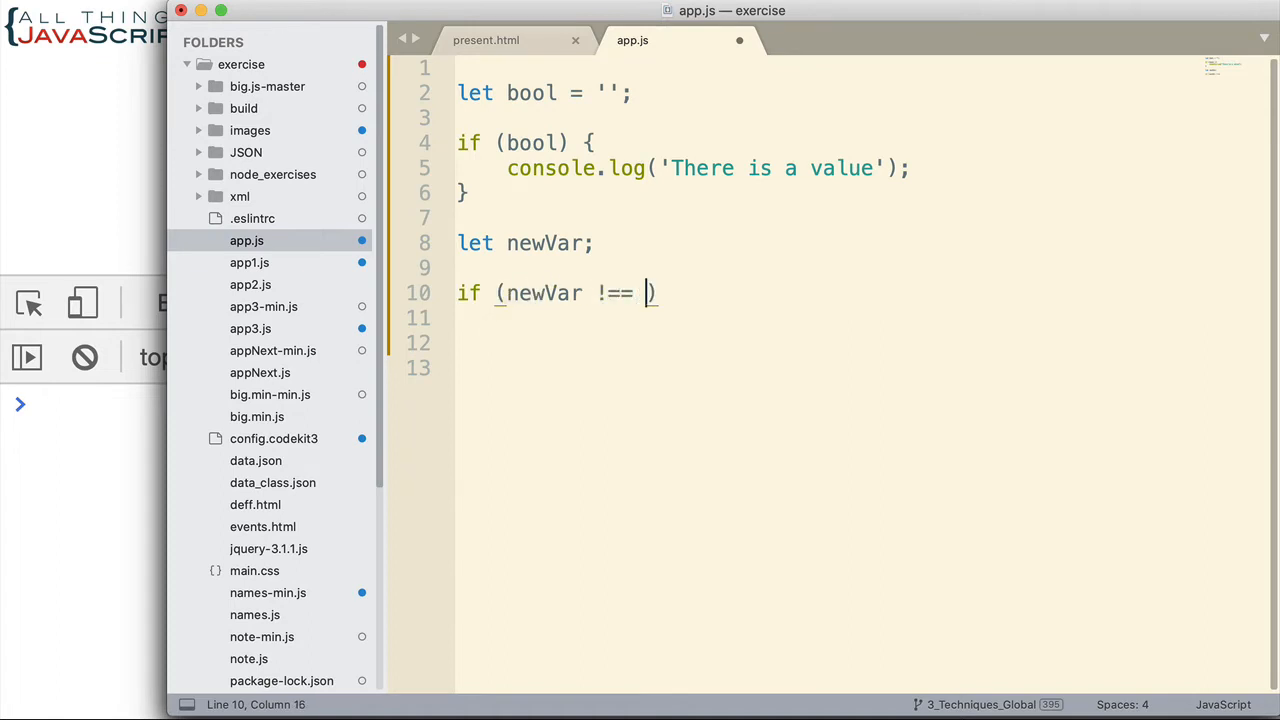
pyautogui.write('undefined')
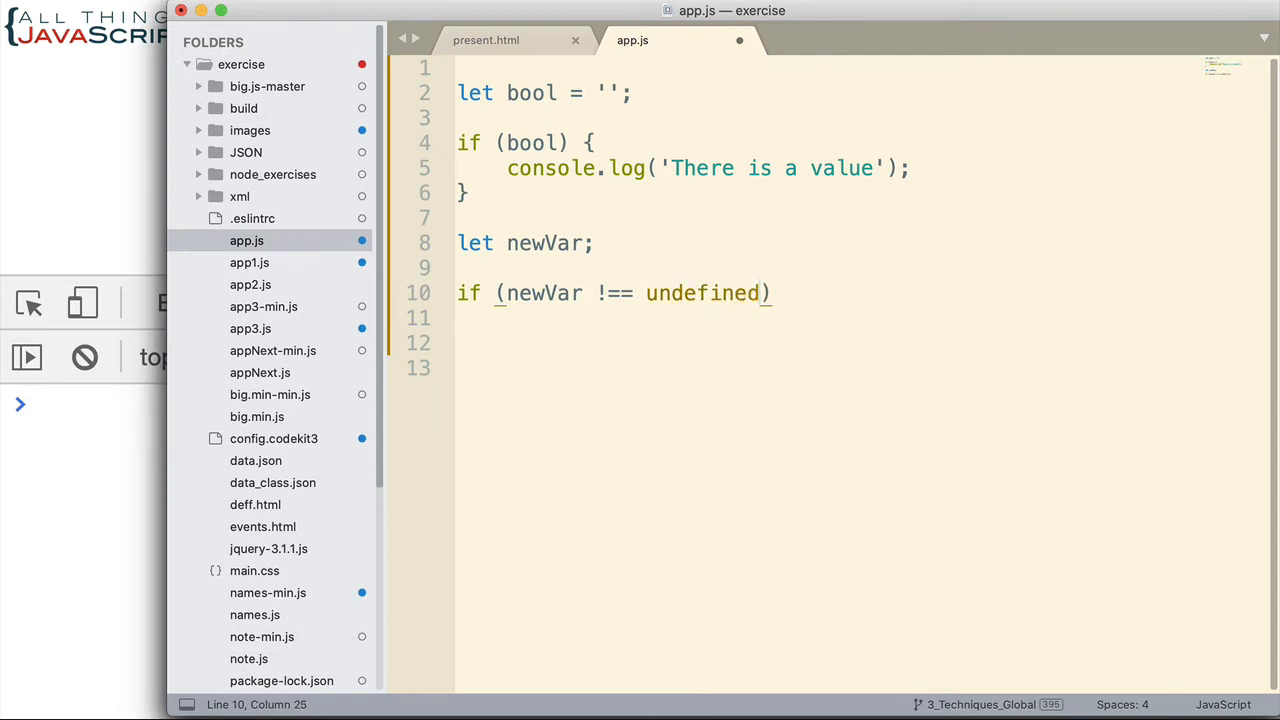
pyautogui.press('Backspace')
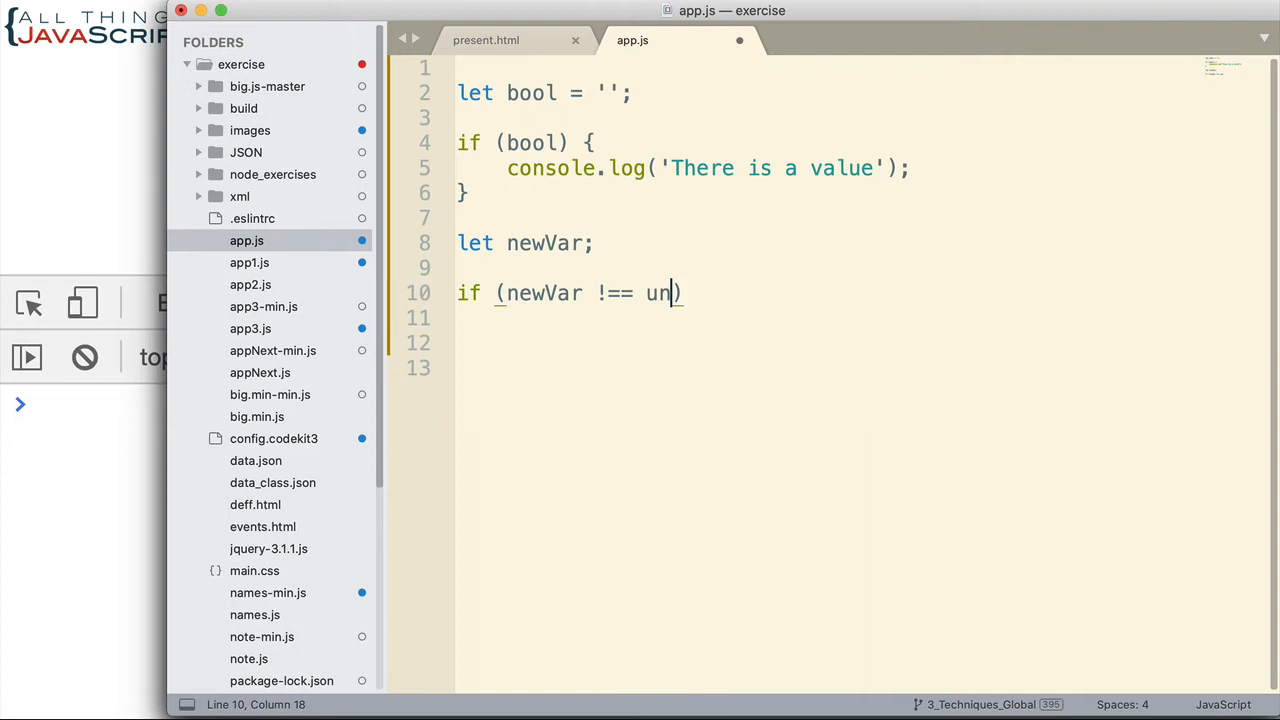
pyautogui.press('Backspace')
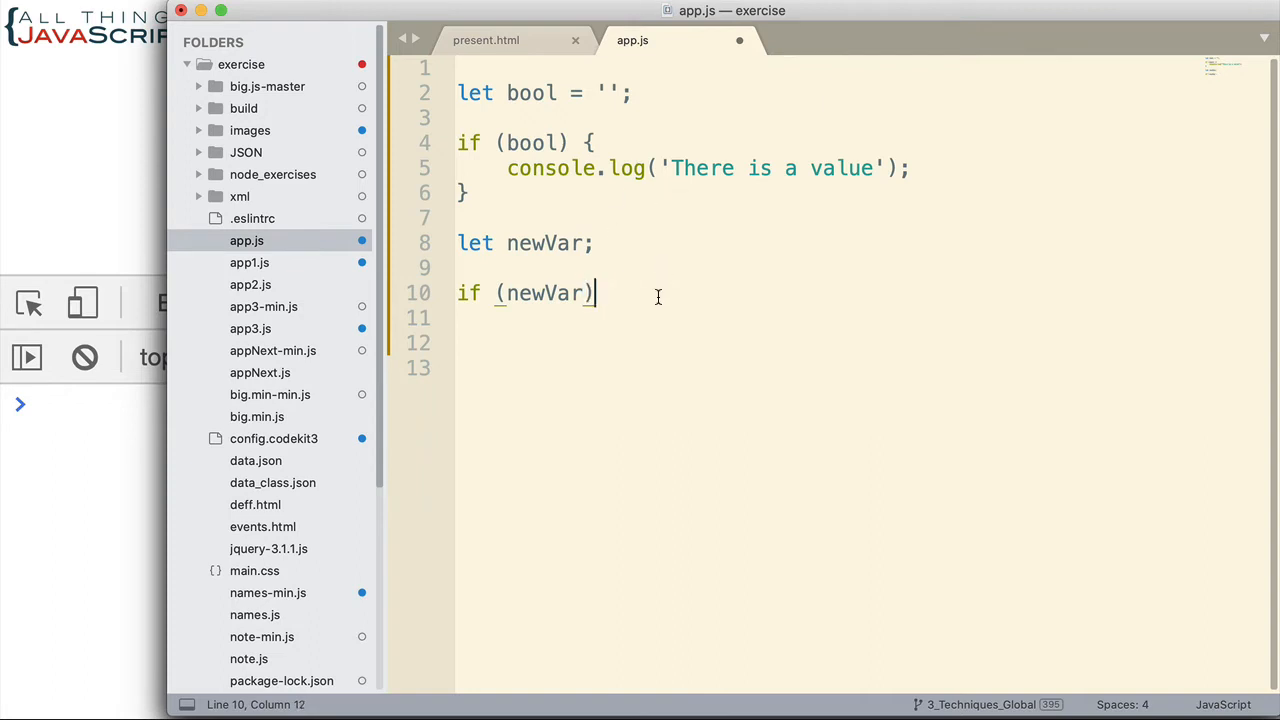
# Step: Log 'newVar has a value.' inside the block and start assigning newVar with =
pyautogui.write('{')
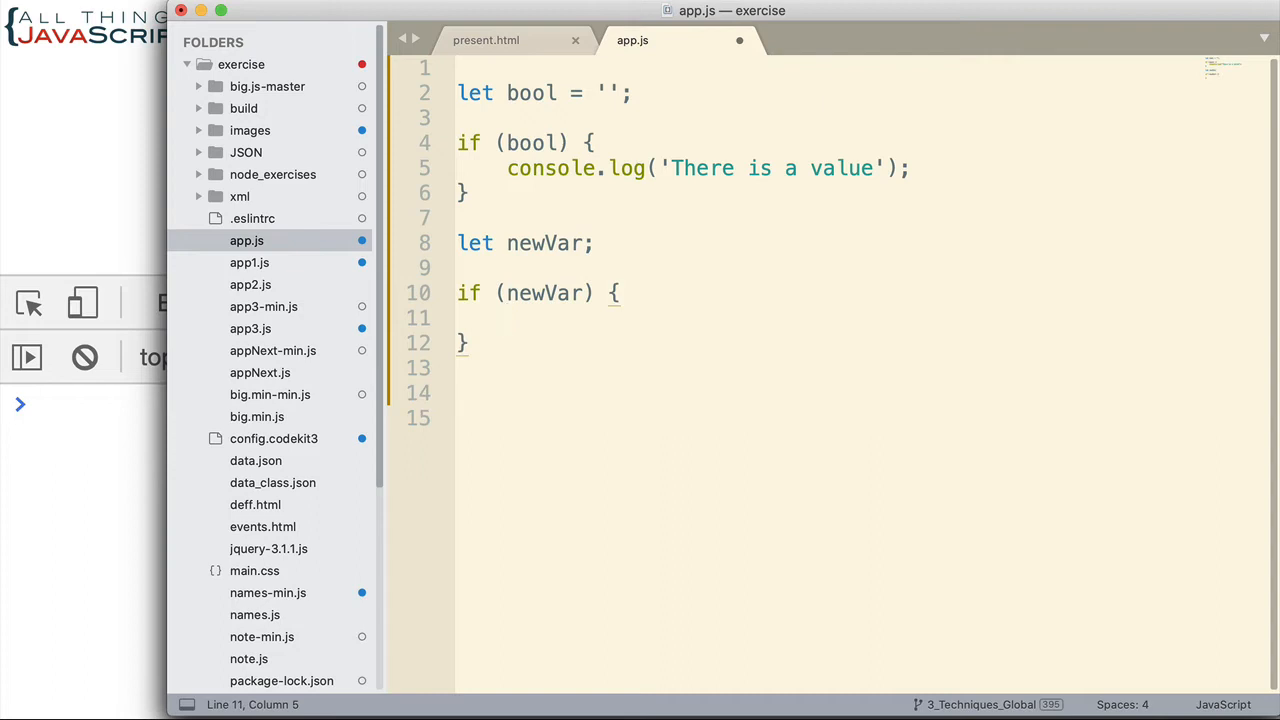
pyautogui.write('console.log')
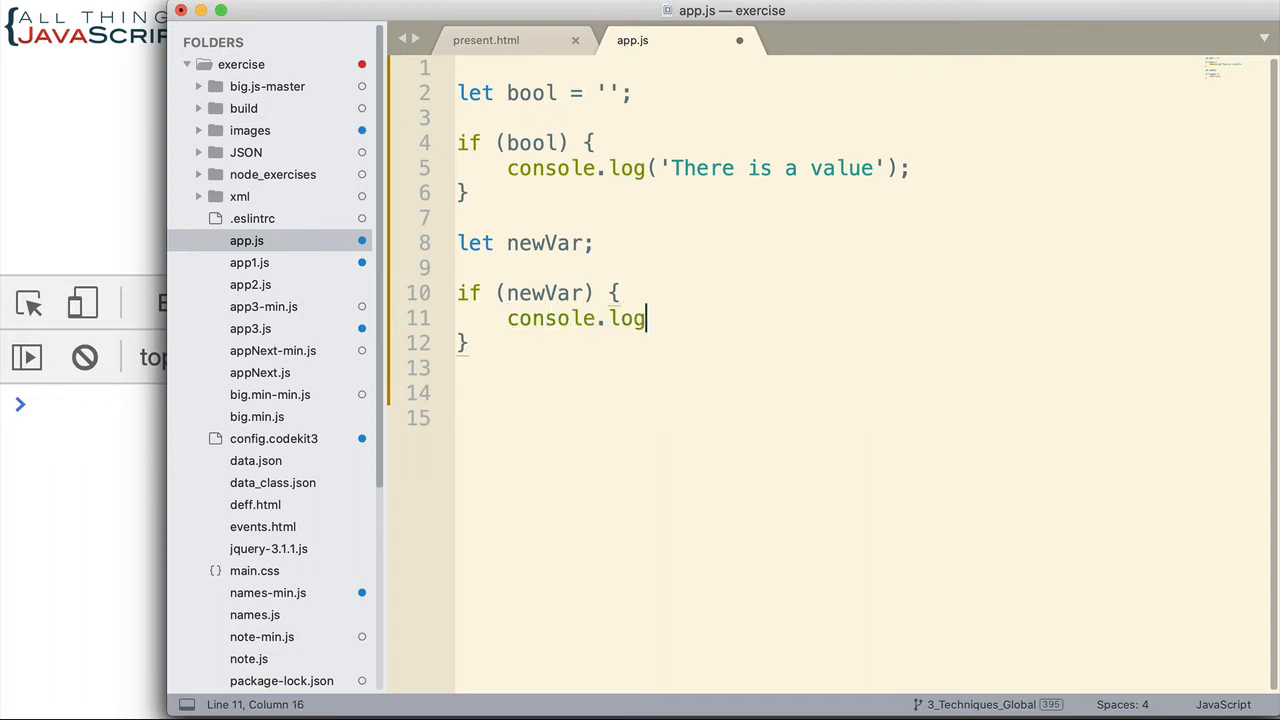
pyautogui.write('()')
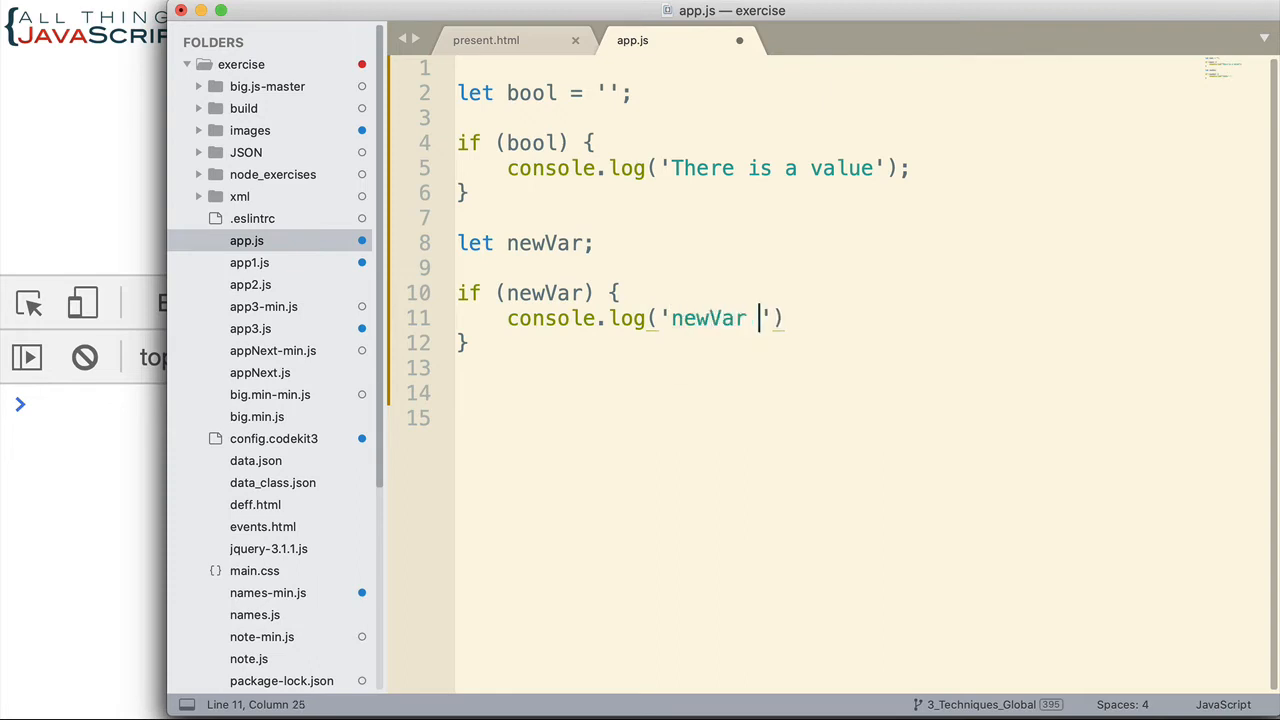
pyautogui.write('has a value.')
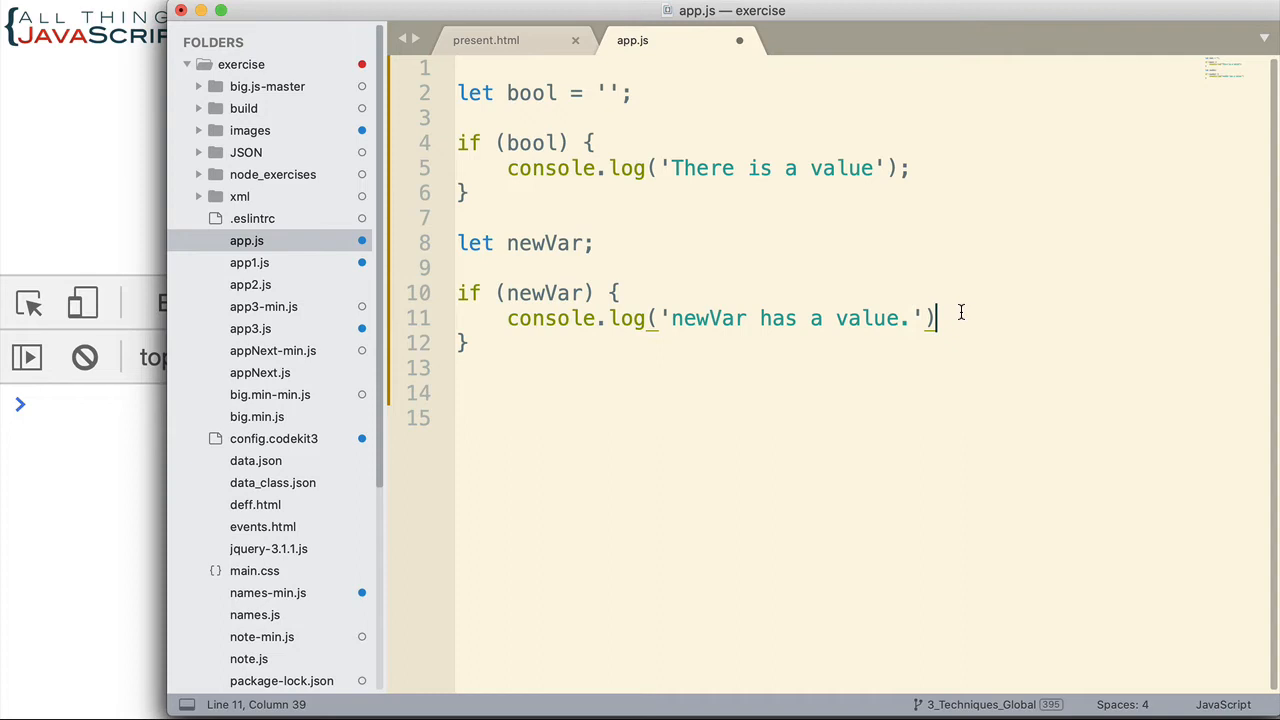
pyautogui.write(';')
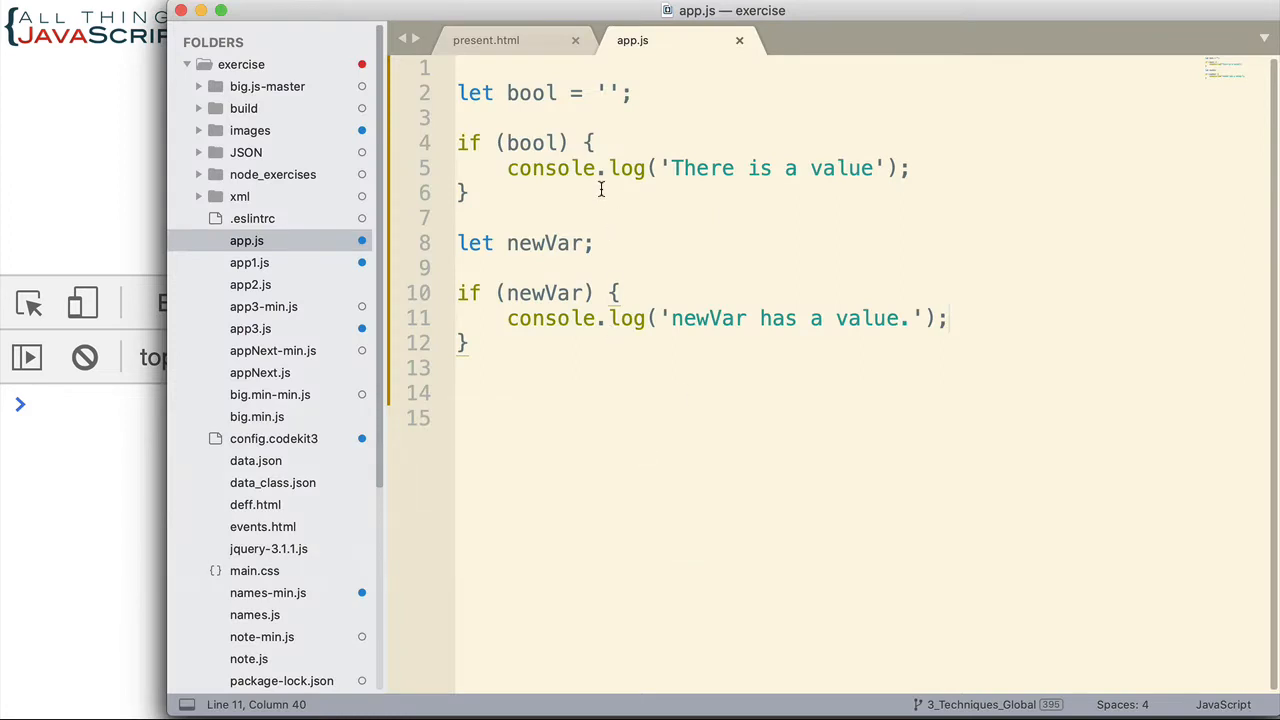
pyautogui.write('=')
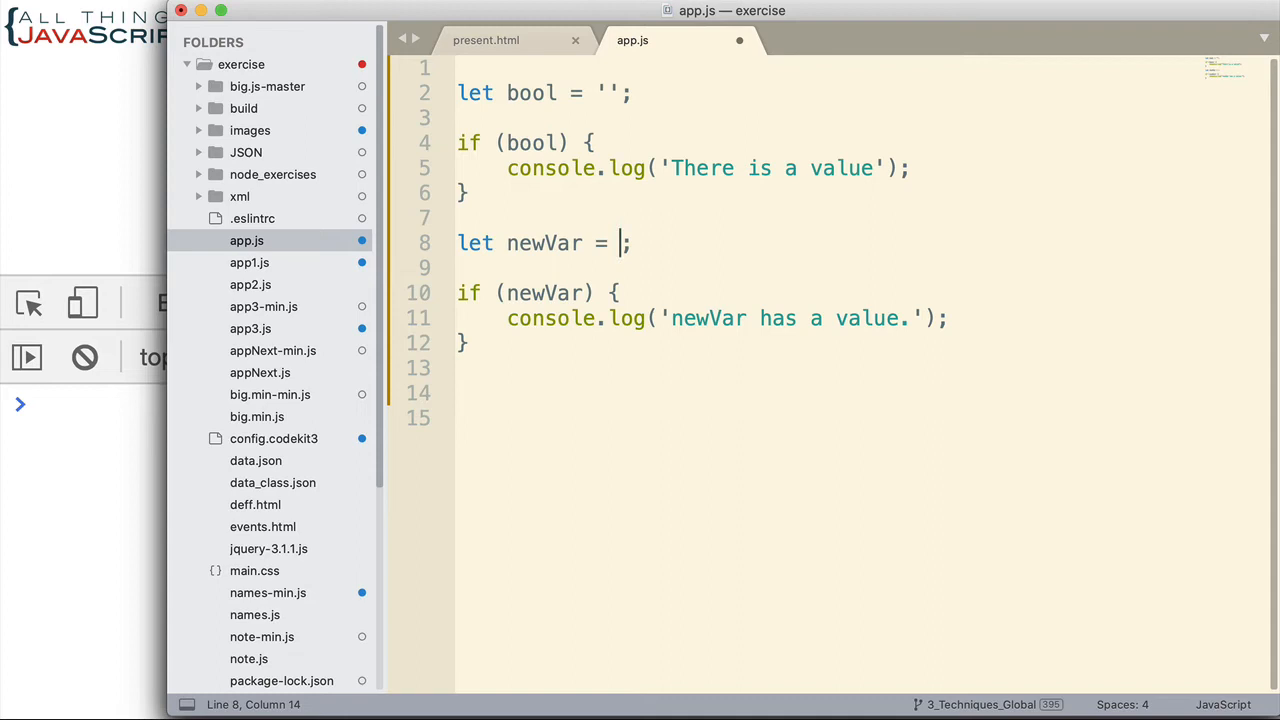
# Step: Assign newVar = 9, highlight its occurrences, and move below the if block
pyautogui.write('9')
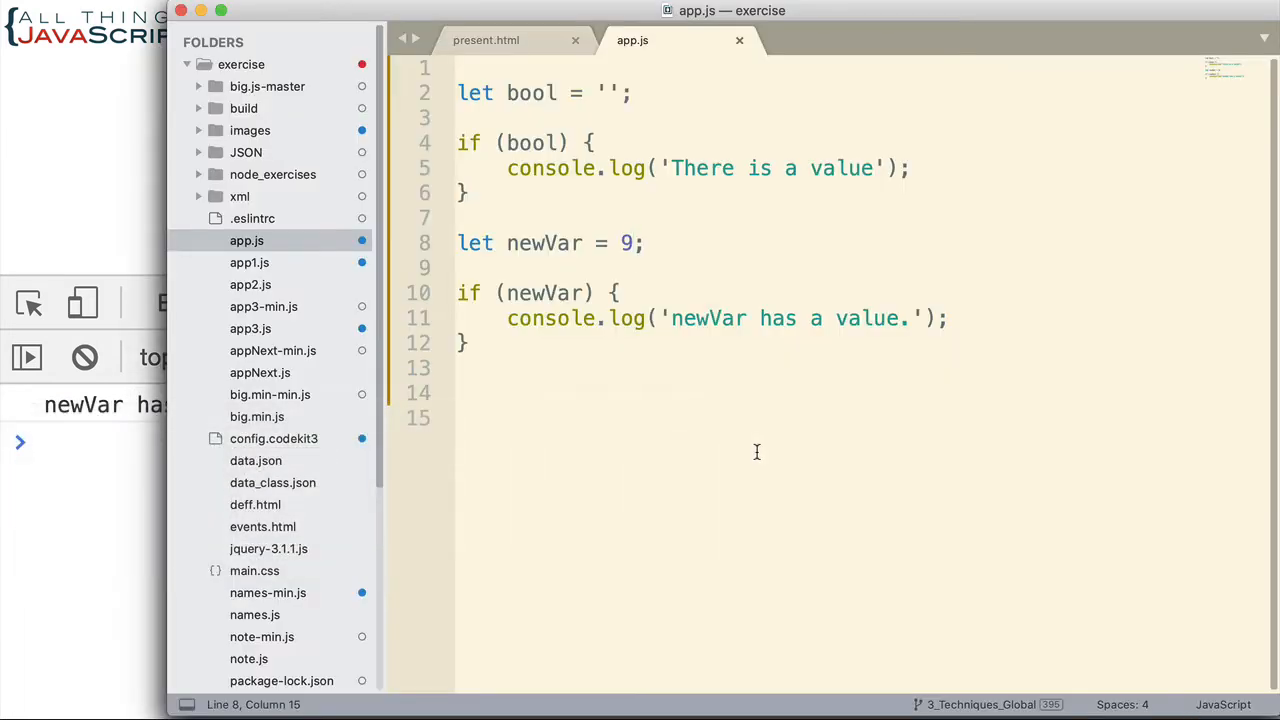
pyautogui.moveTo(707, 363)
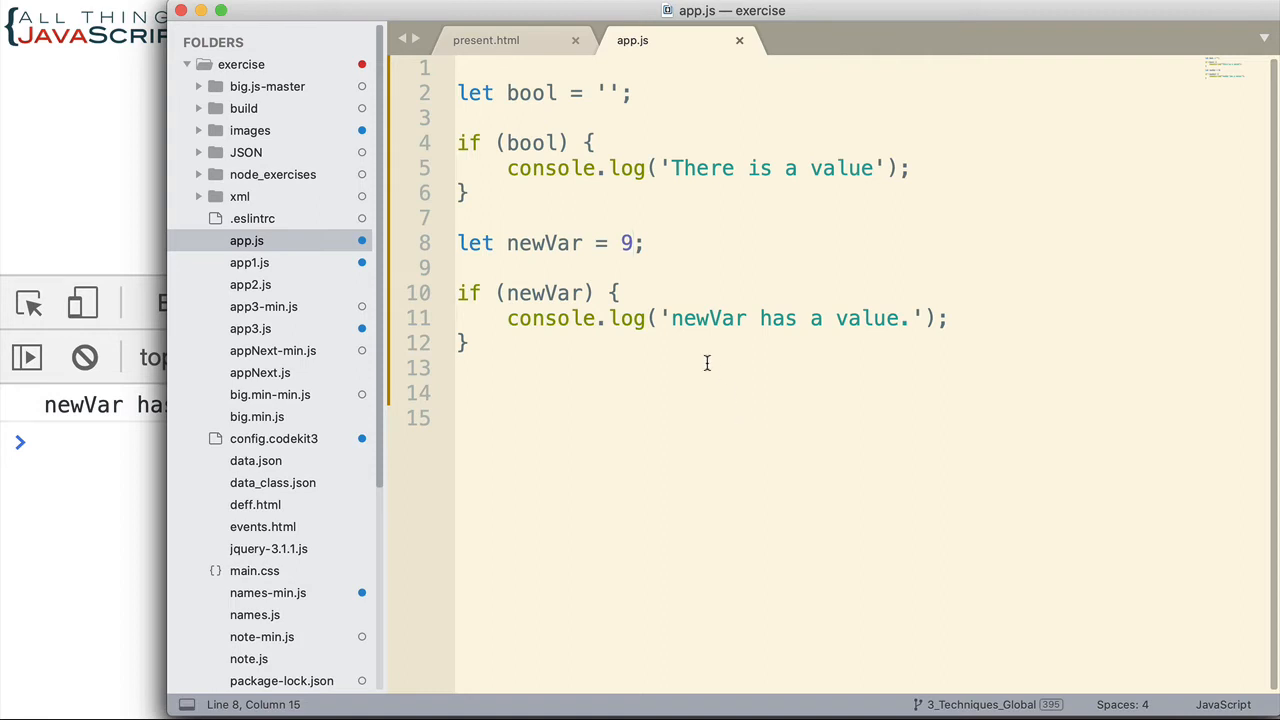
pyautogui.moveTo(697, 195)
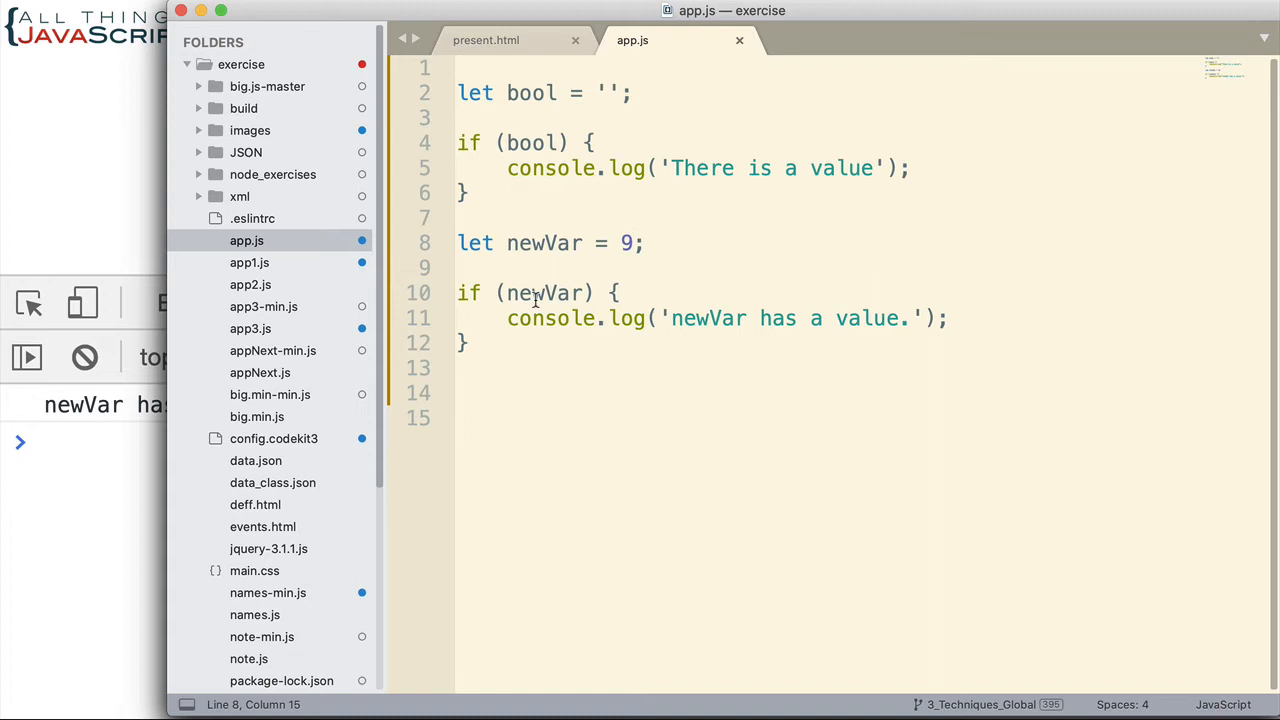
pyautogui.doubleClick(544, 292)
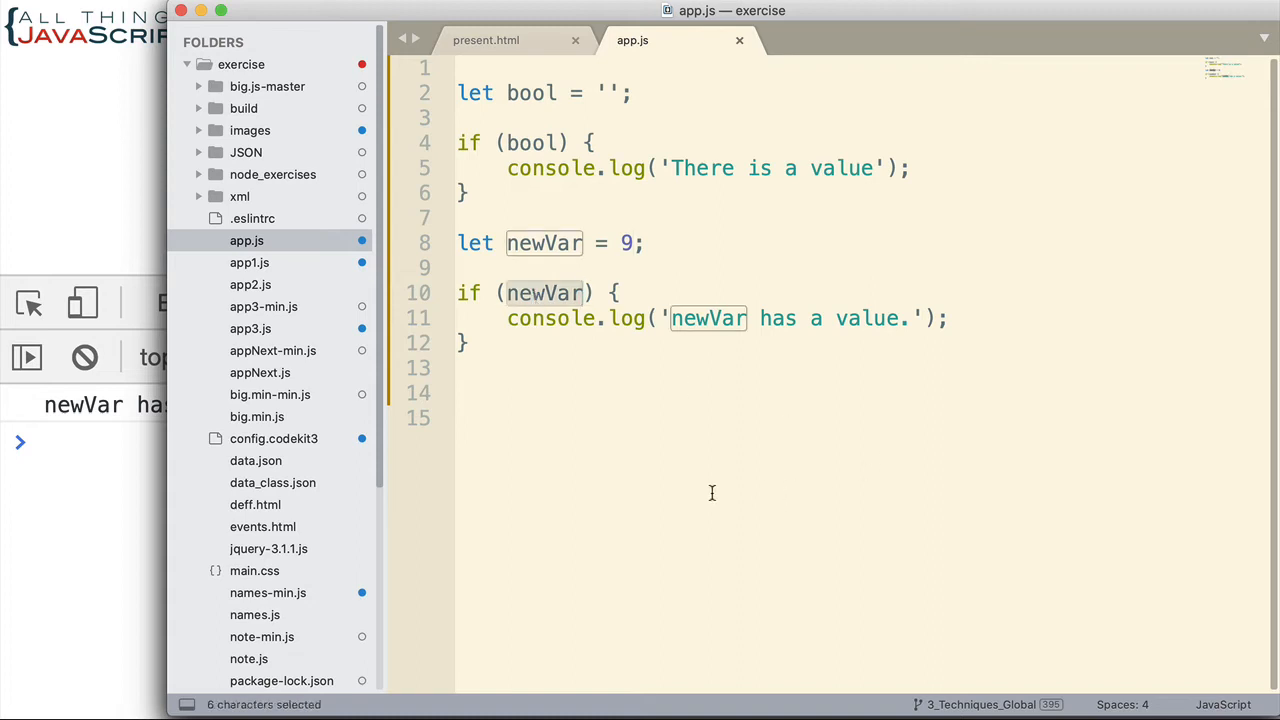
pyautogui.click(484, 370)
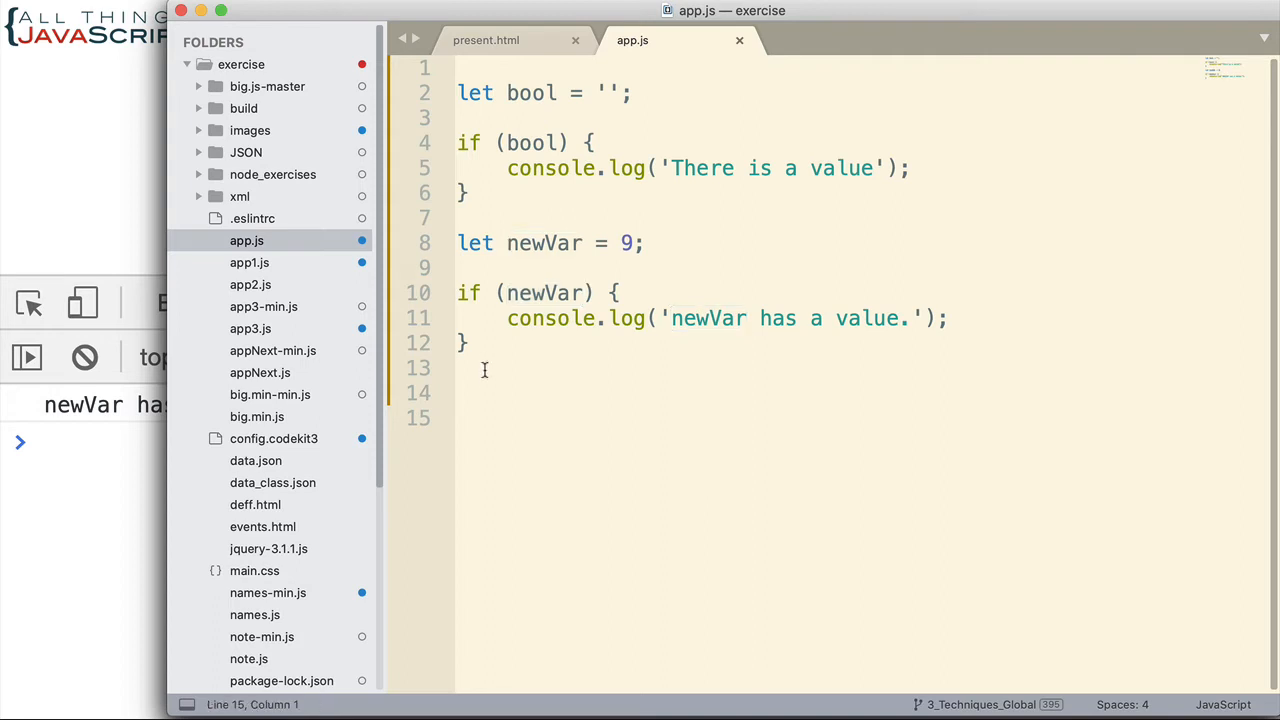
# Step: Start a comment below the if block reading '// Falsey value:'
pyautogui.click(485, 392)
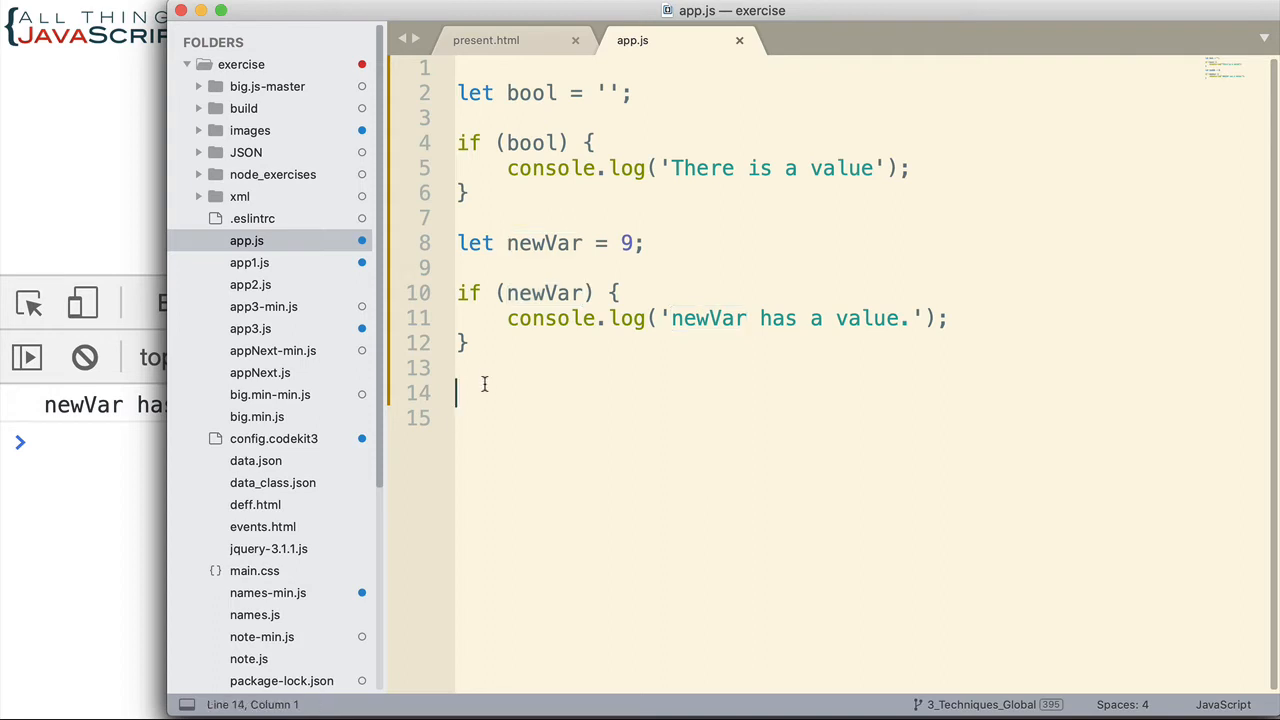
pyautogui.write('/')
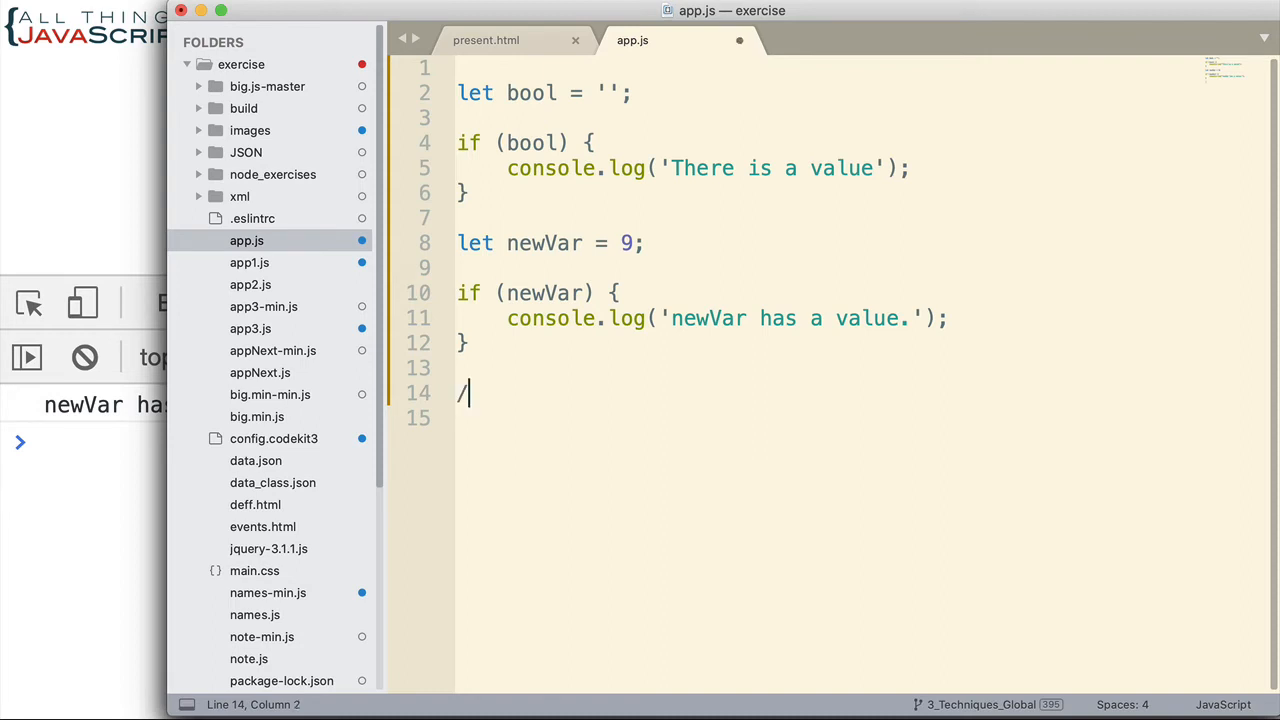
pyautogui.write('/')
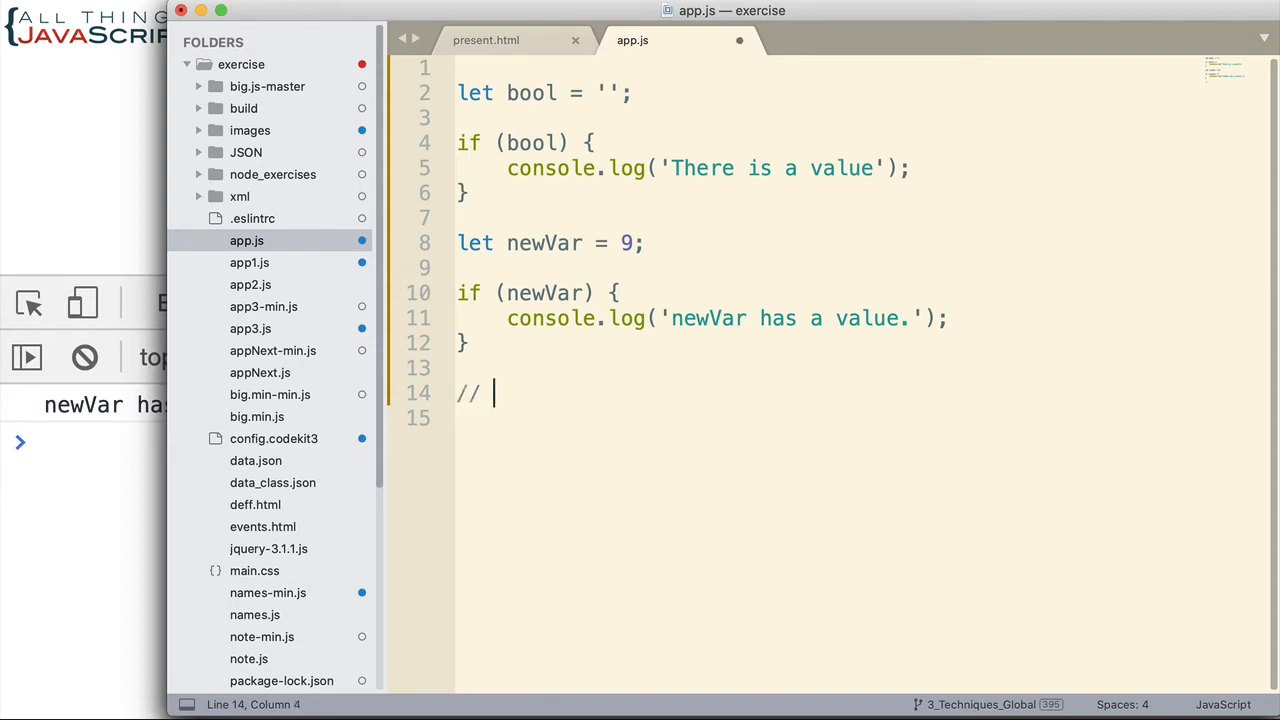
pyautogui.write('Fales')
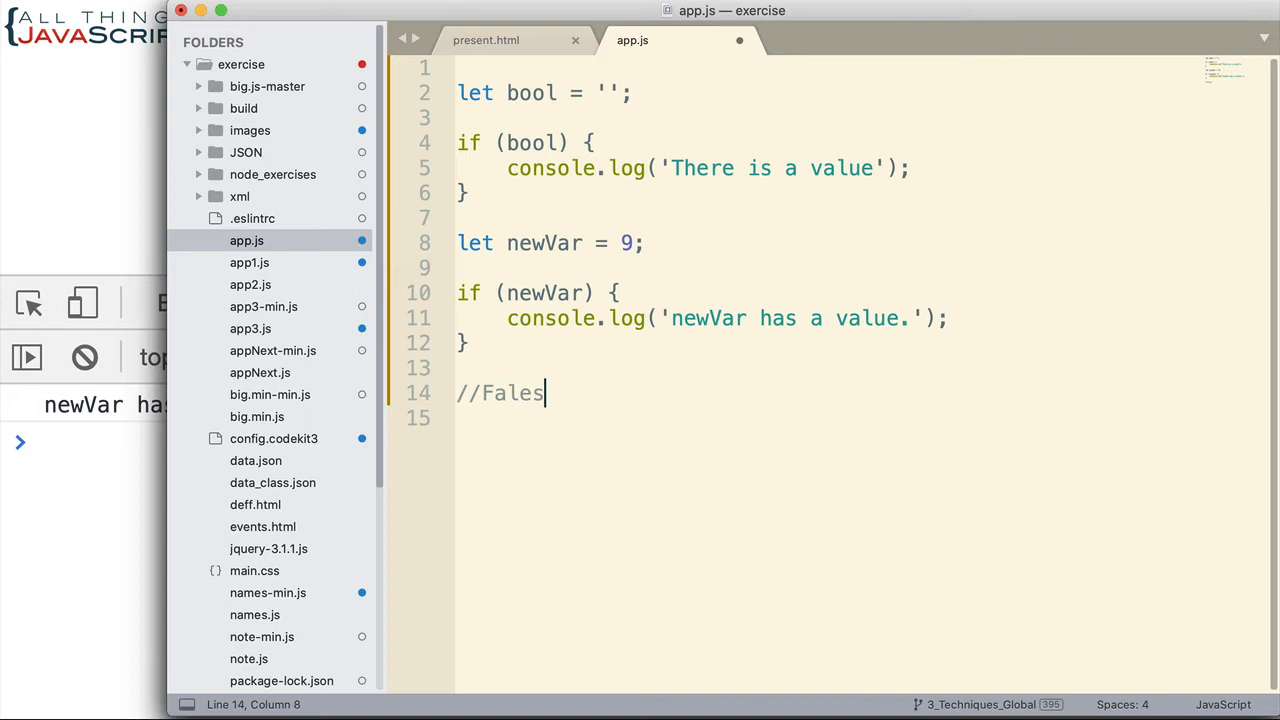
pyautogui.write('y valu')
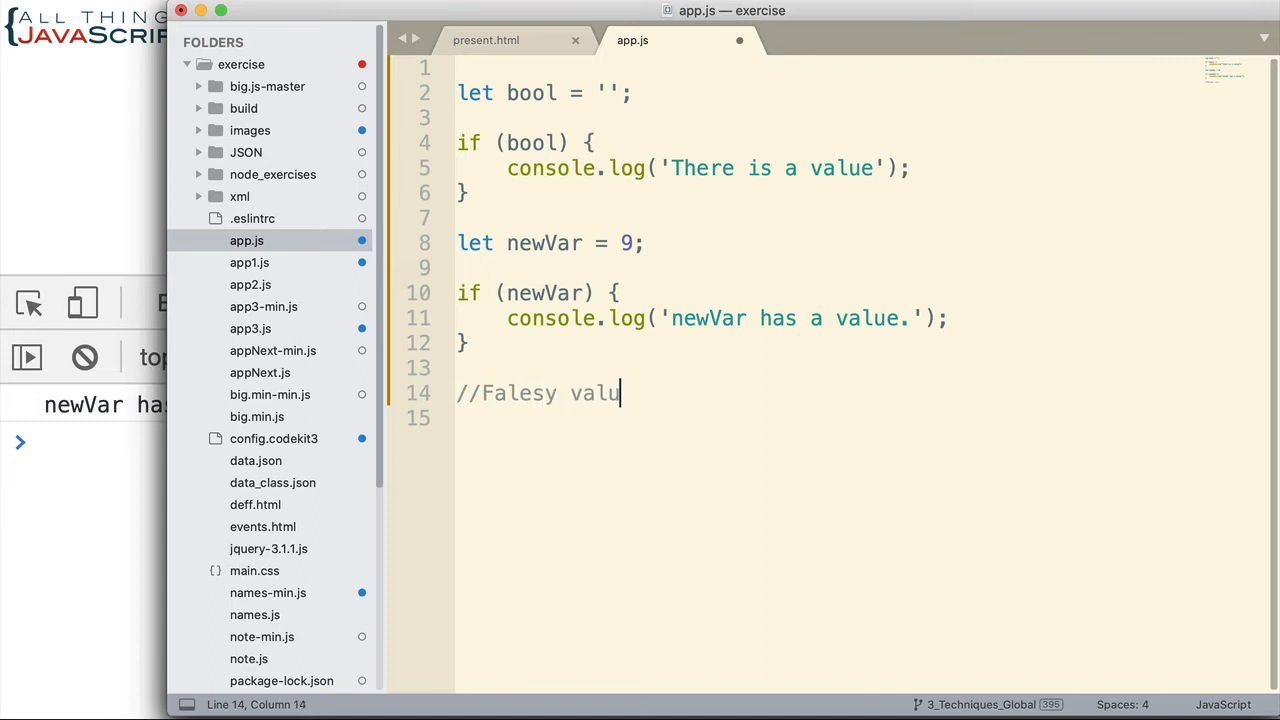
pyautogui.write('e:')
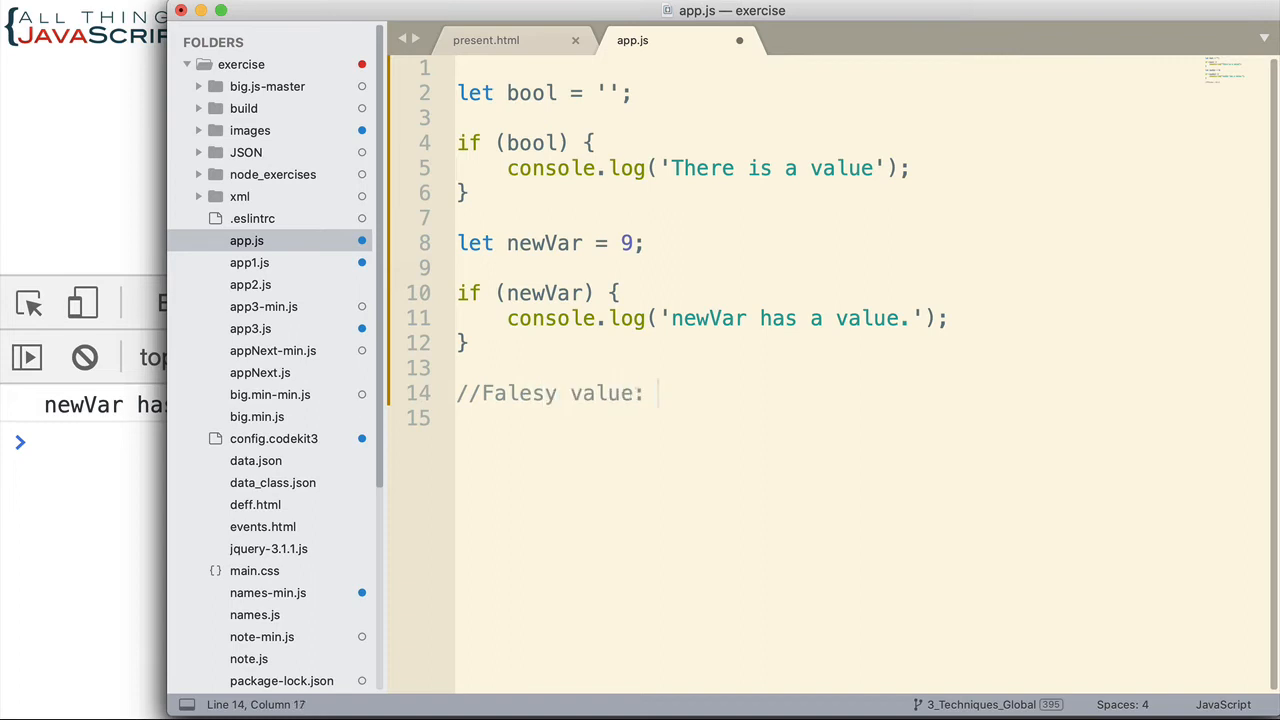
# Step: List the falsy values 0, null, undefined, false, NaN and '' in the comment
pyautogui.write('0')
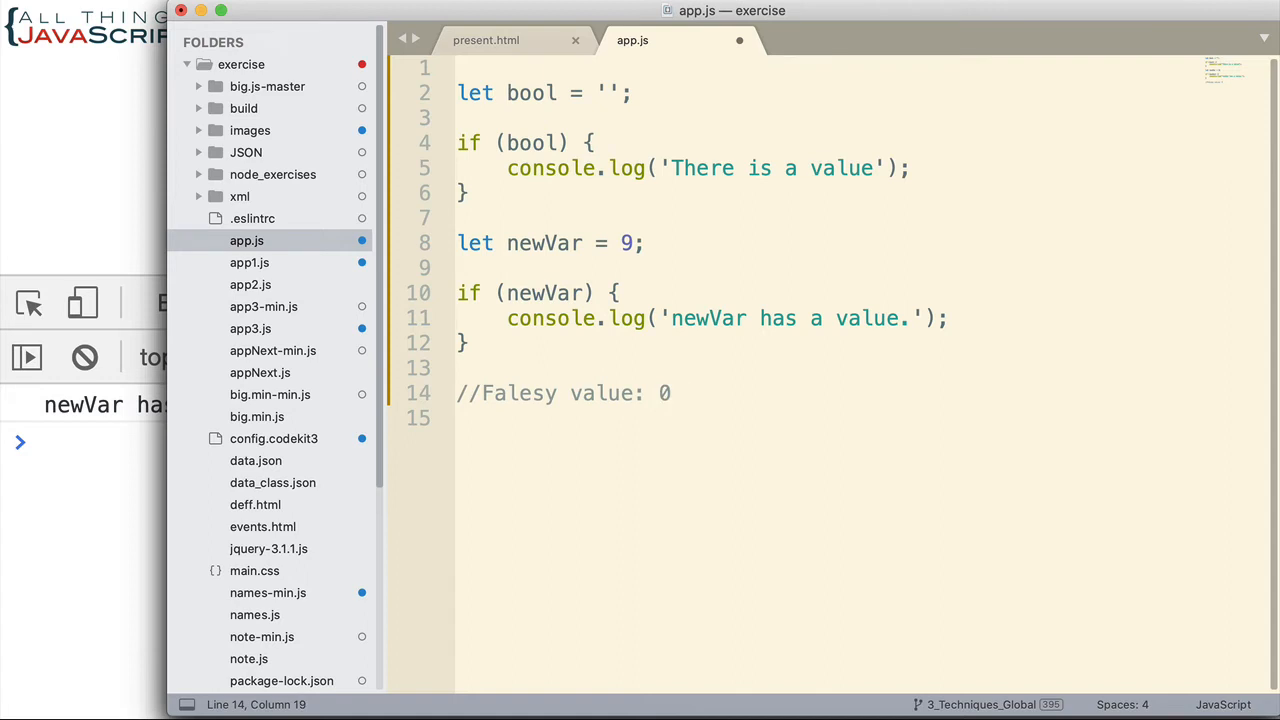
pyautogui.write(',')
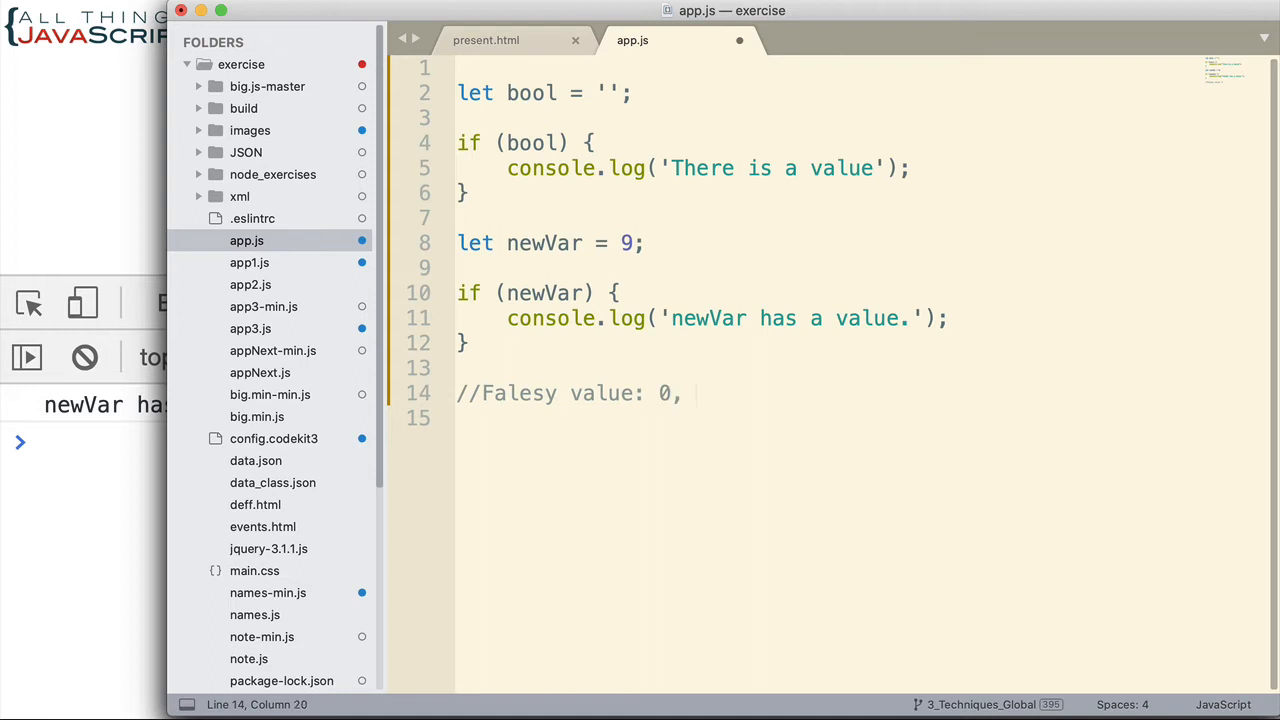
pyautogui.write('null')
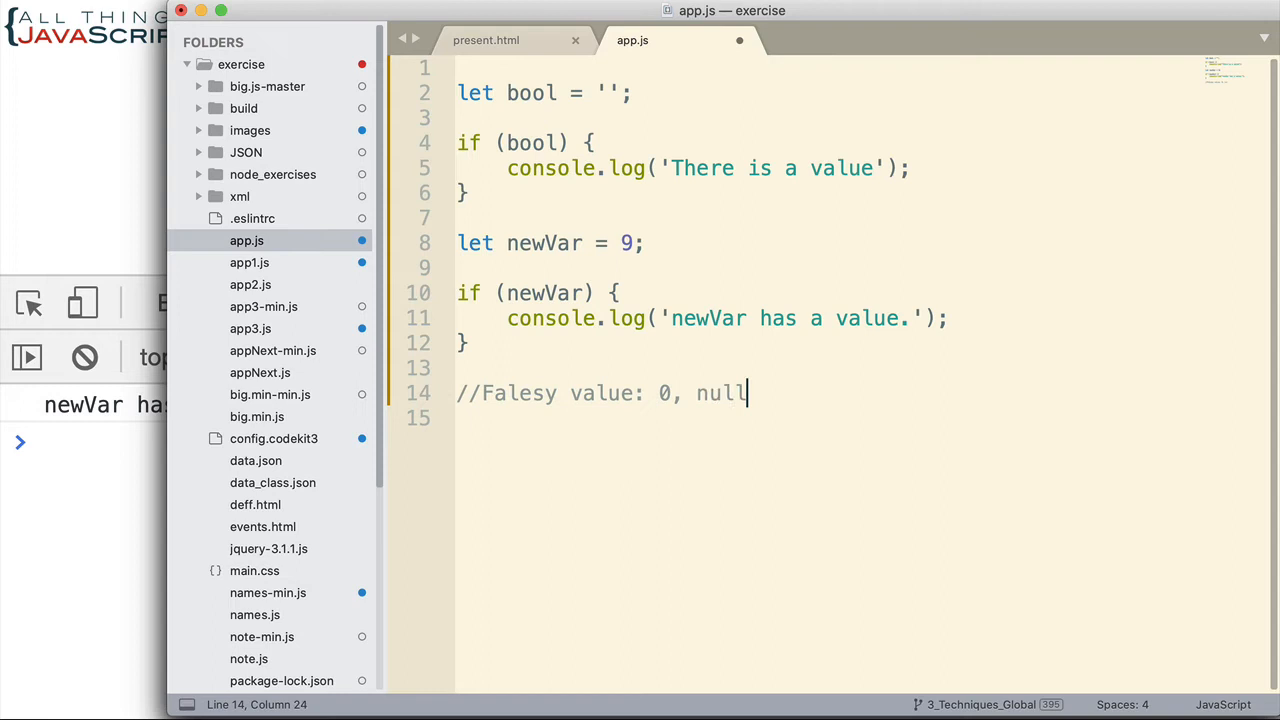
pyautogui.write(', undefined')
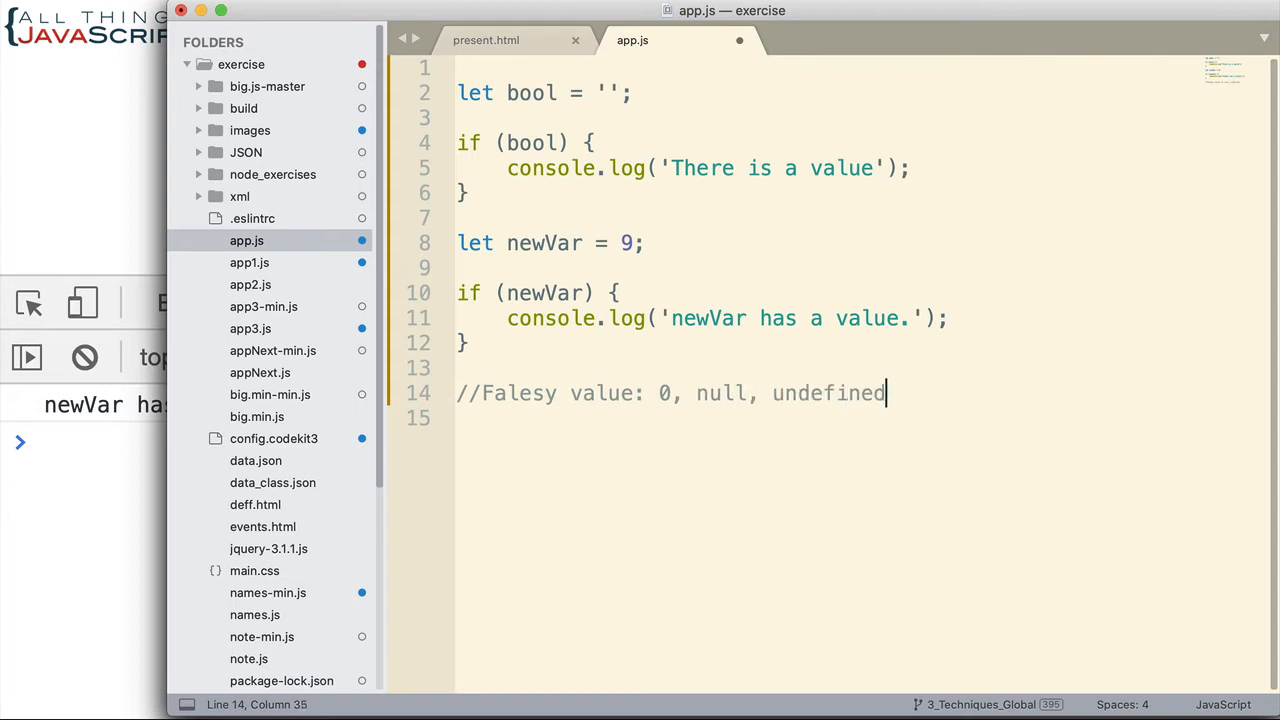
pyautogui.write(', false')
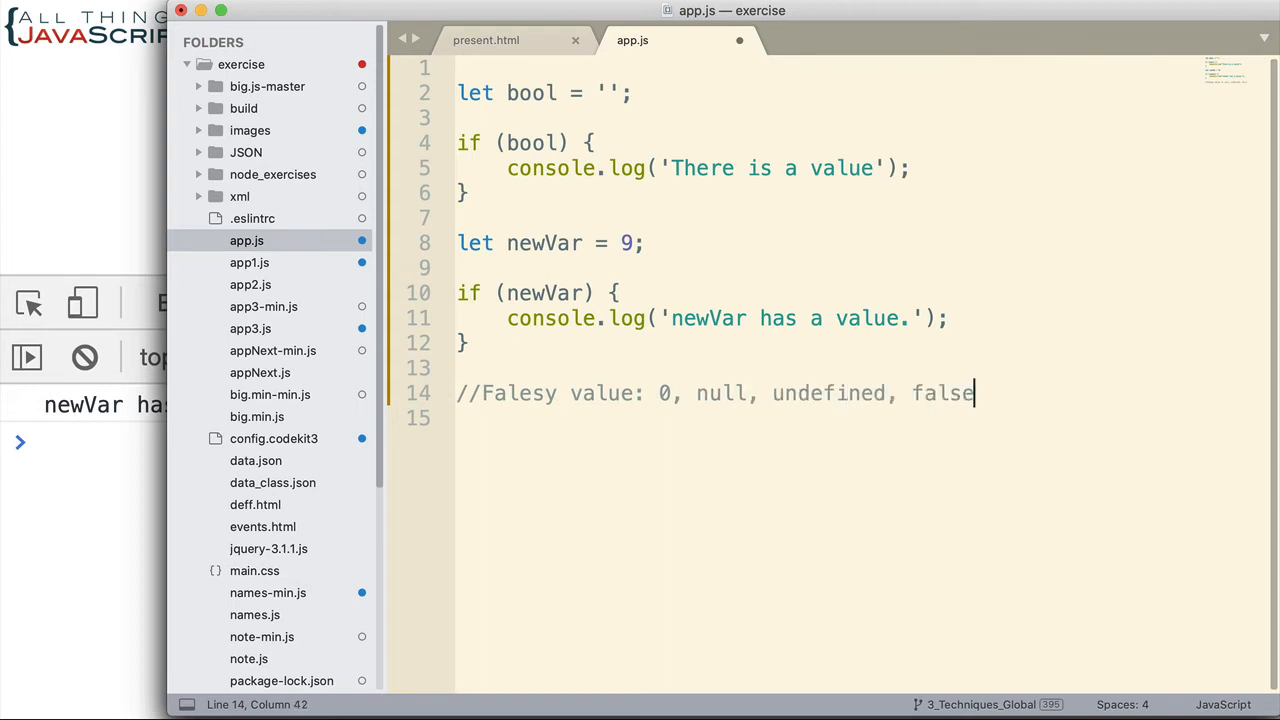
pyautogui.write(', N')
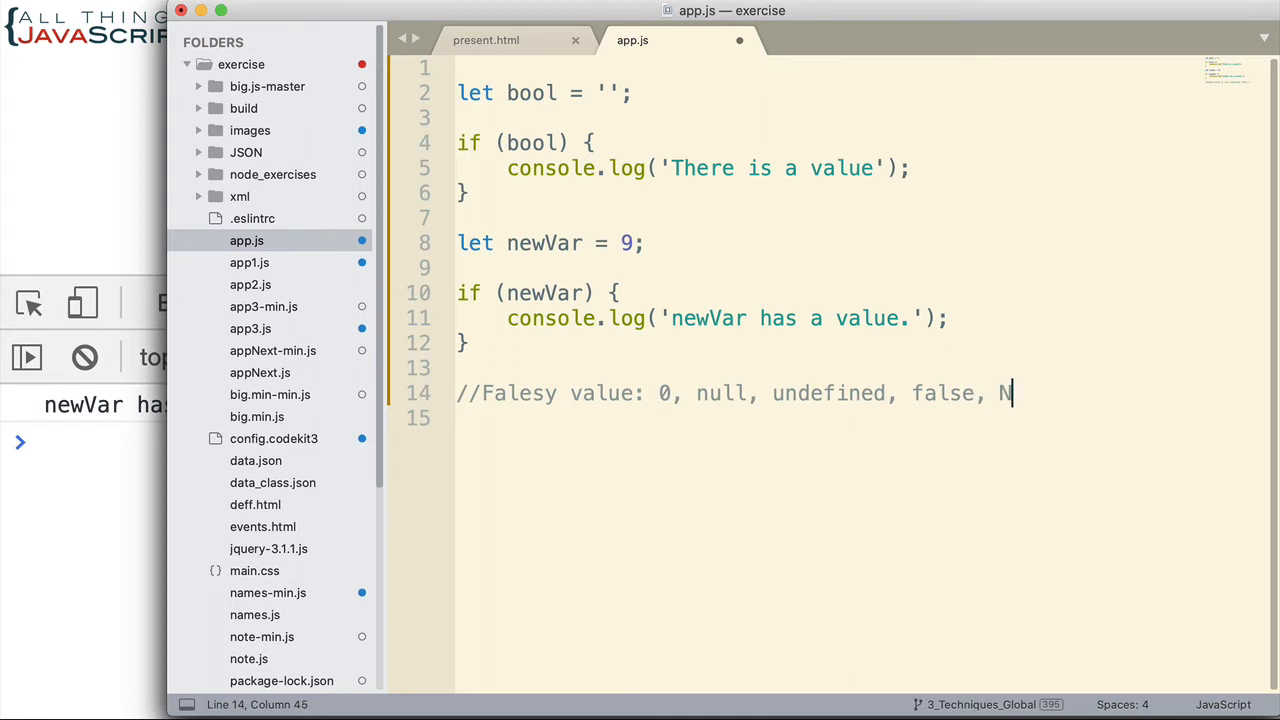
pyautogui.write('aN')
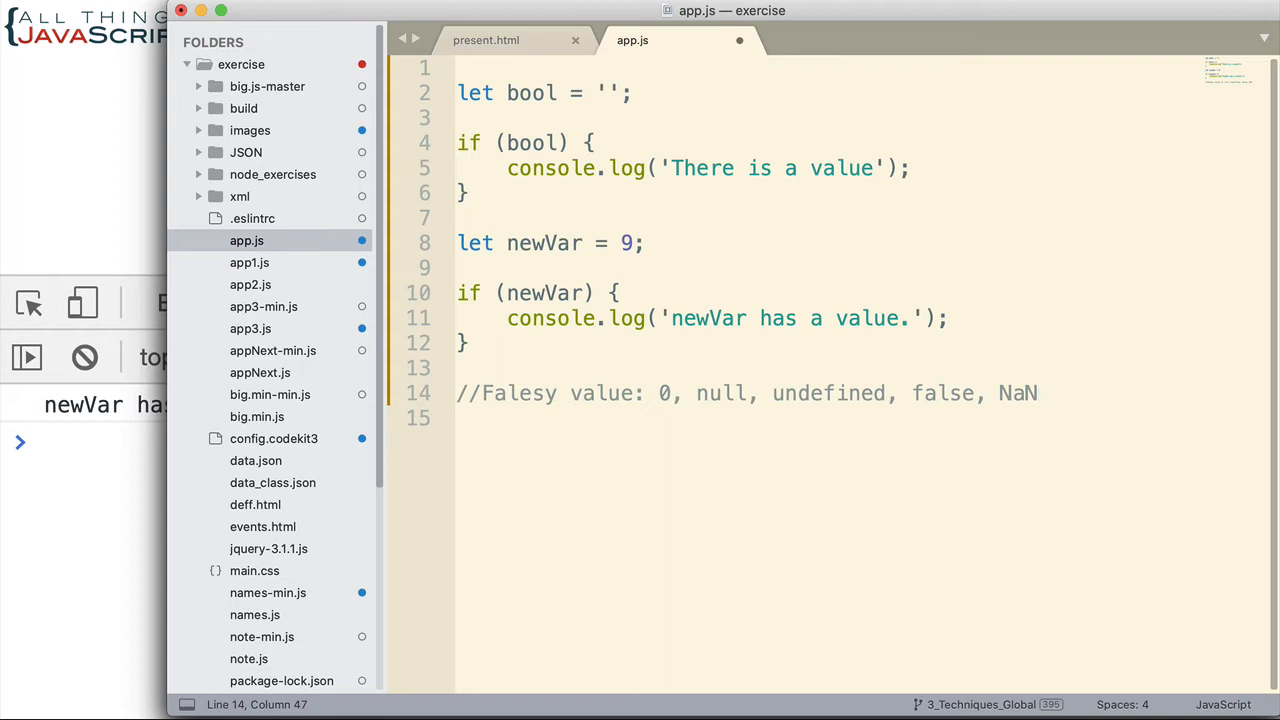
pyautogui.write(", ''")
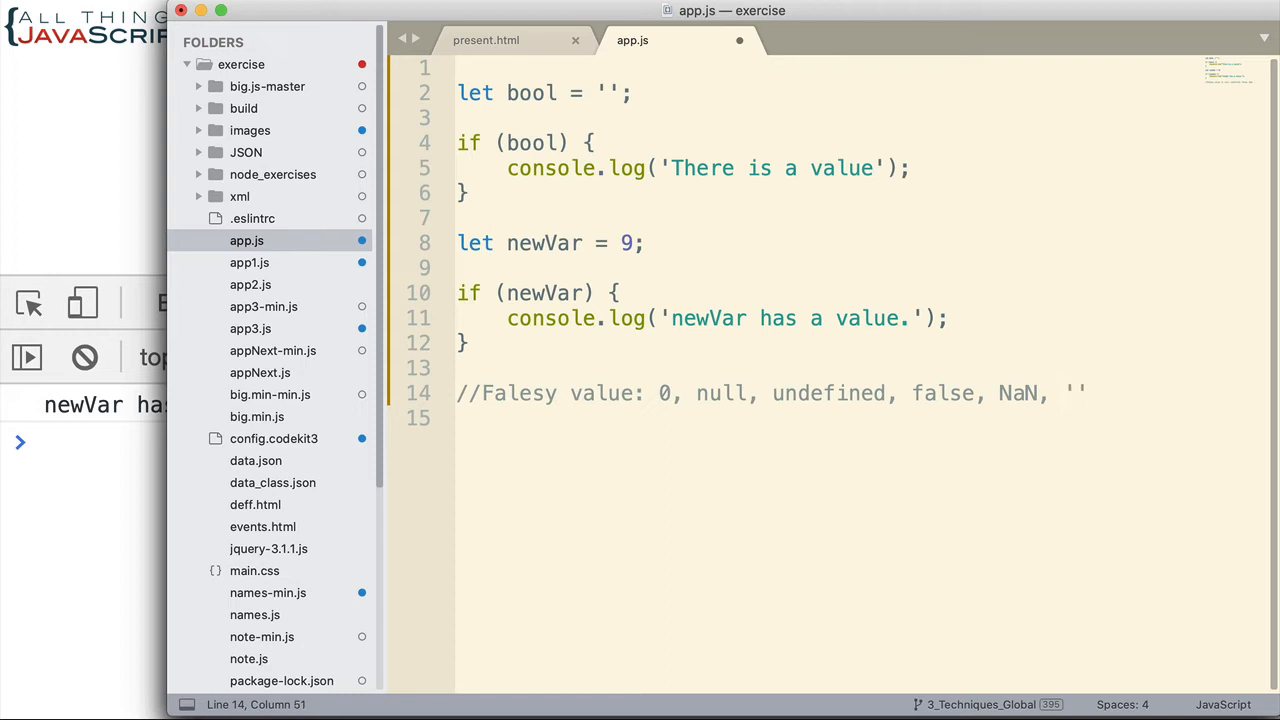
pyautogui.moveTo(639, 422)
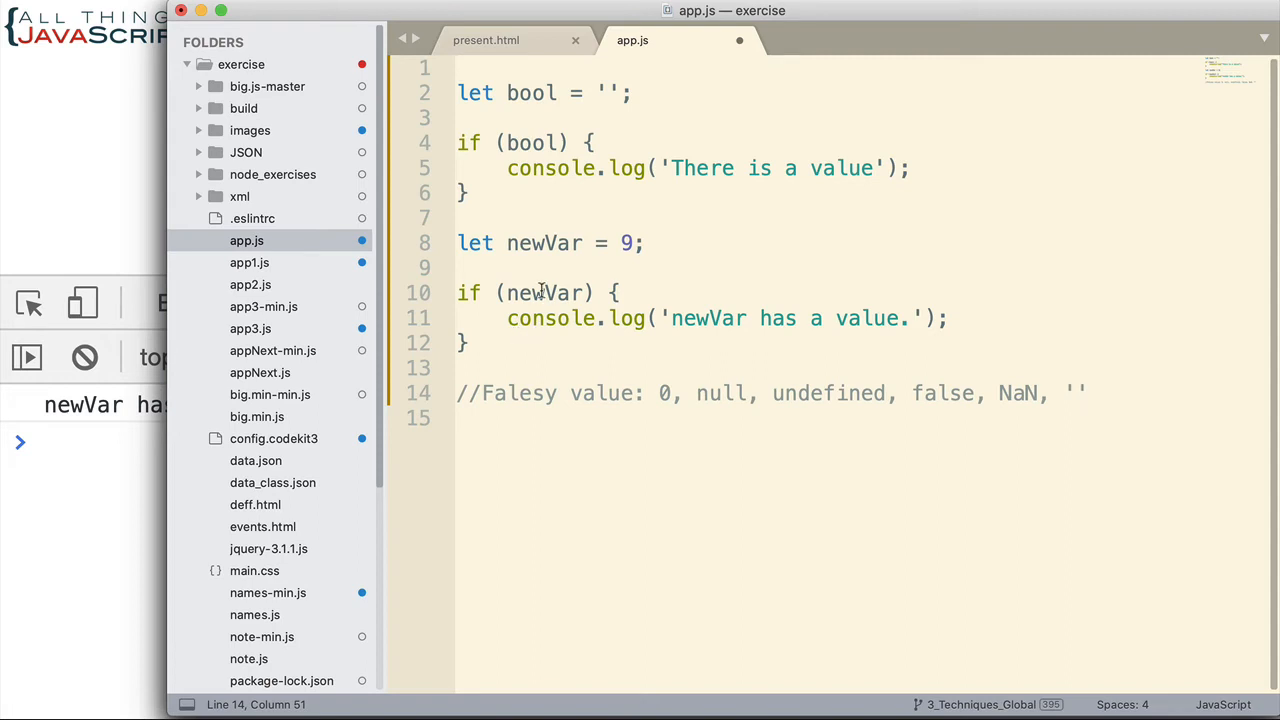
pyautogui.doubleClick(544, 292)
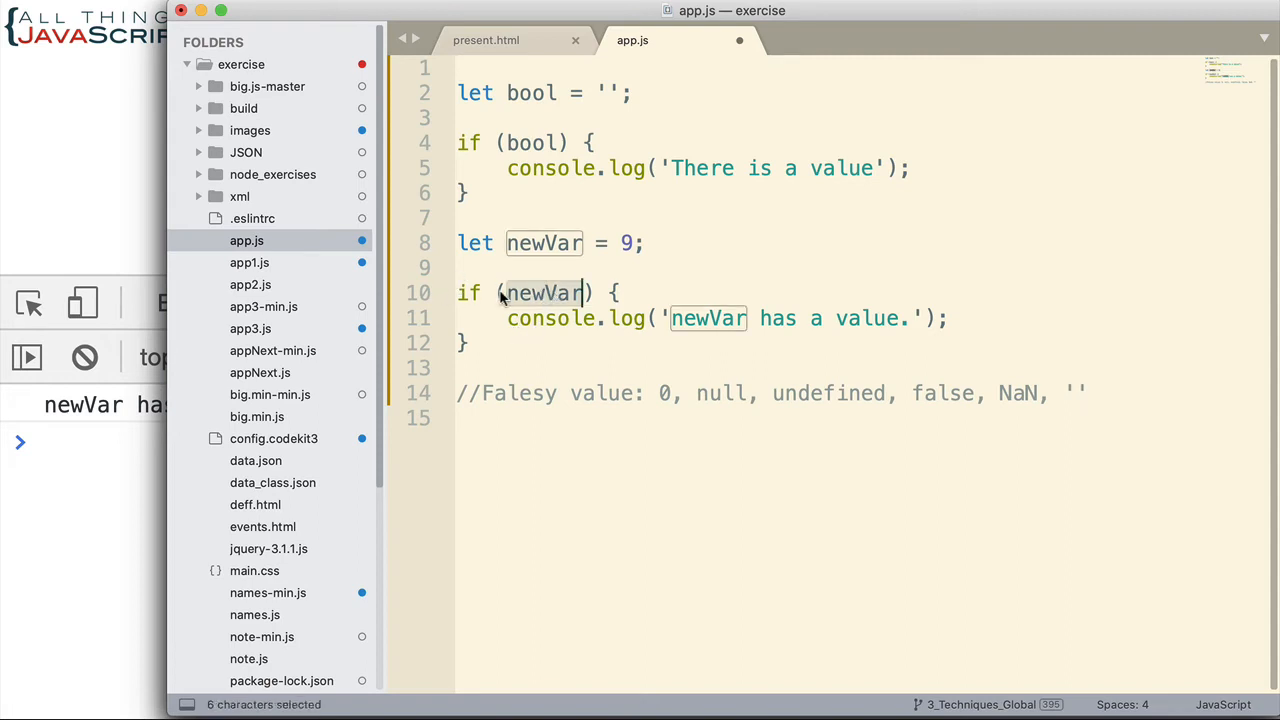
pyautogui.moveTo(560, 318)
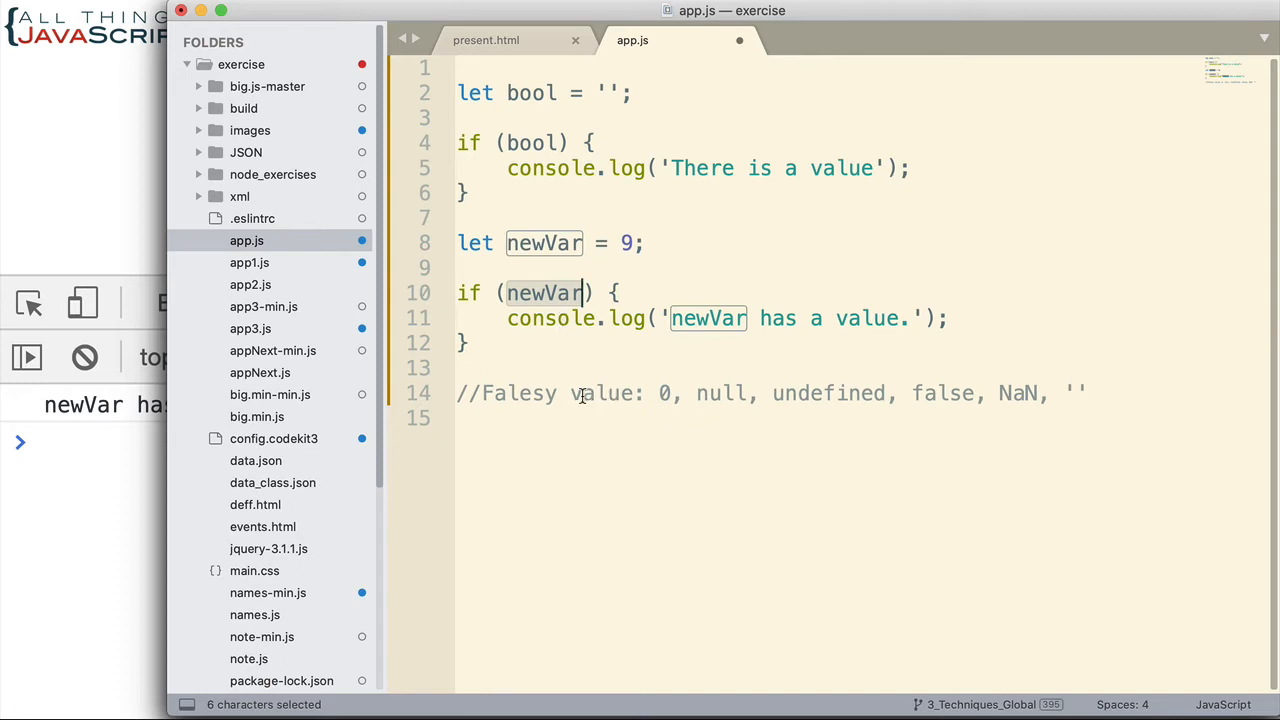
pyautogui.moveTo(852, 393)
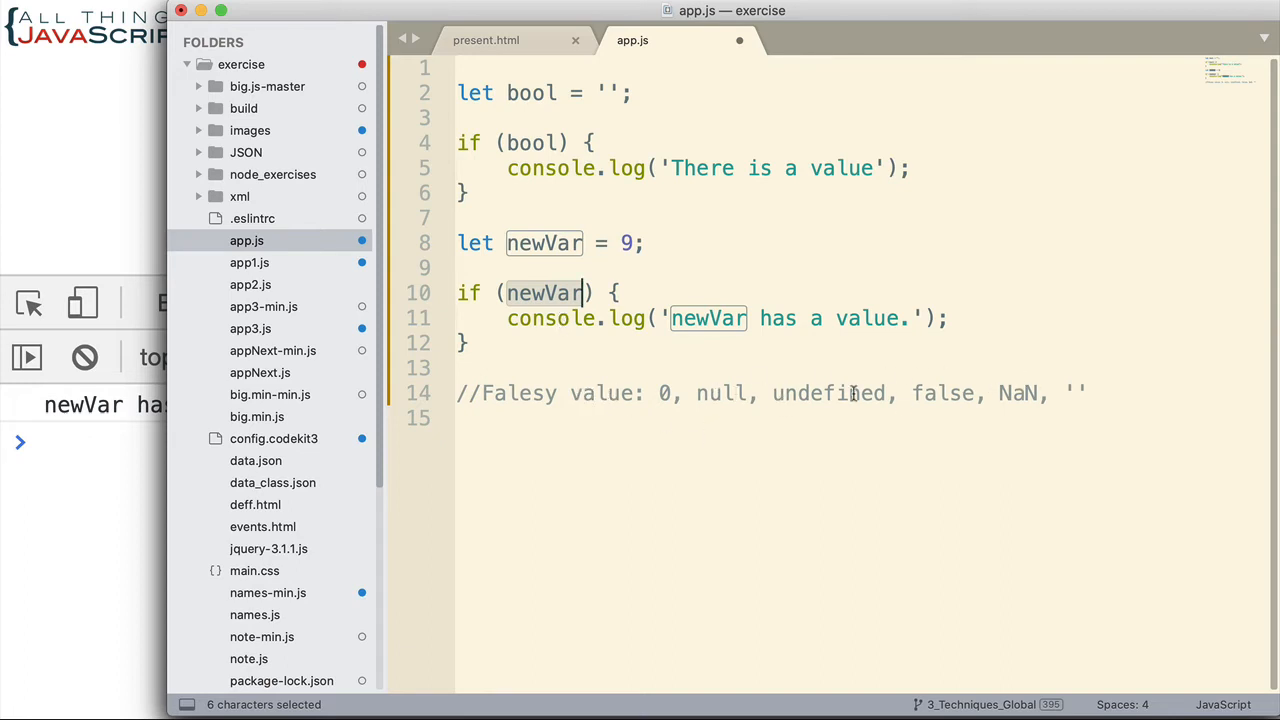
pyautogui.moveTo(907, 415)
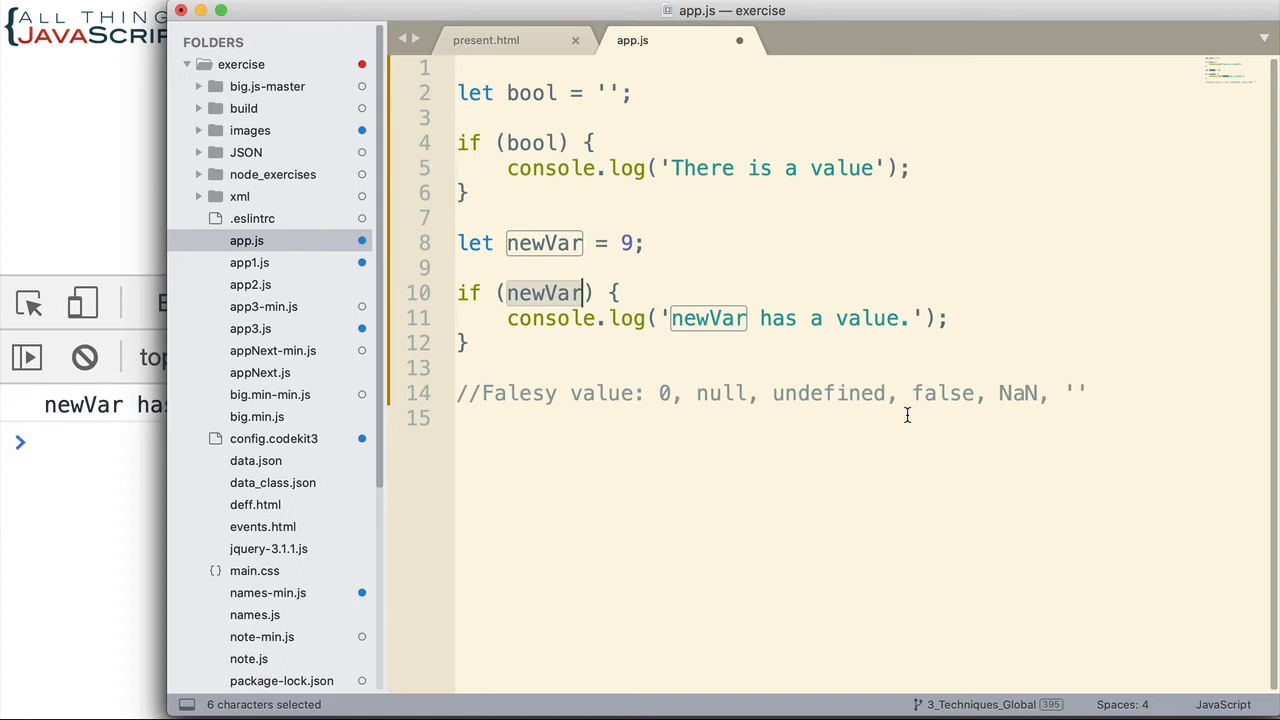
pyautogui.moveTo(589, 408)
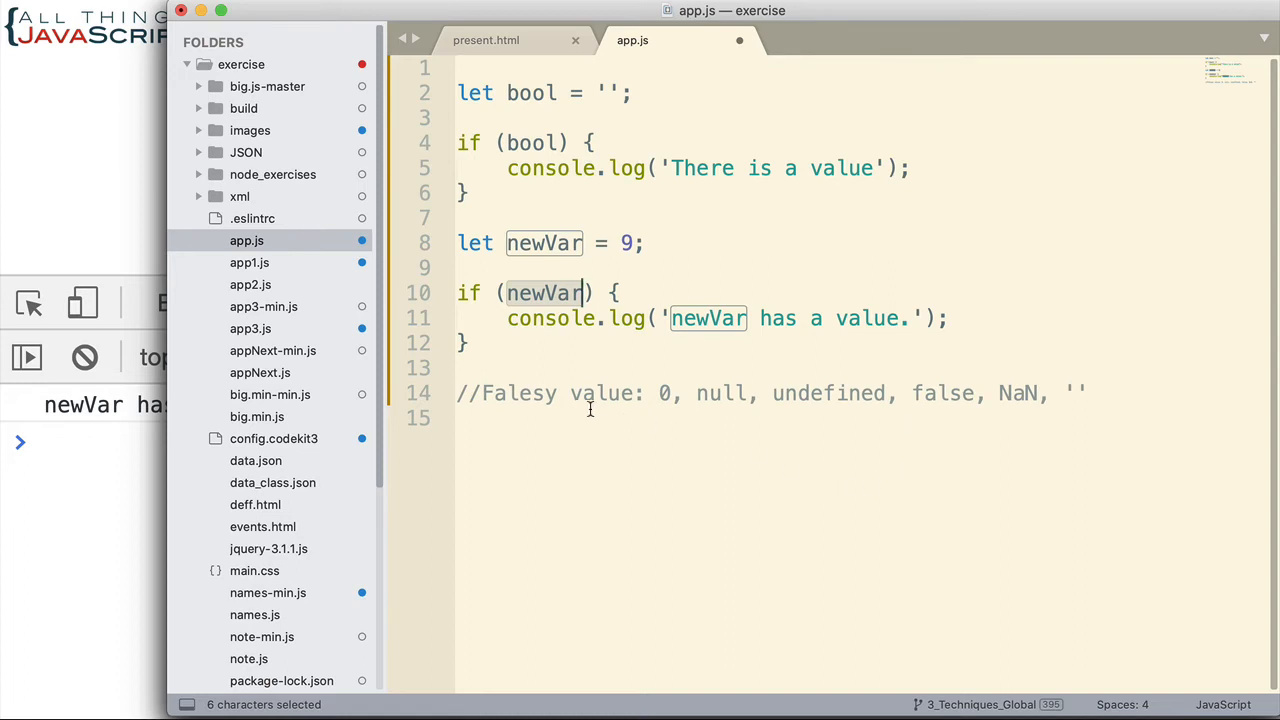
pyautogui.moveTo(535, 435)
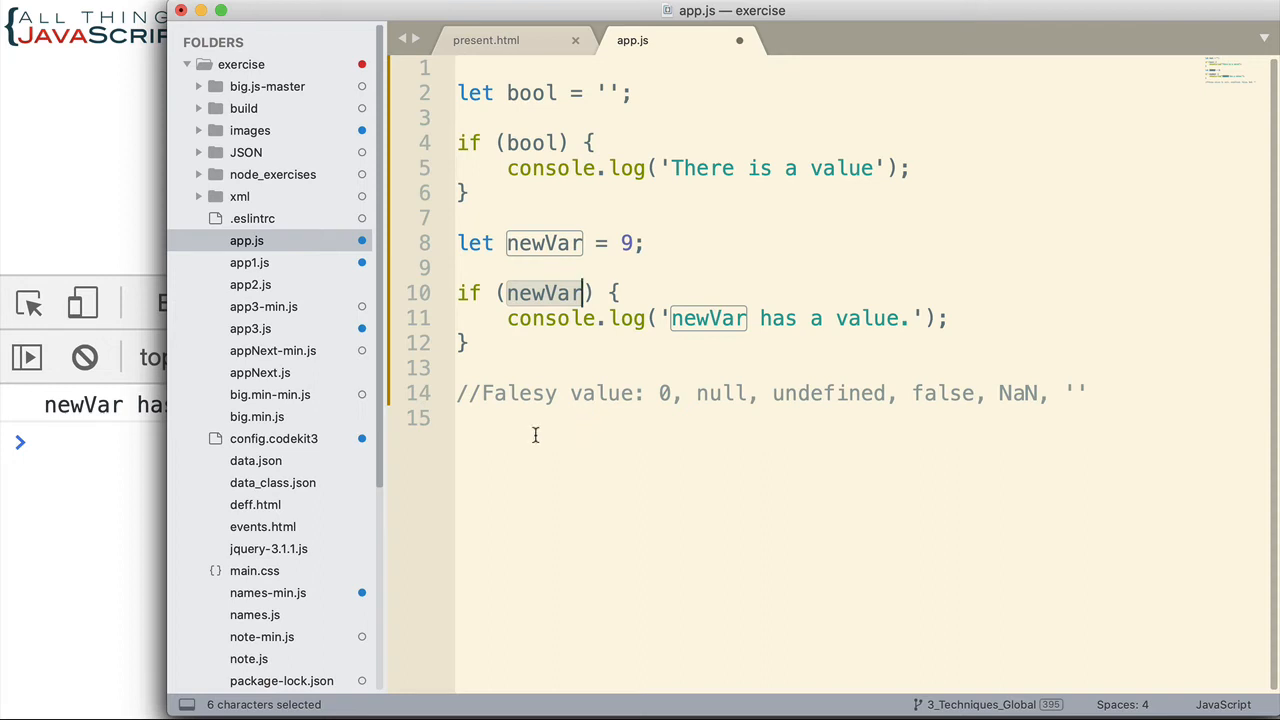
pyautogui.moveTo(527, 429)
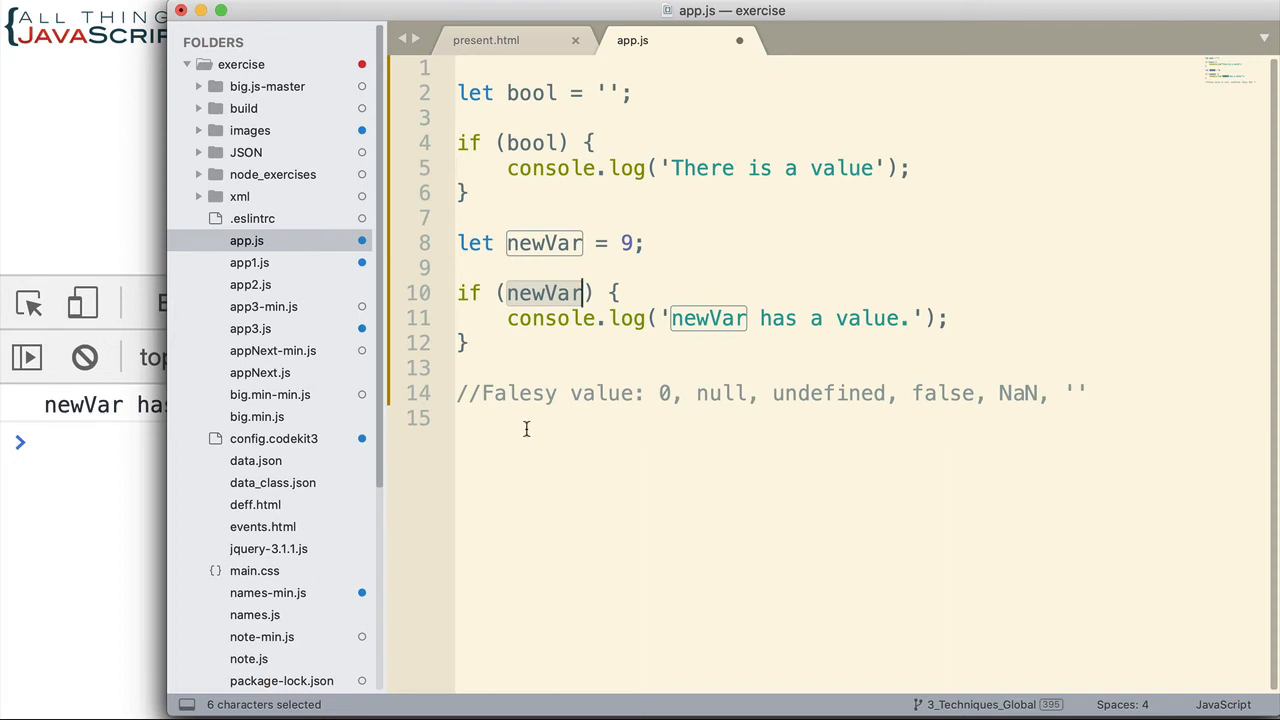
pyautogui.moveTo(548, 128)
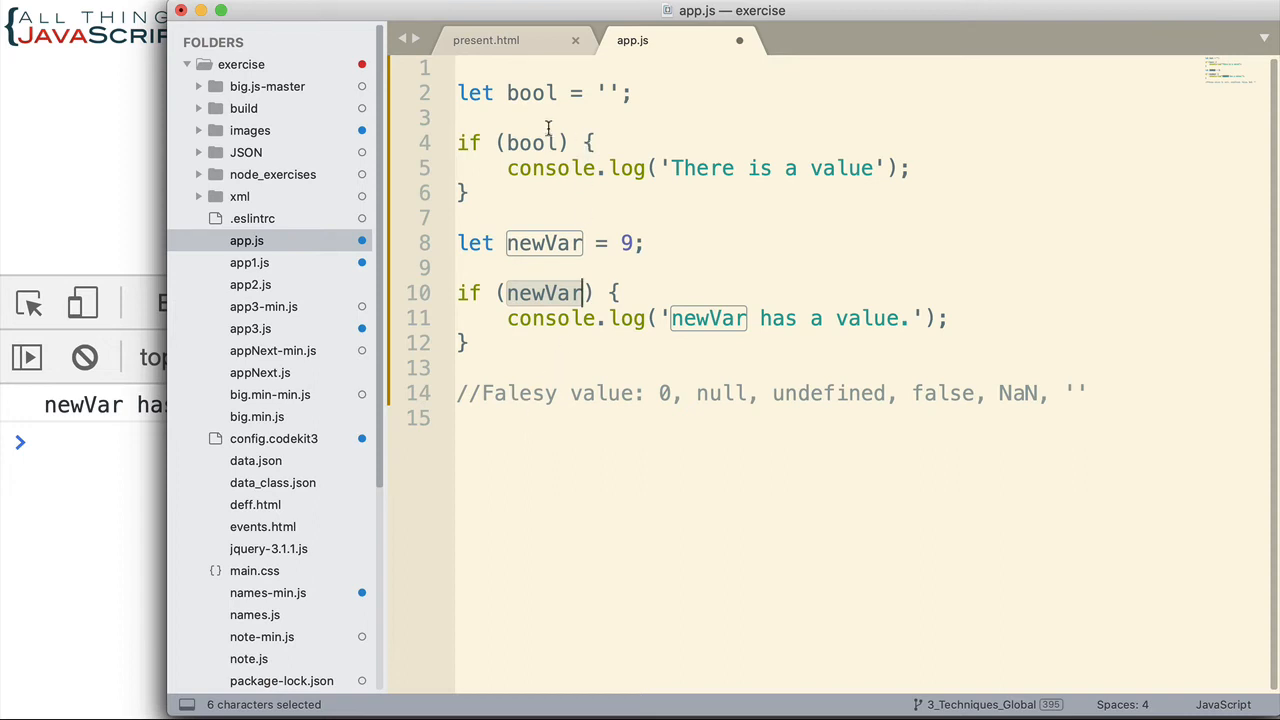
pyautogui.moveTo(455, 92)
pyautogui.write('/*')
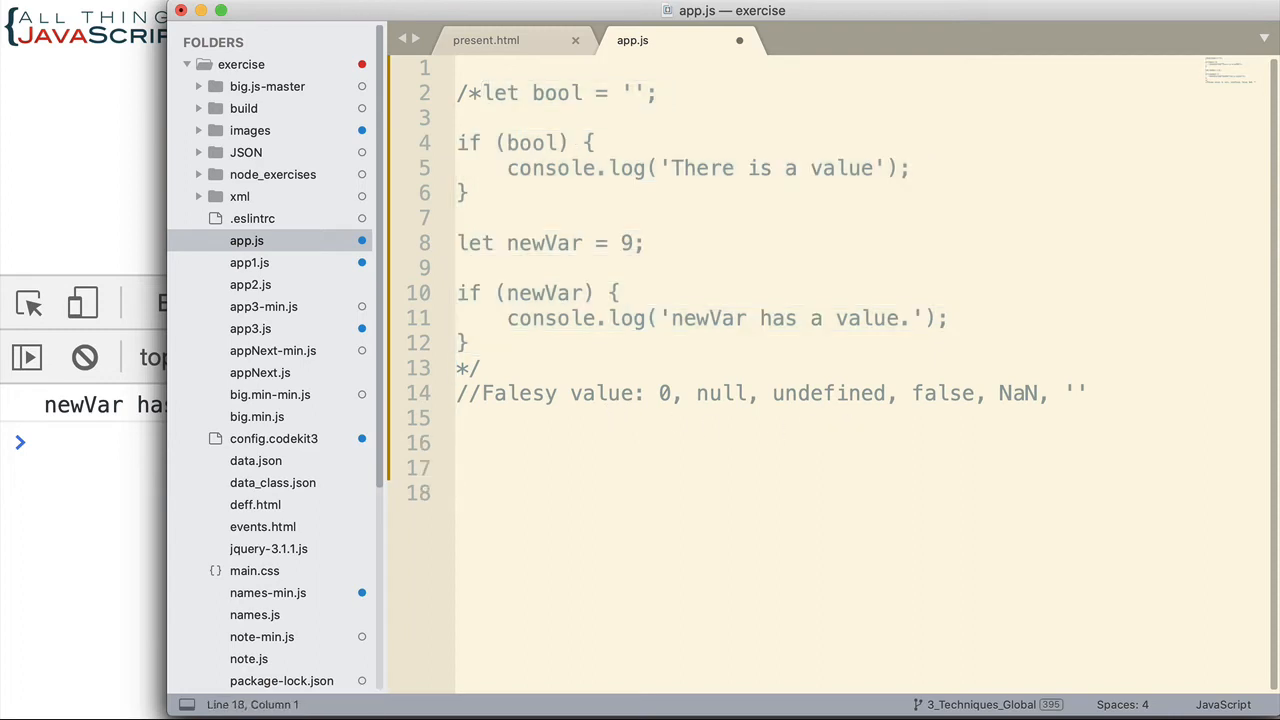
# Step: Move the cursor to the empty line below the block comment
pyautogui.click(458, 443)
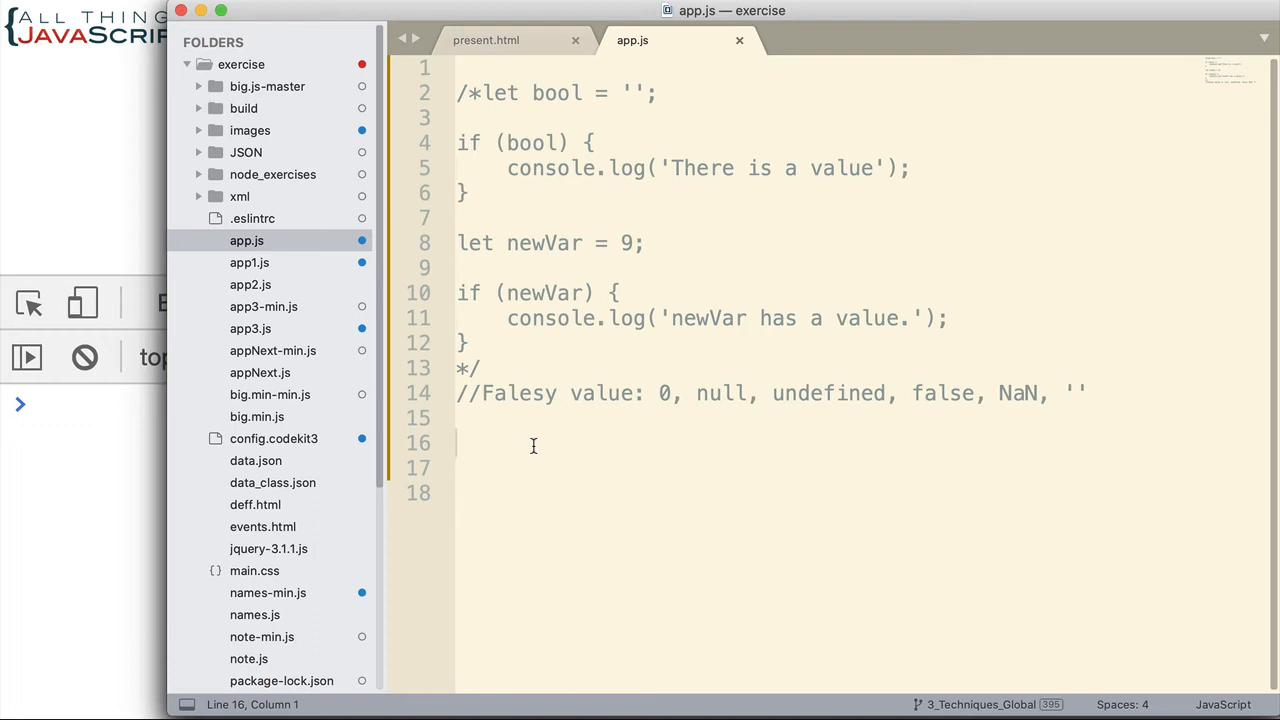
pyautogui.moveTo(347, 527)
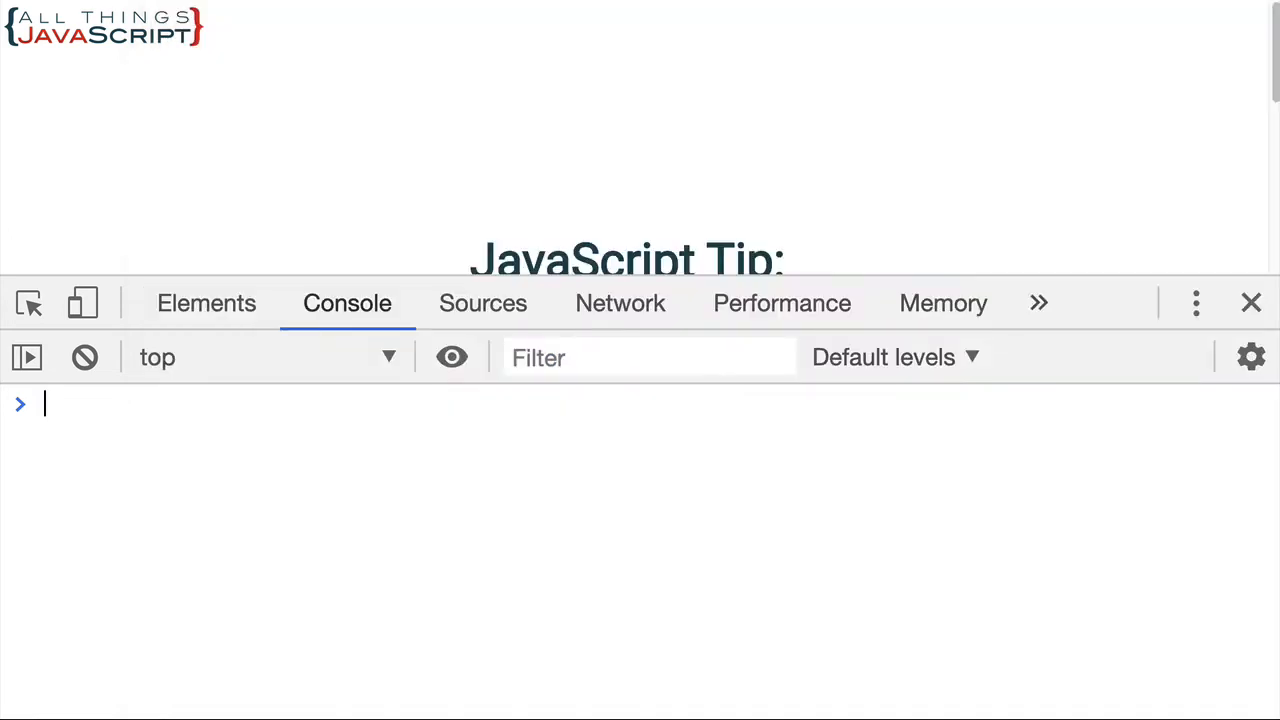
# Step: Evaluate 0 && 1 and 1 && 10 in the DevTools console, returning 0 and 10
pyautogui.write('0')
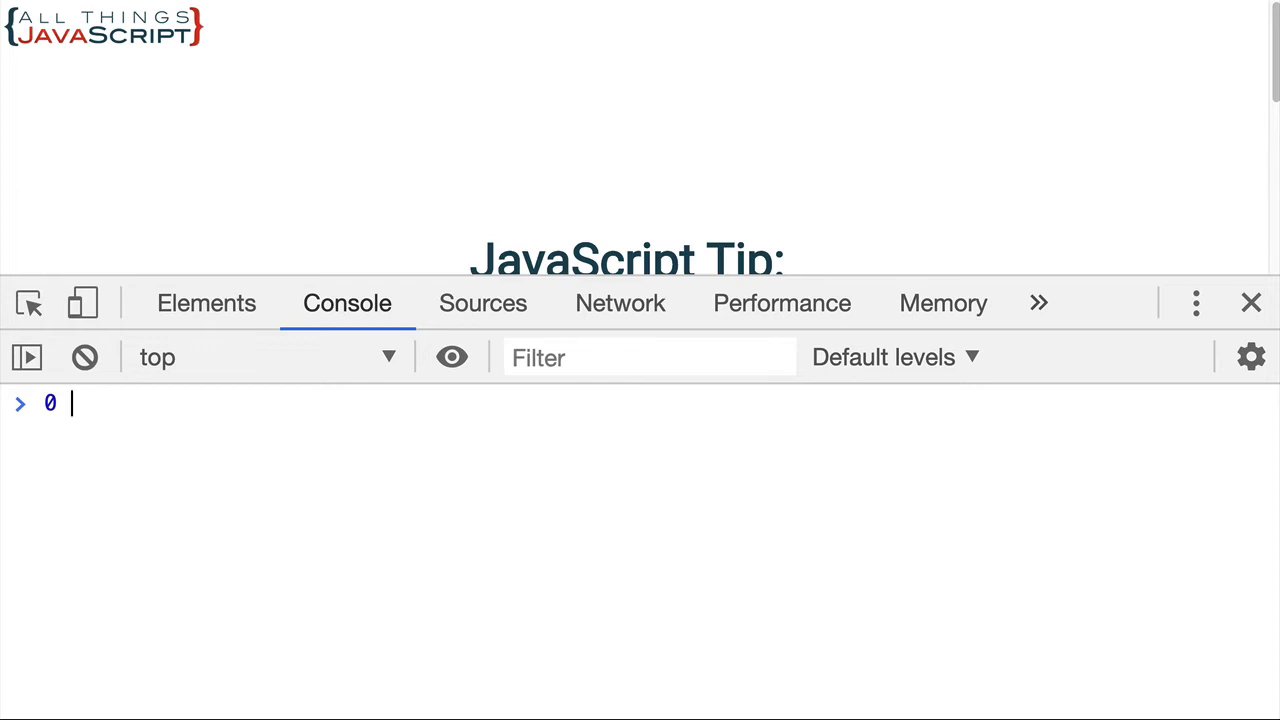
pyautogui.write('&& 1;')
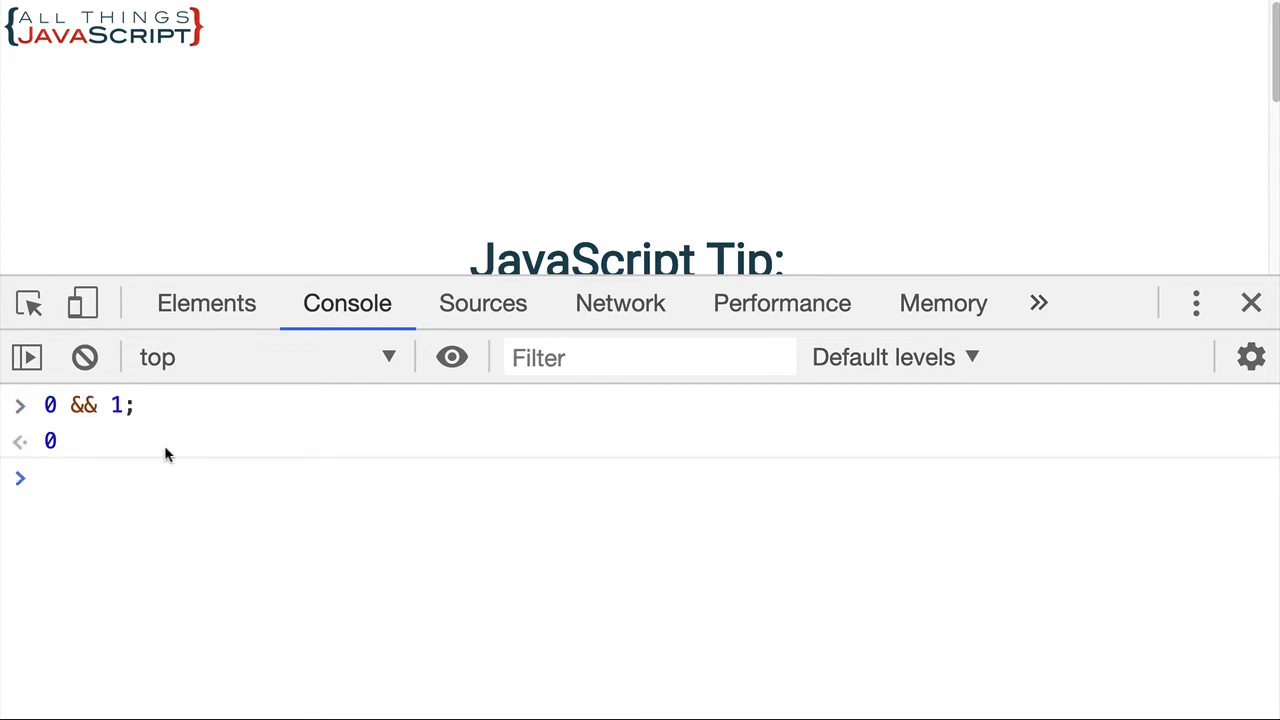
pyautogui.click(60, 478)
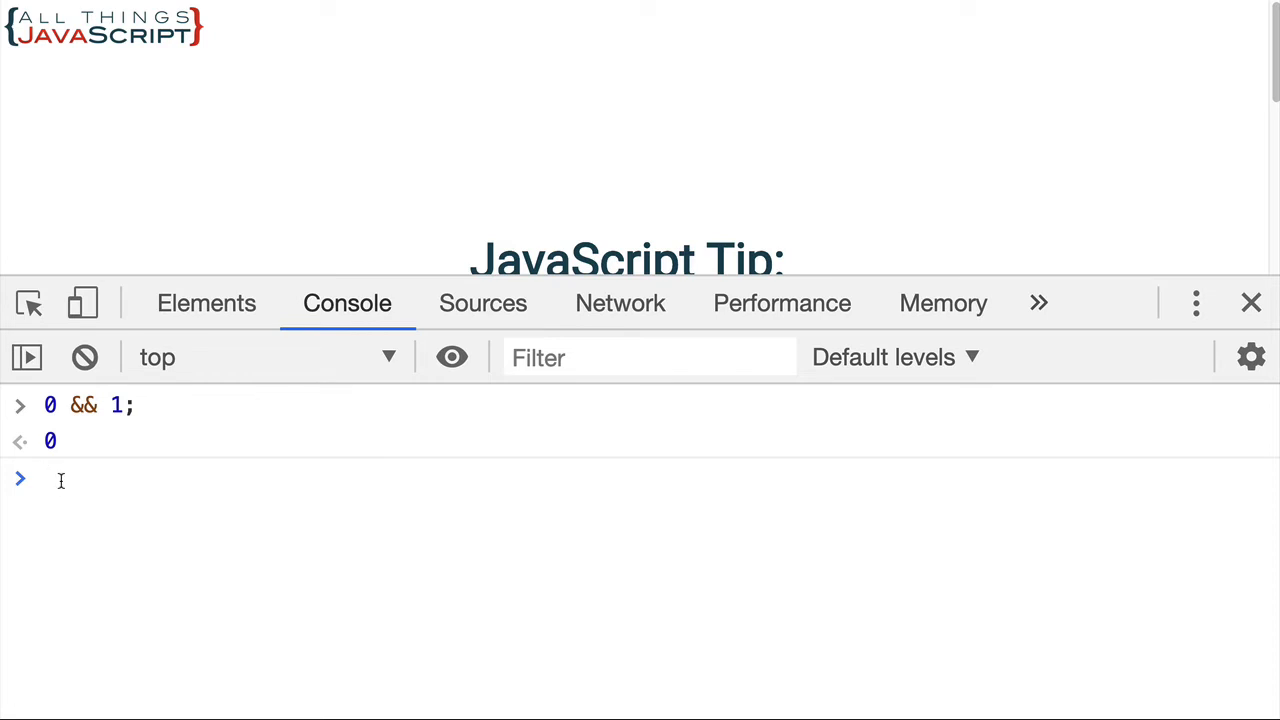
pyautogui.write('1')
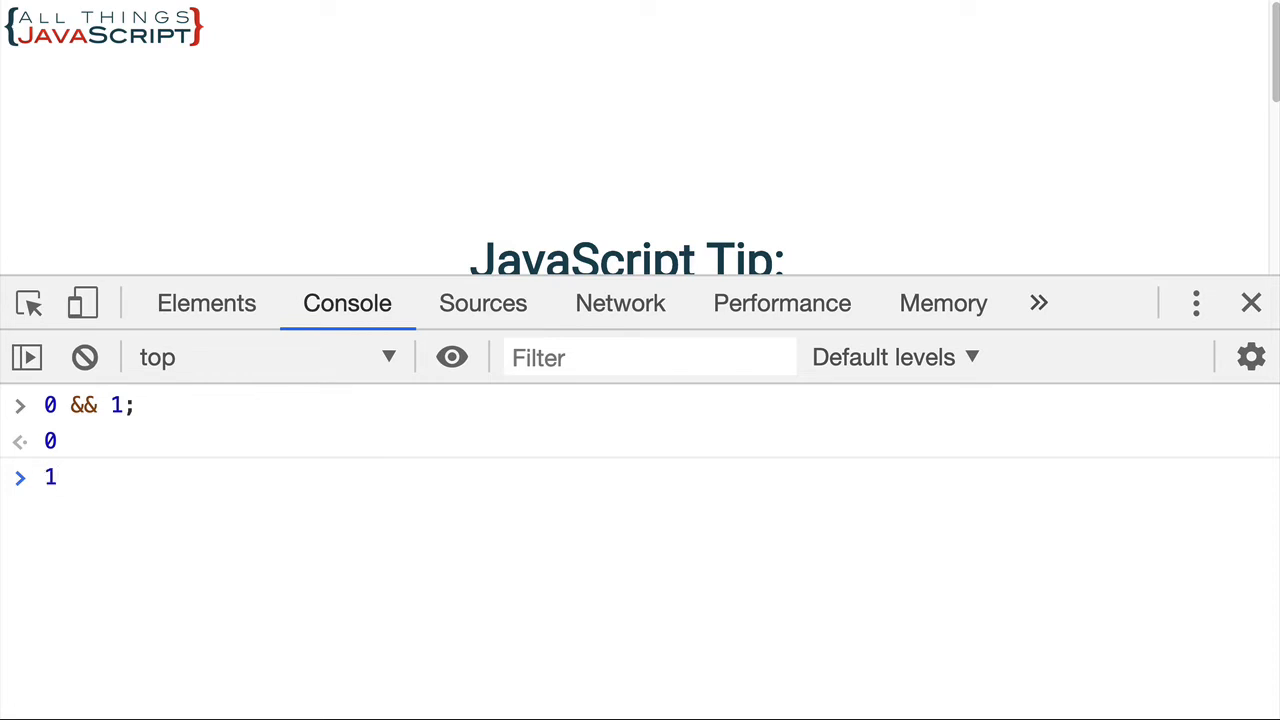
pyautogui.write('&&')
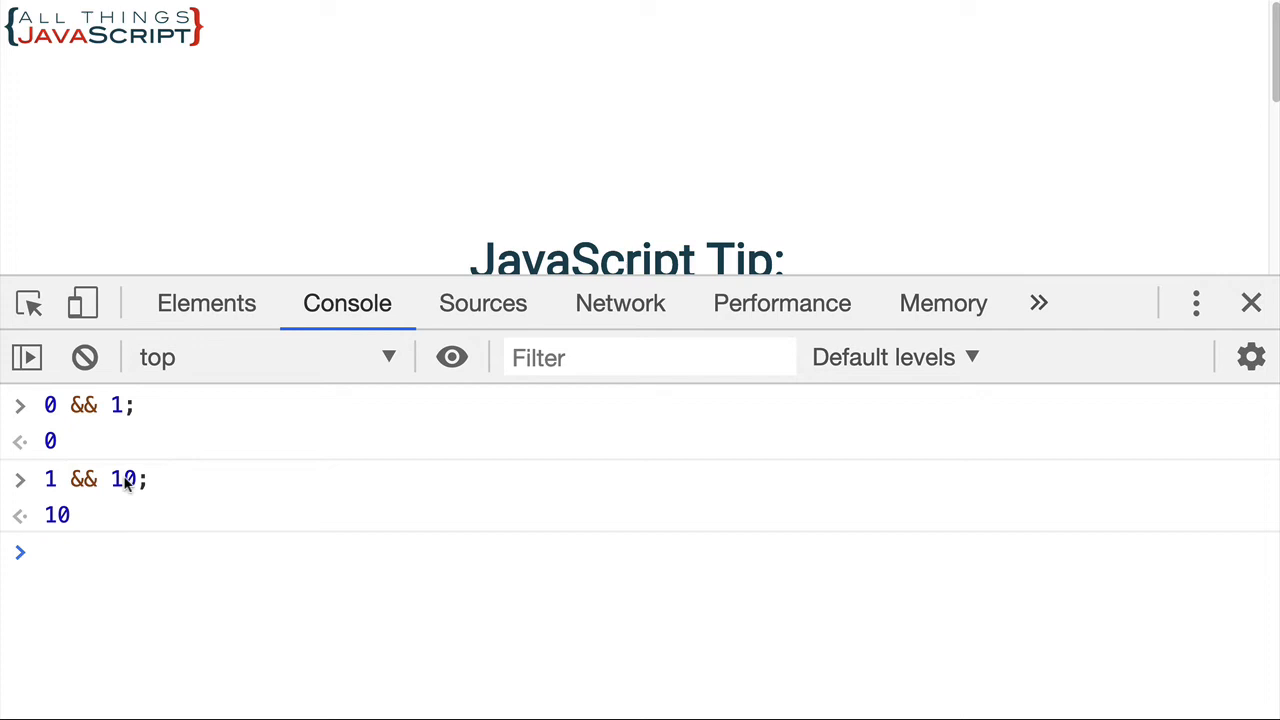
pyautogui.moveTo(53, 455)
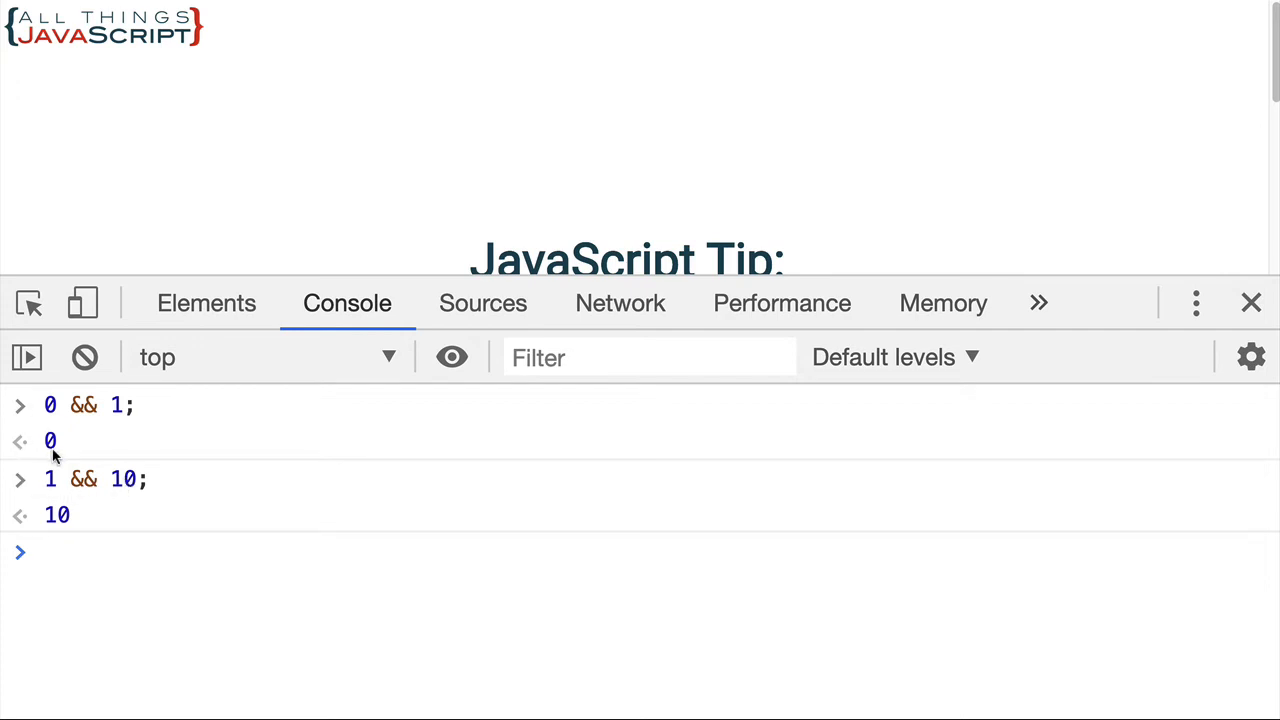
pyautogui.moveTo(65, 490)
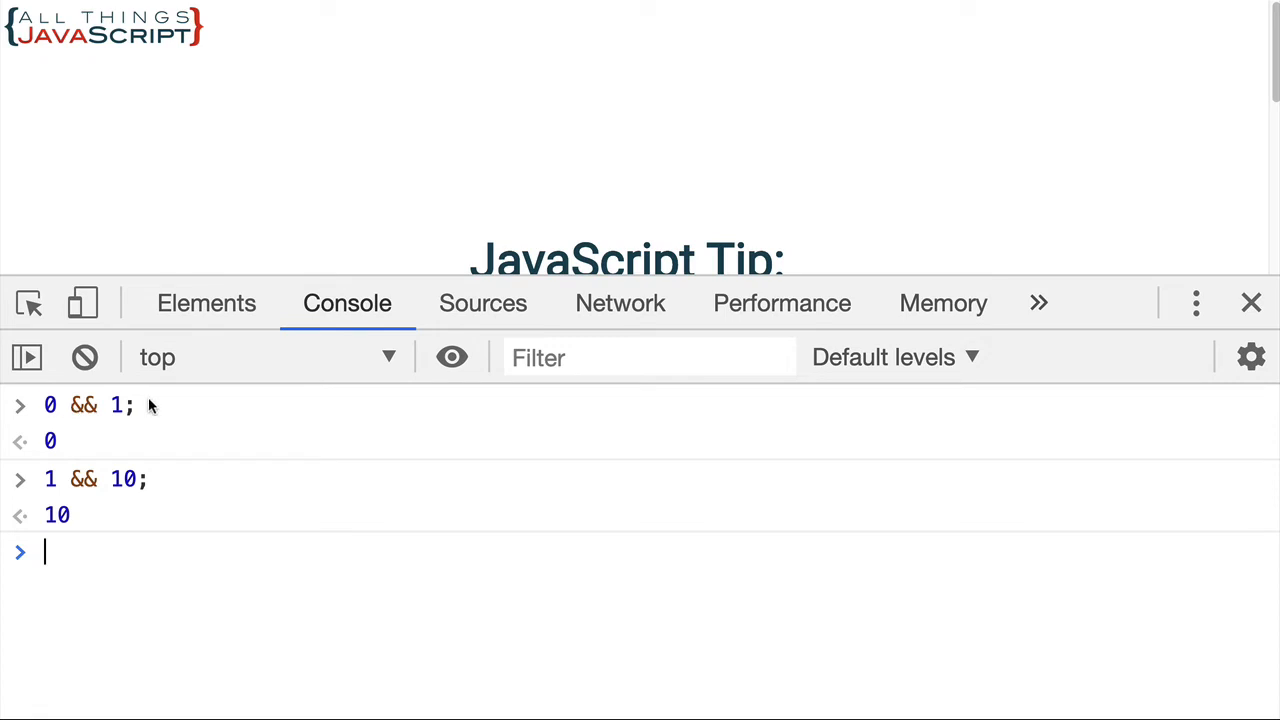
pyautogui.moveTo(88, 405)
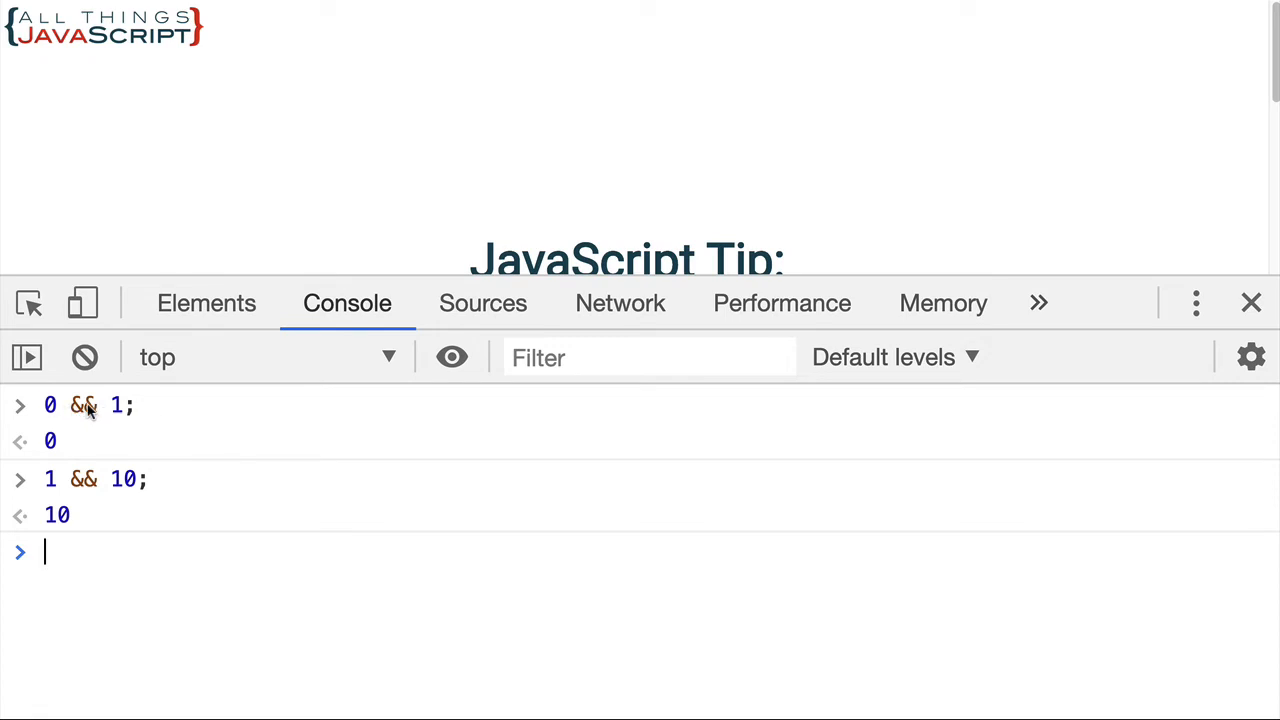
pyautogui.moveTo(108, 441)
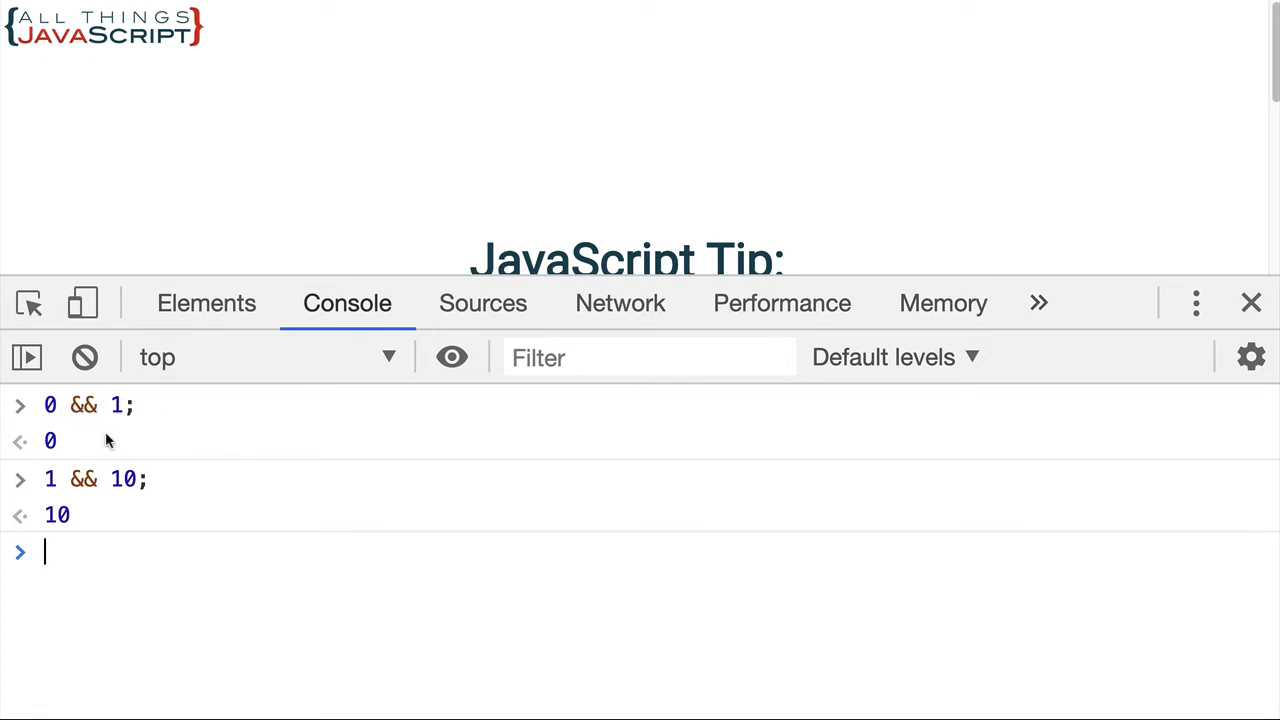
pyautogui.moveTo(52, 403)
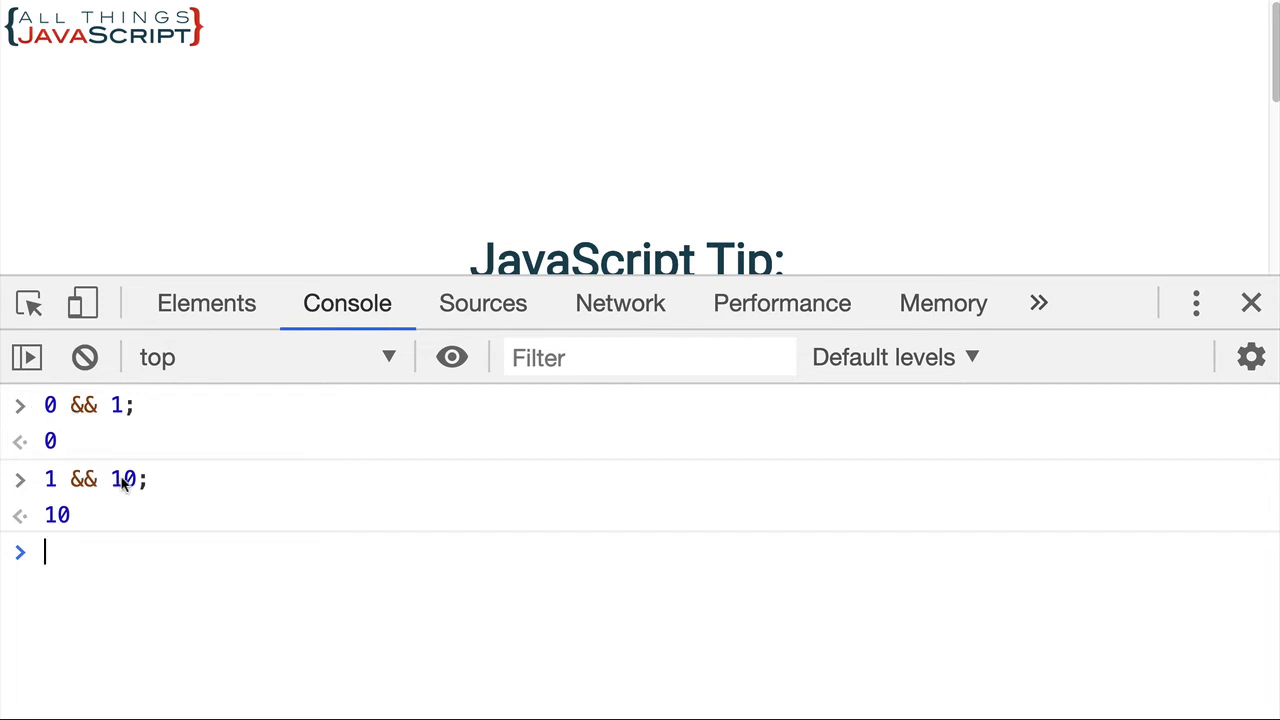
pyautogui.moveTo(88, 563)
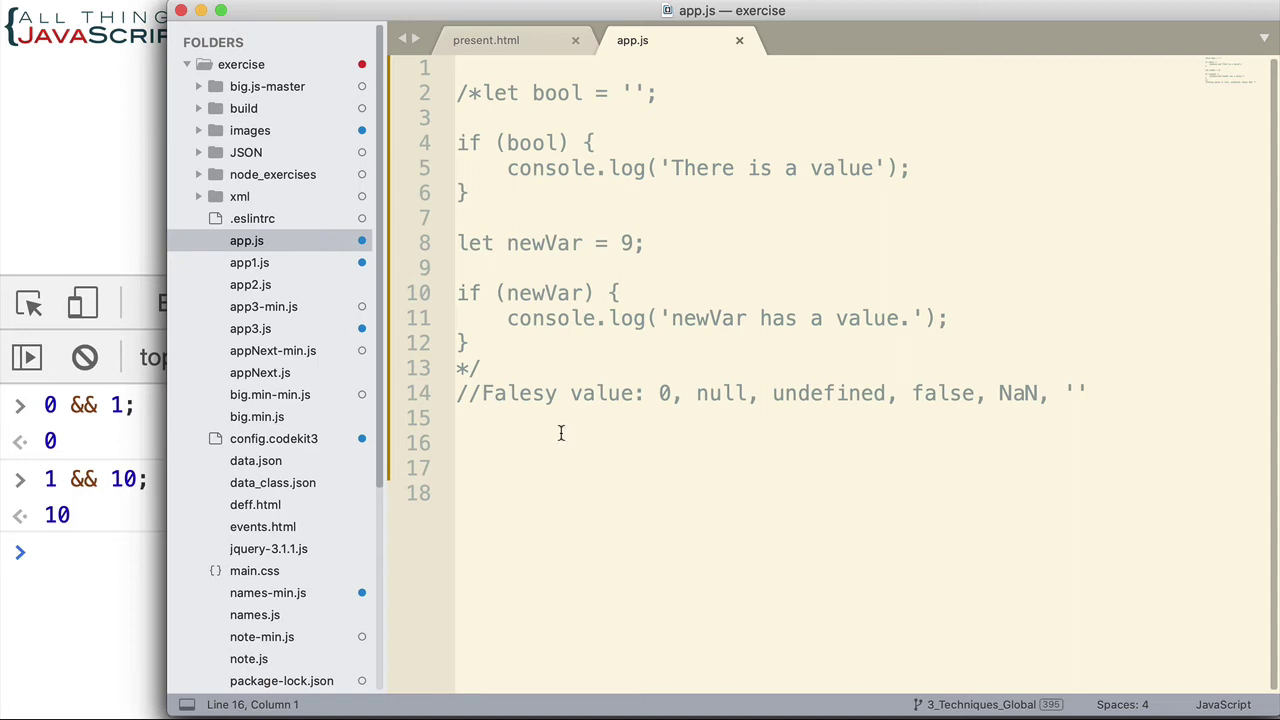
pyautogui.moveTo(513, 477)
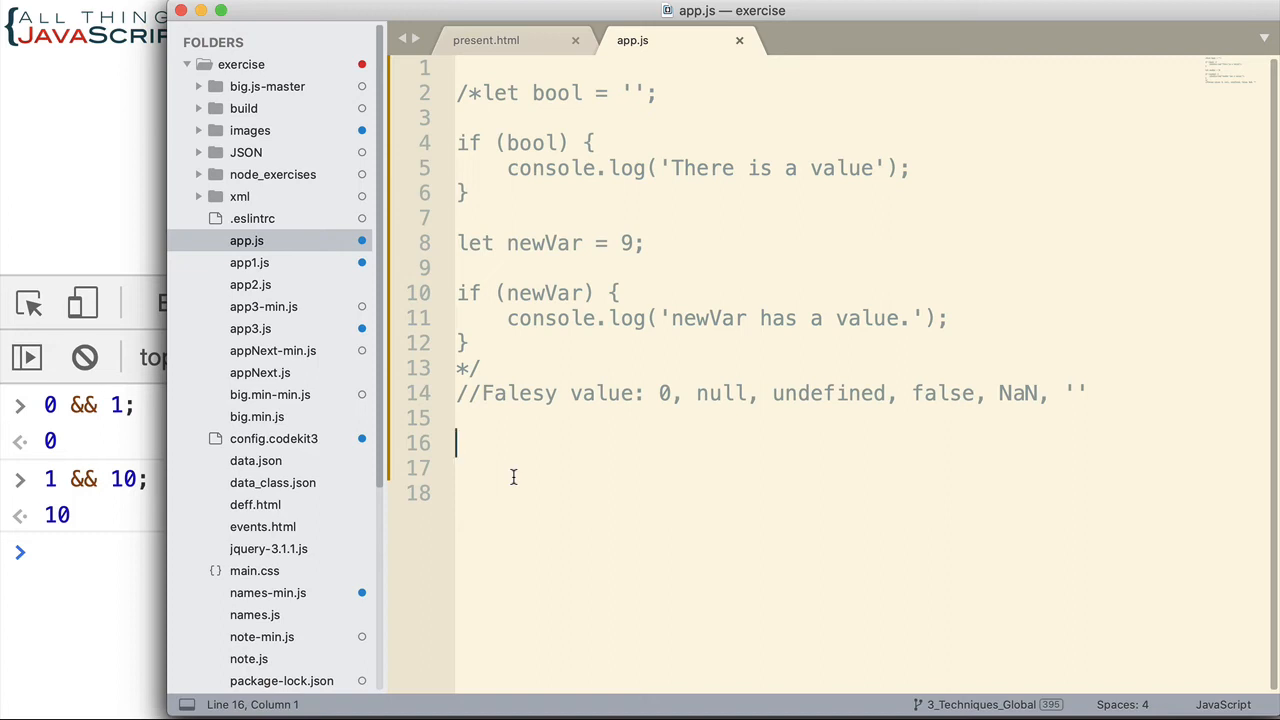
# Step: Type let to begin a new declaration below the falsy-values comment
pyautogui.write('let')
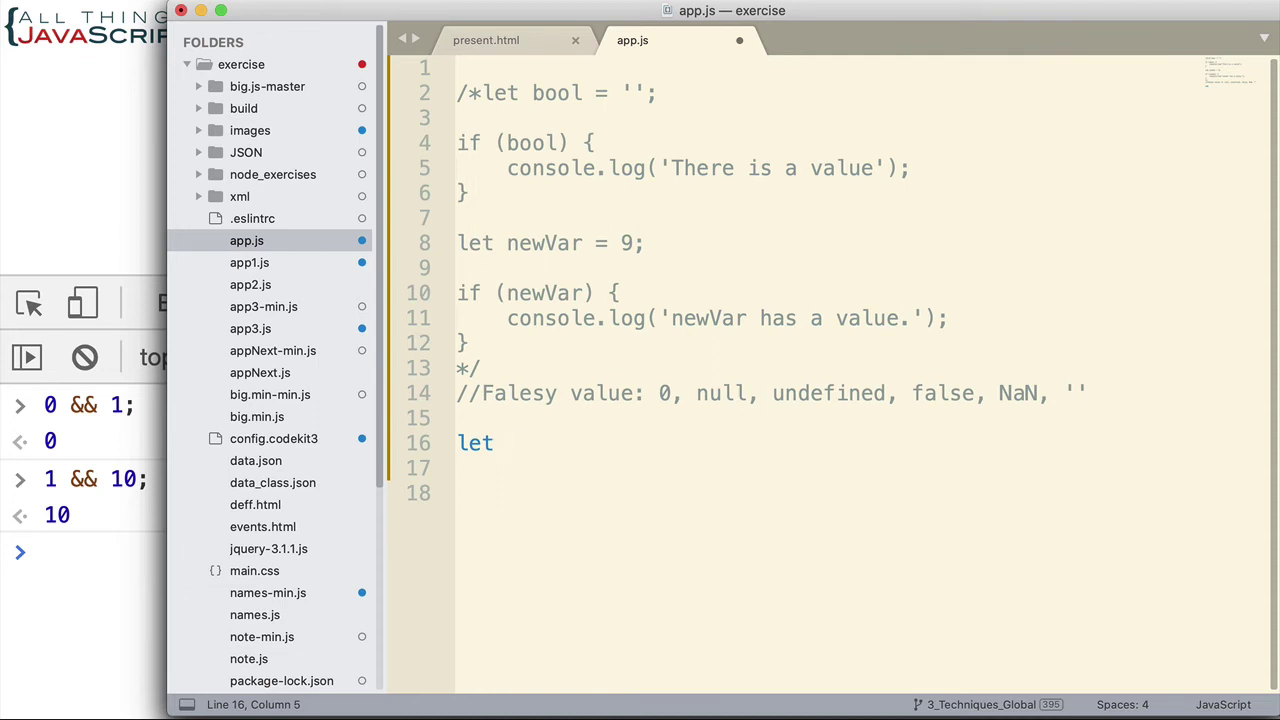
# Step: Declare responseText as an empty string on line 16
pyautogui.write('responseTt')
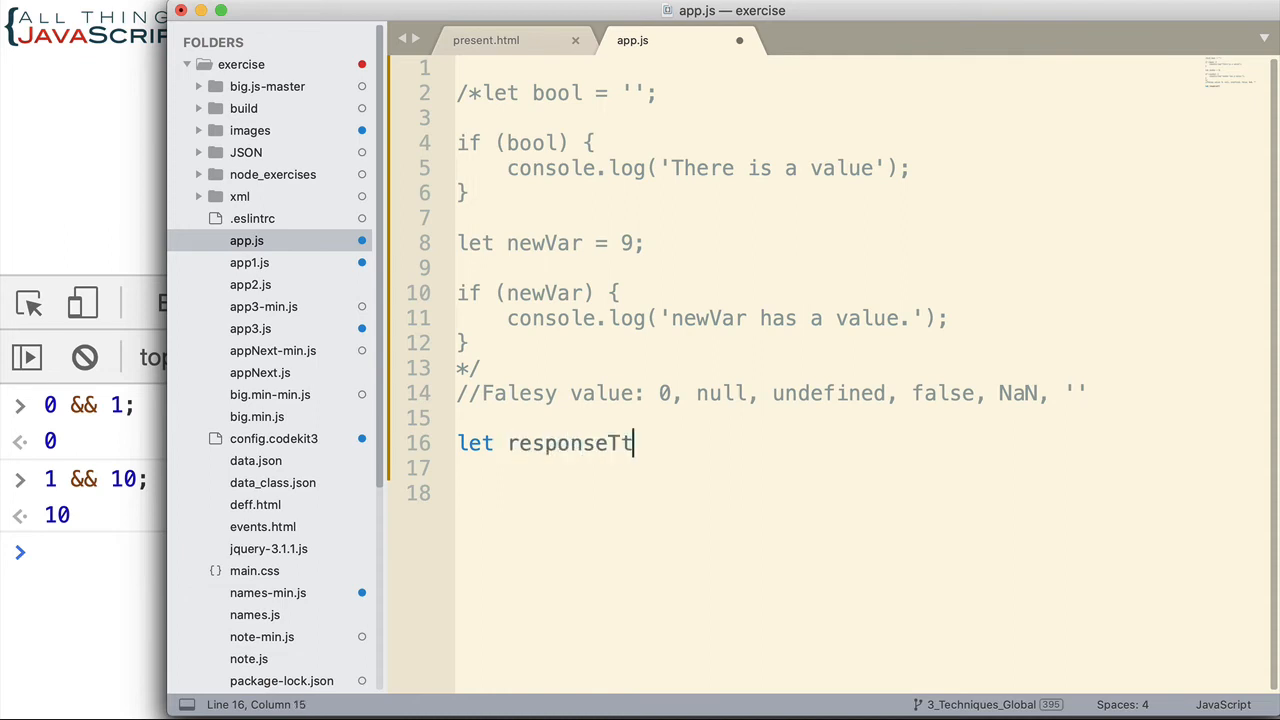
pyautogui.write('ext')
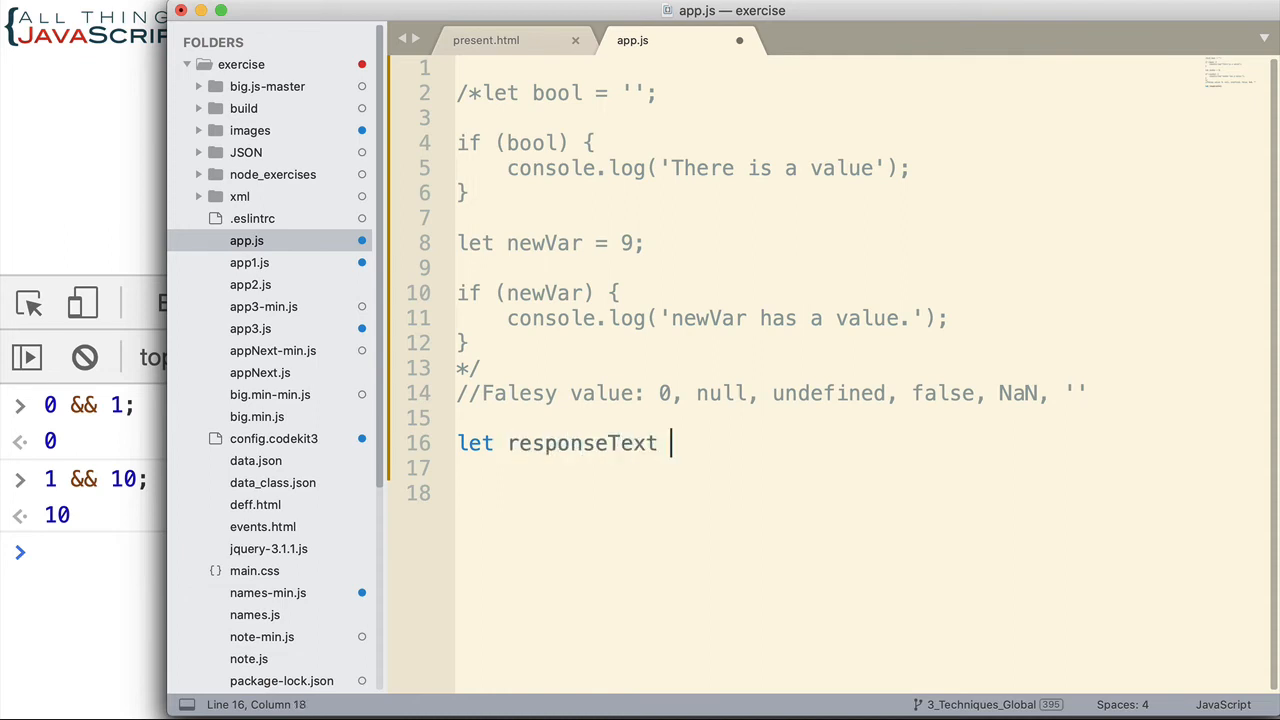
pyautogui.write("= ''")
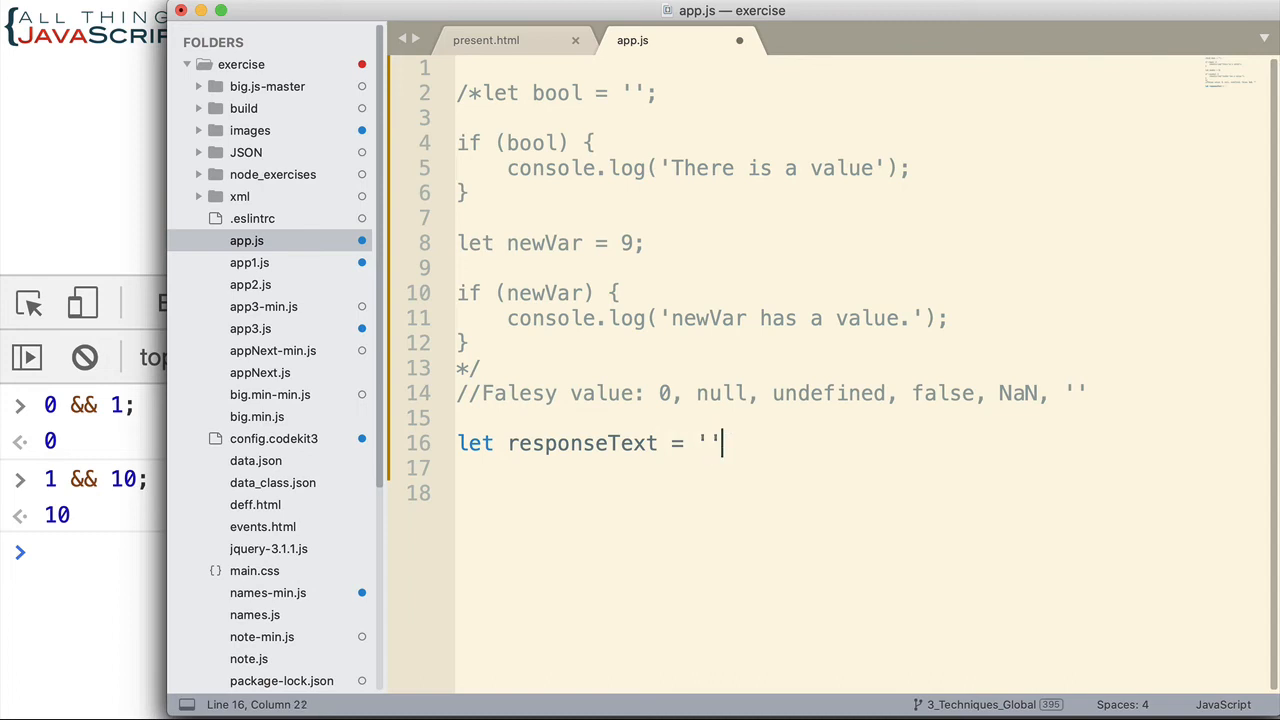
pyautogui.write(';')
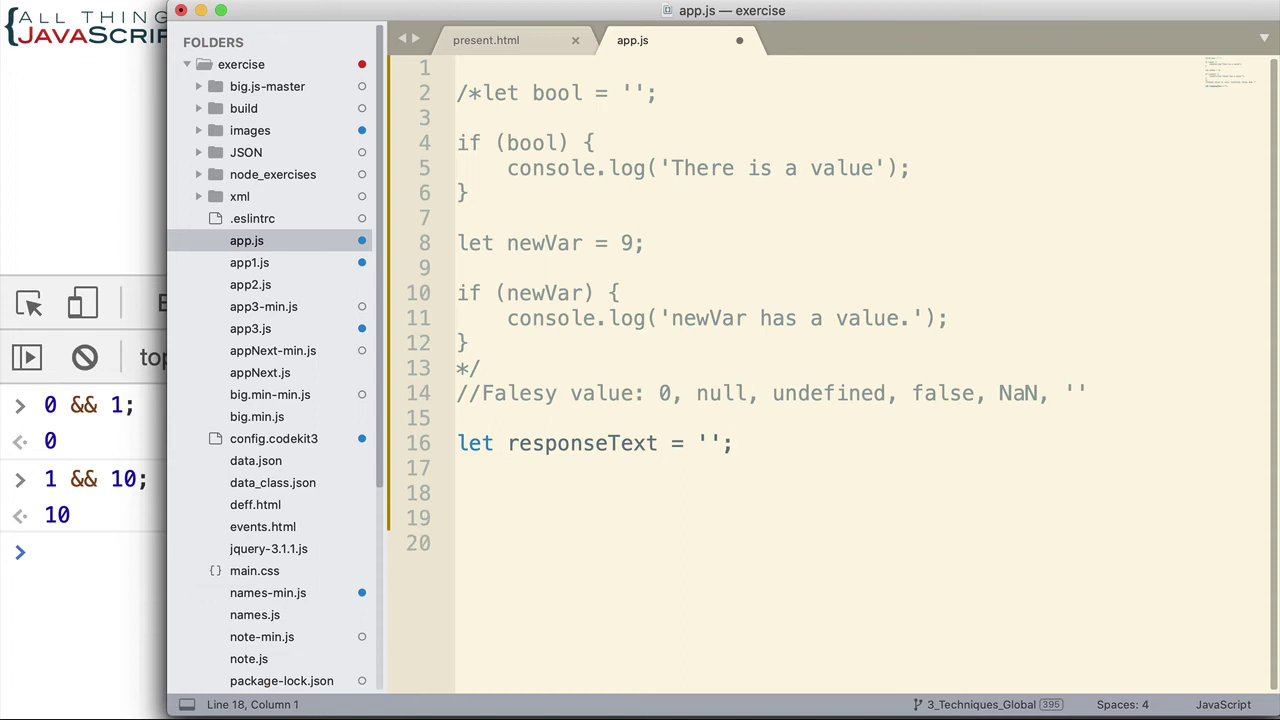
# Step: Log responseText && `This is the response: ${responseText}!` on line 18
pyautogui.write('console.')
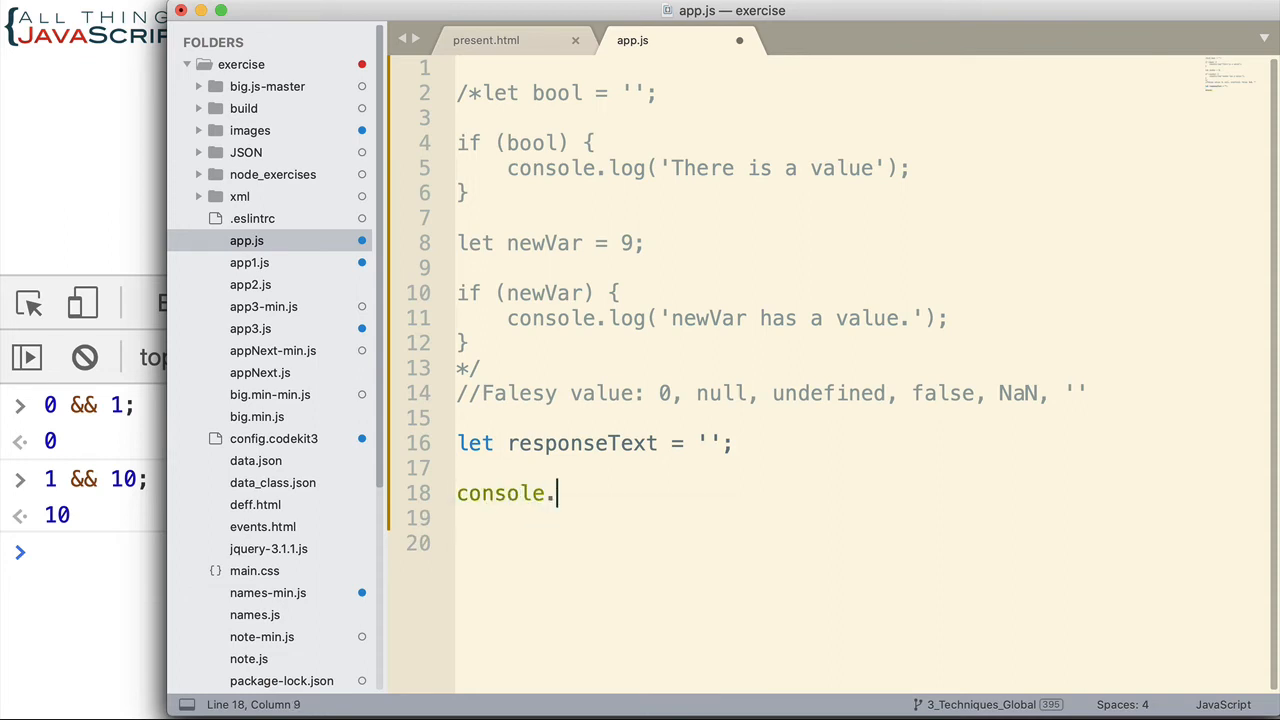
pyautogui.write('log')
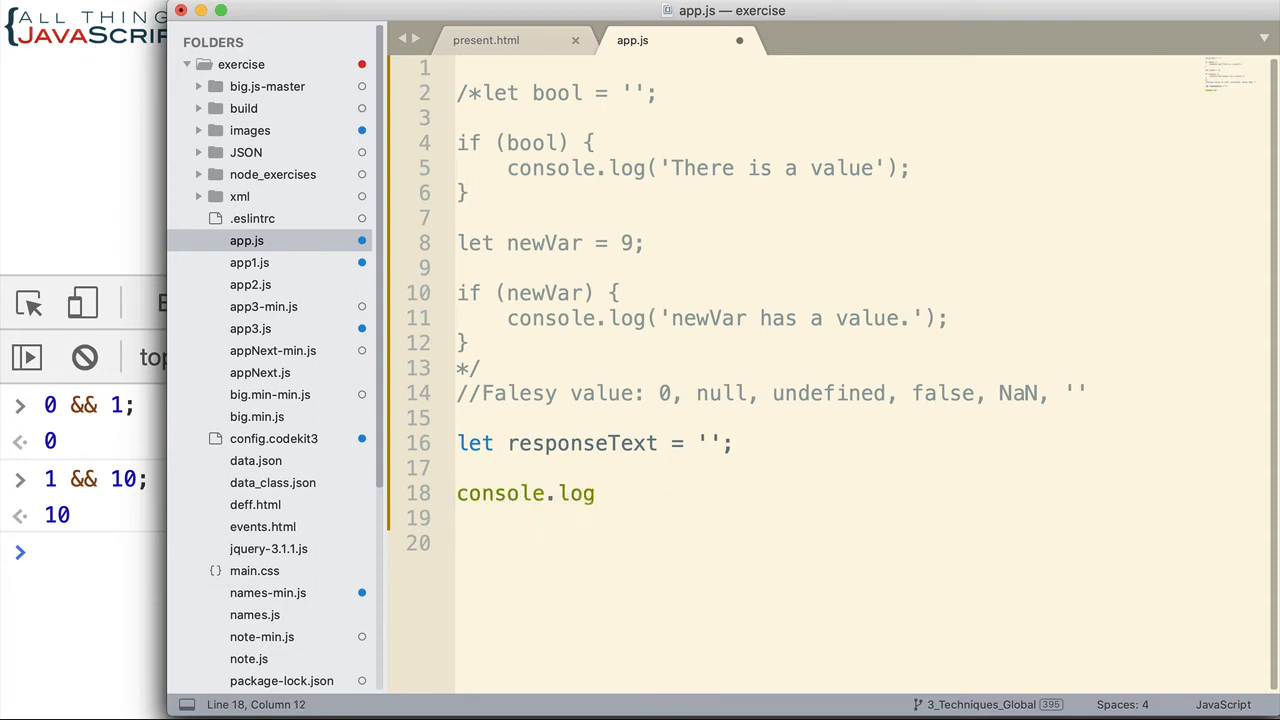
pyautogui.write('()')
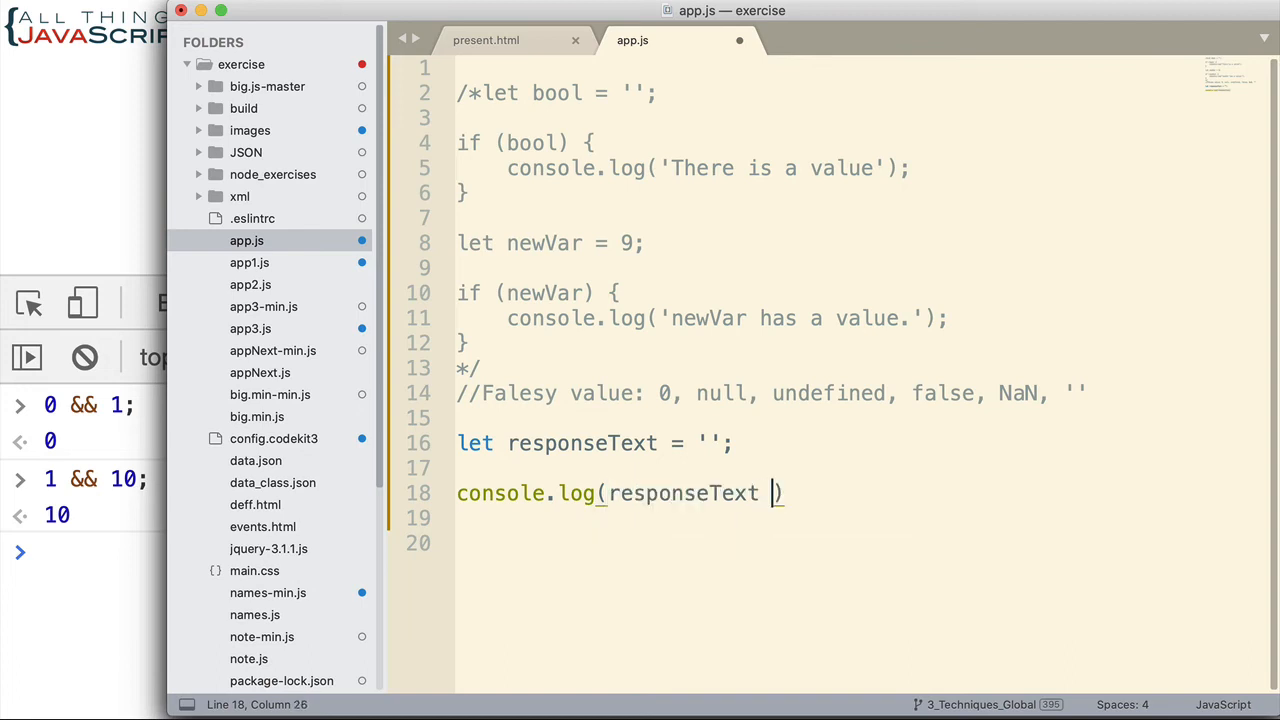
pyautogui.write('&&')
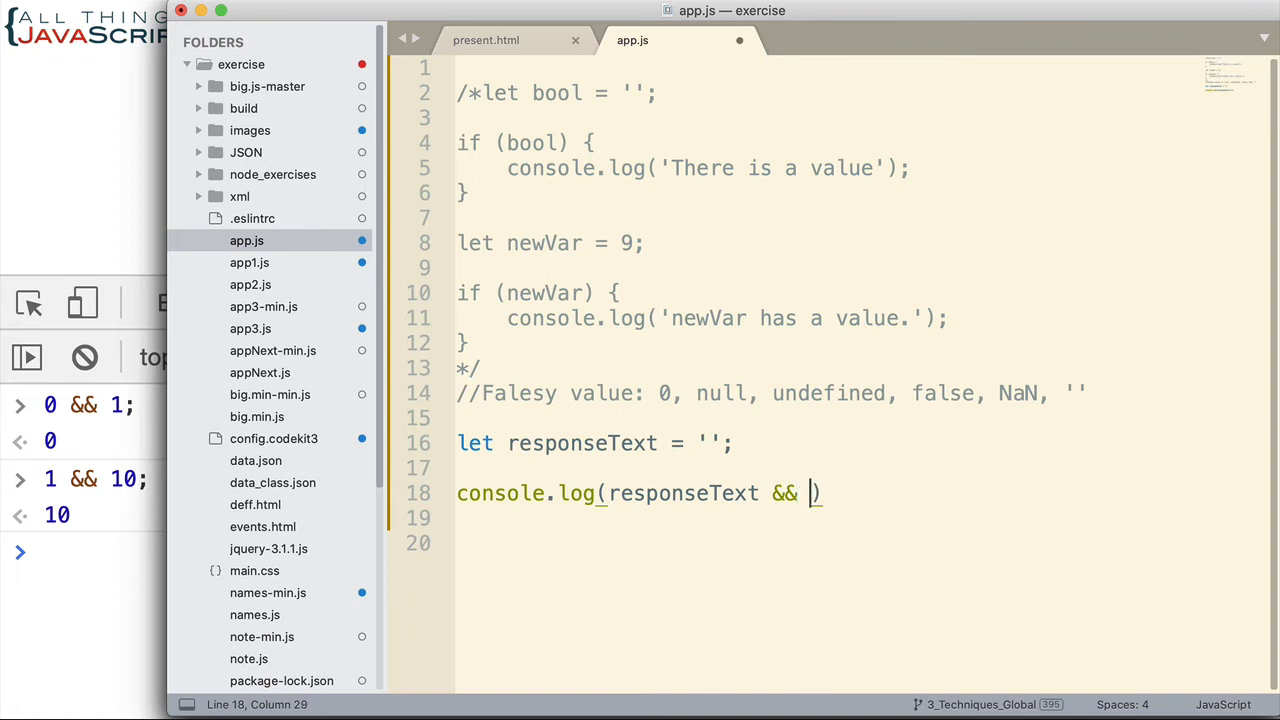
pyautogui.write('`This is `')
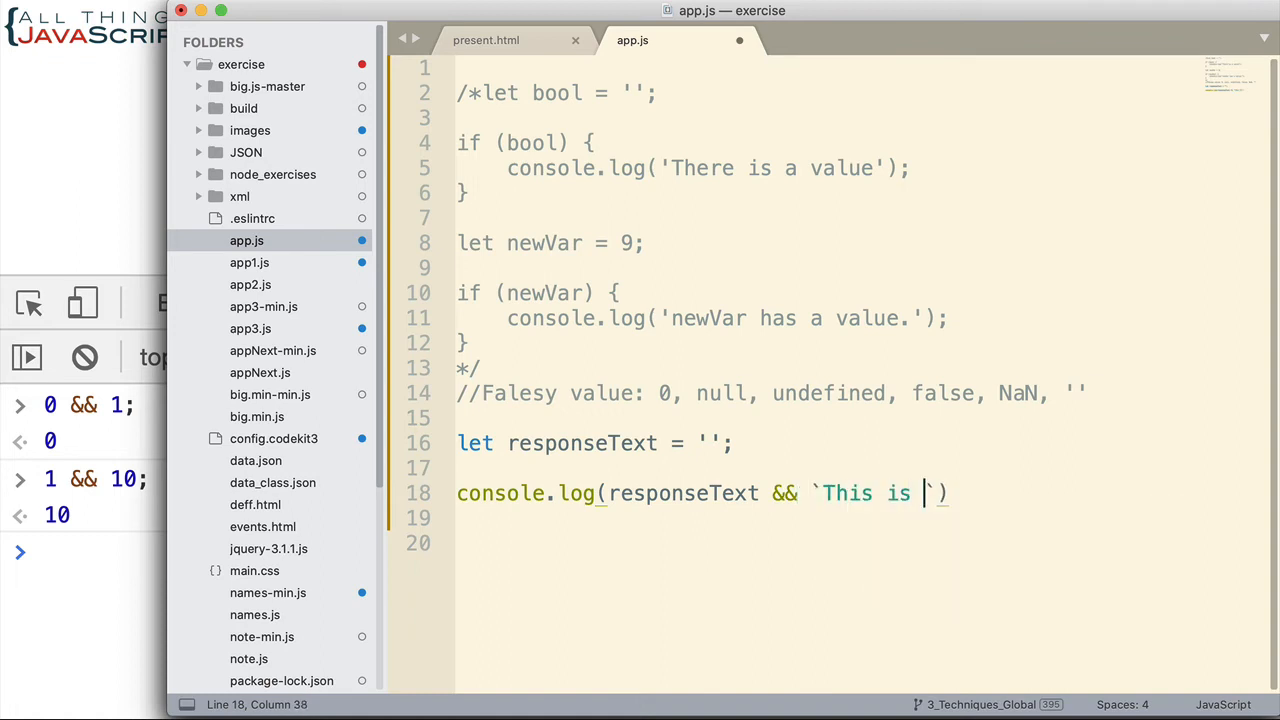
pyautogui.write('the response')
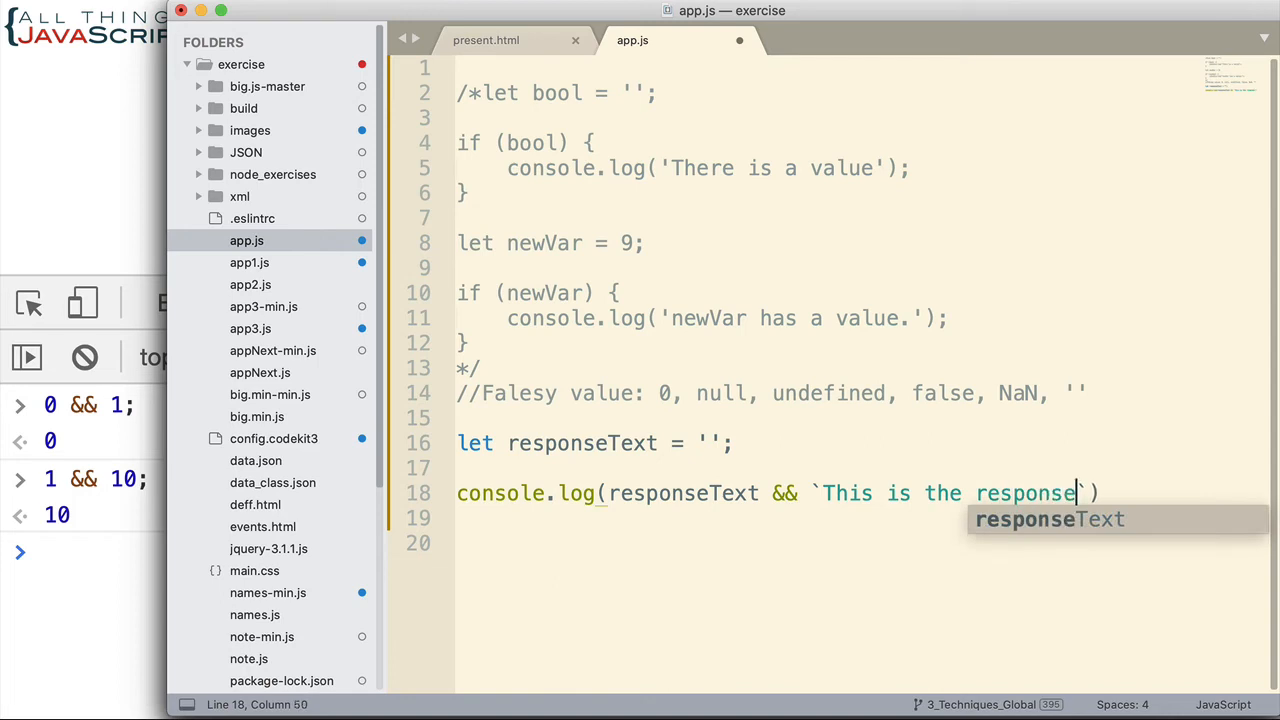
pyautogui.write(': $')
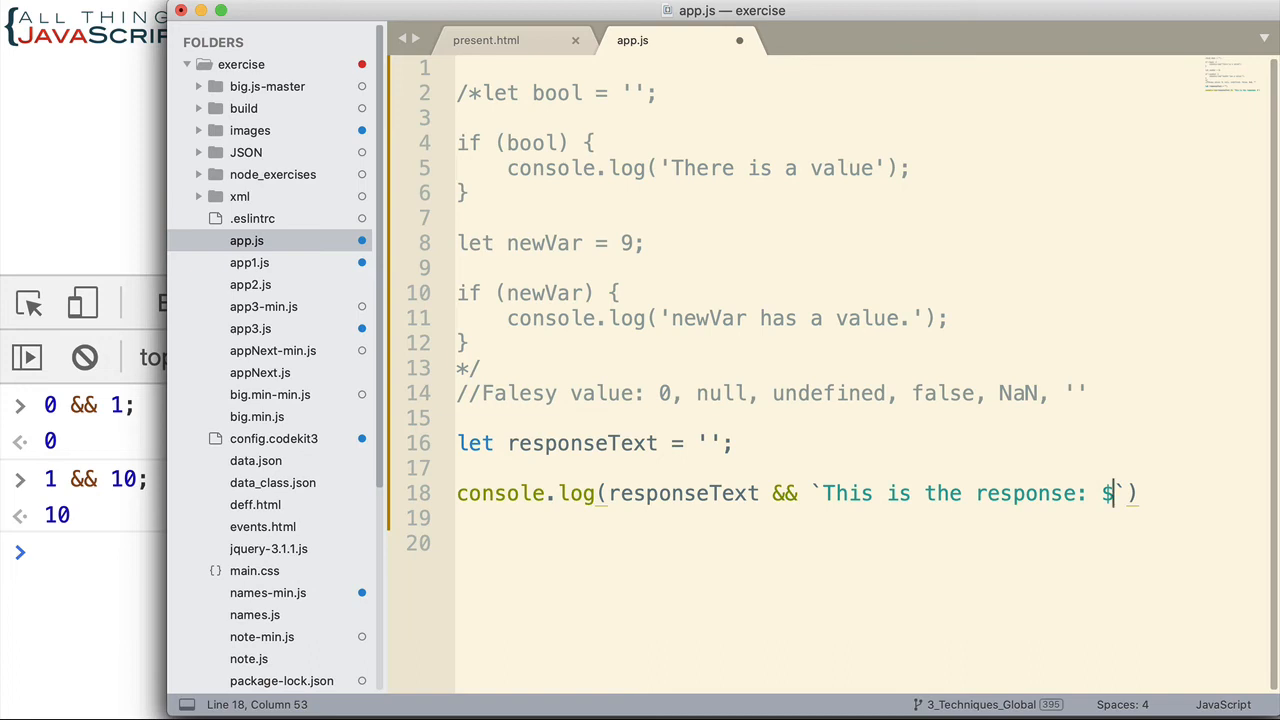
pyautogui.write('${responseText')
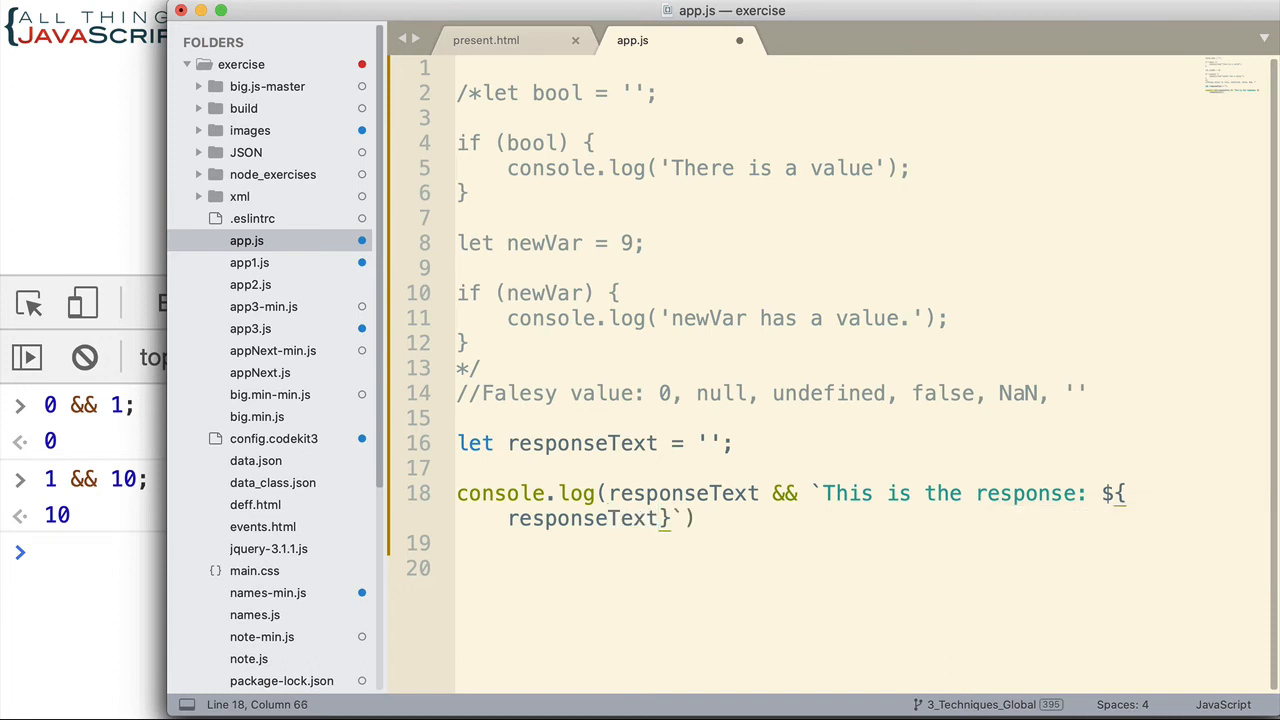
pyautogui.write('!')
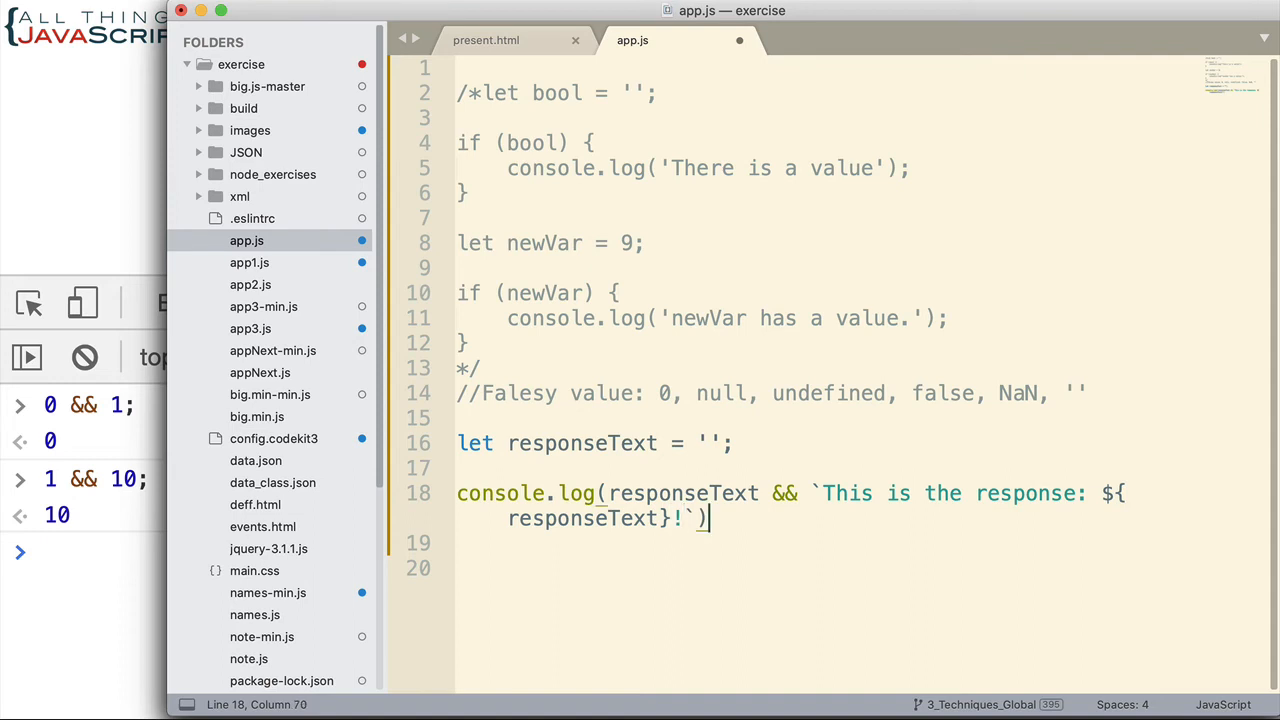
pyautogui.write(';')
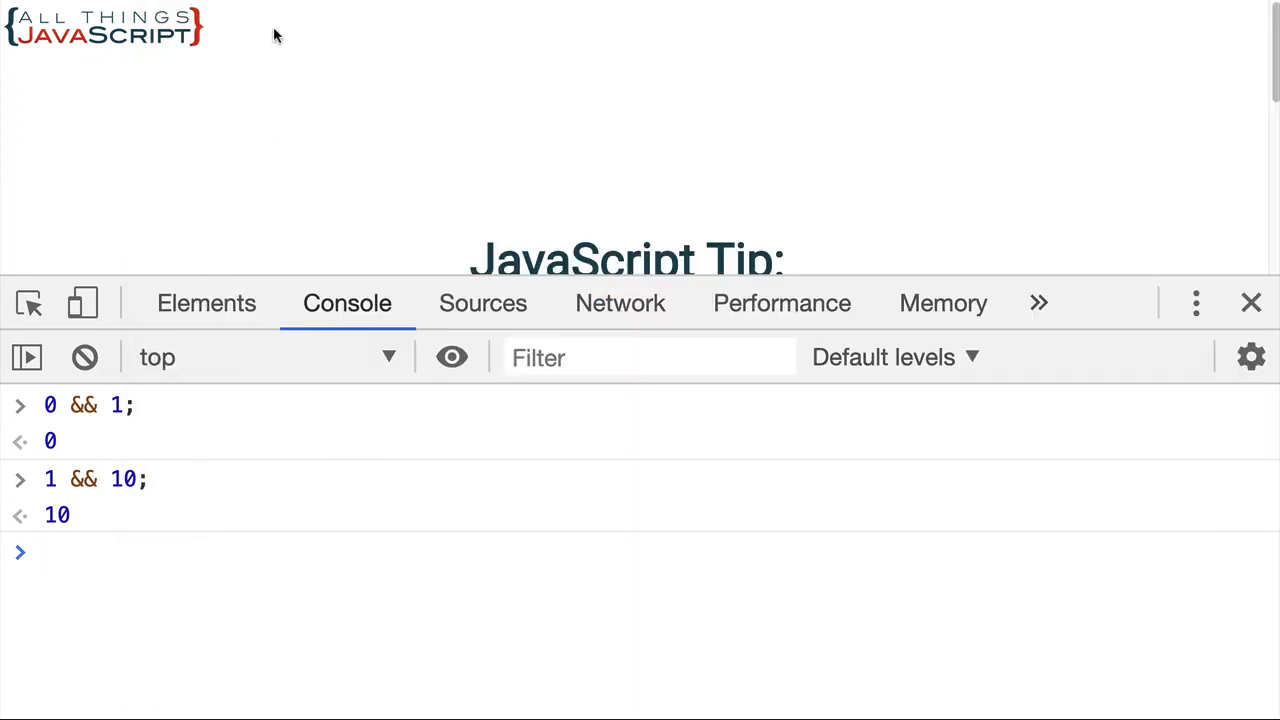
# Step: Reload Chrome to check the empty output, then set responseText to 'a response'
pyautogui.click(84, 357)
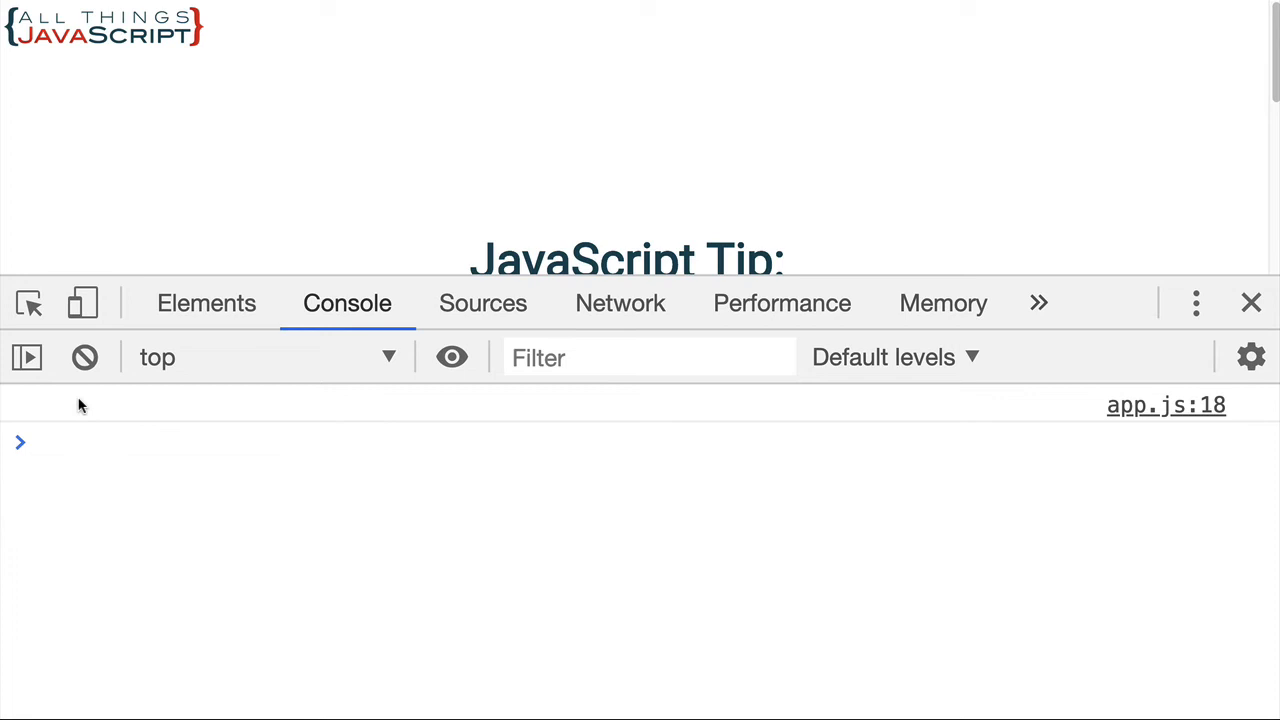
pyautogui.moveTo(187, 441)
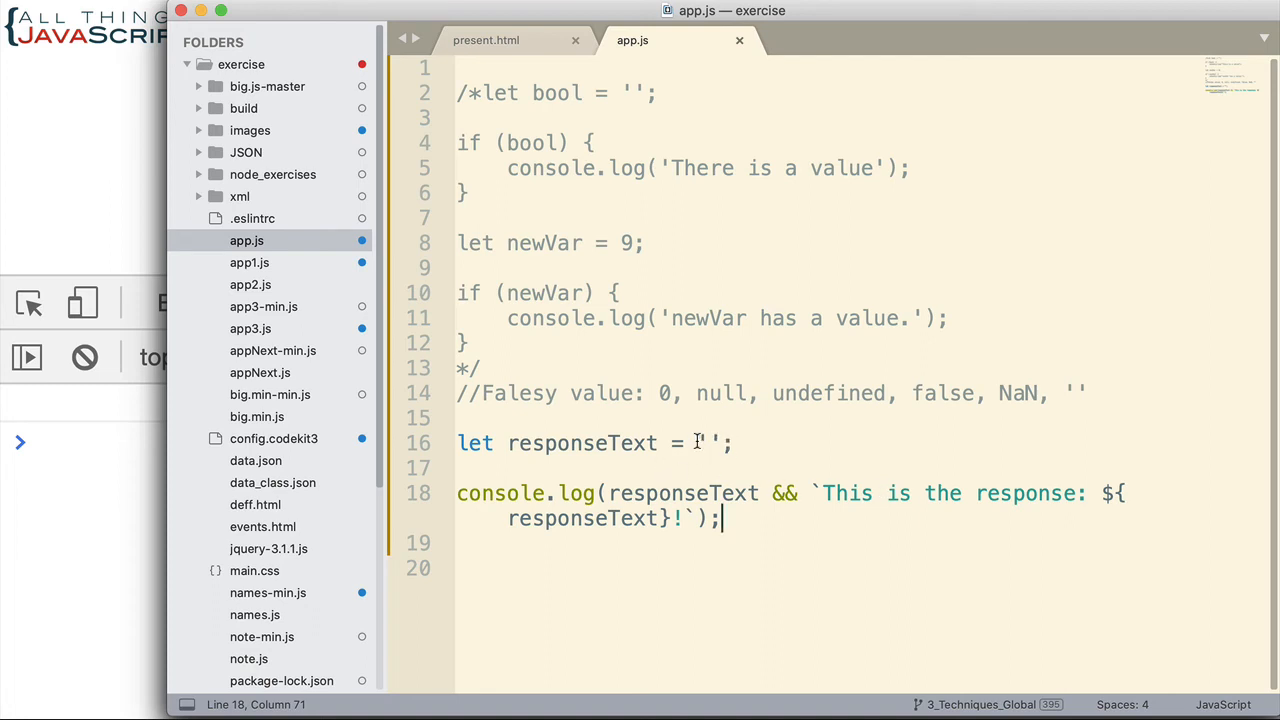
pyautogui.click(707, 443)
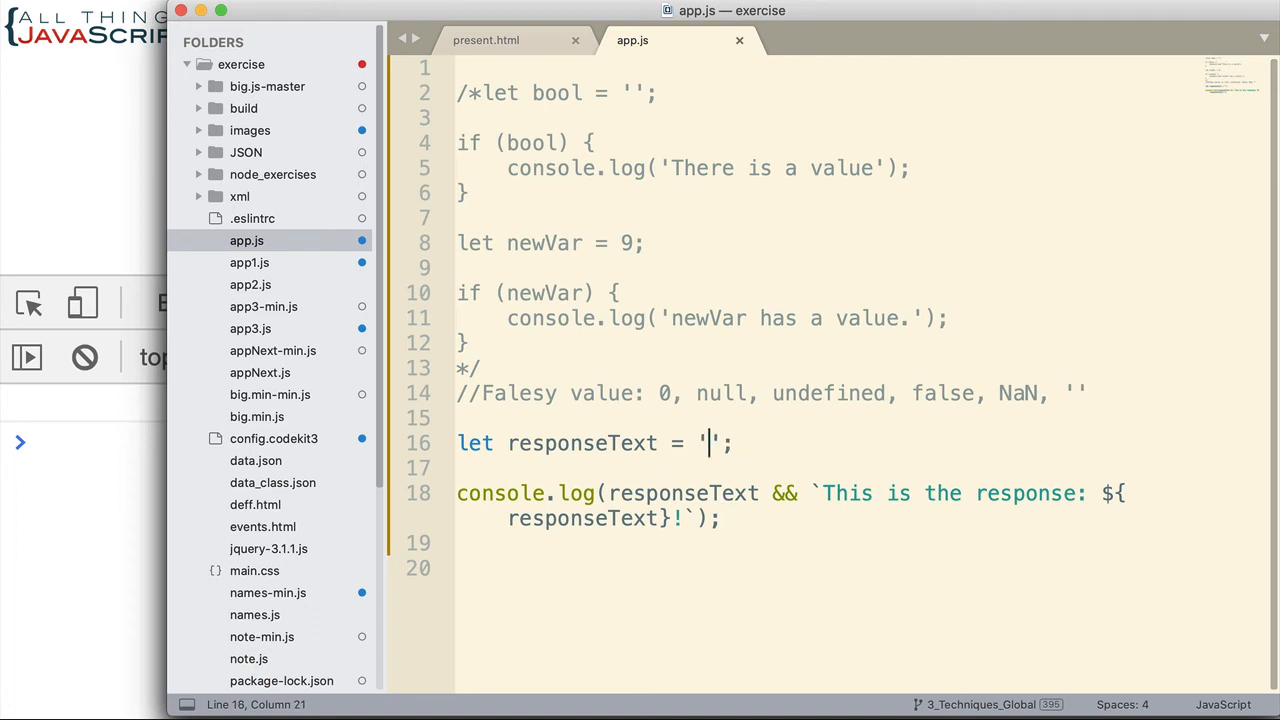
pyautogui.write('a response')
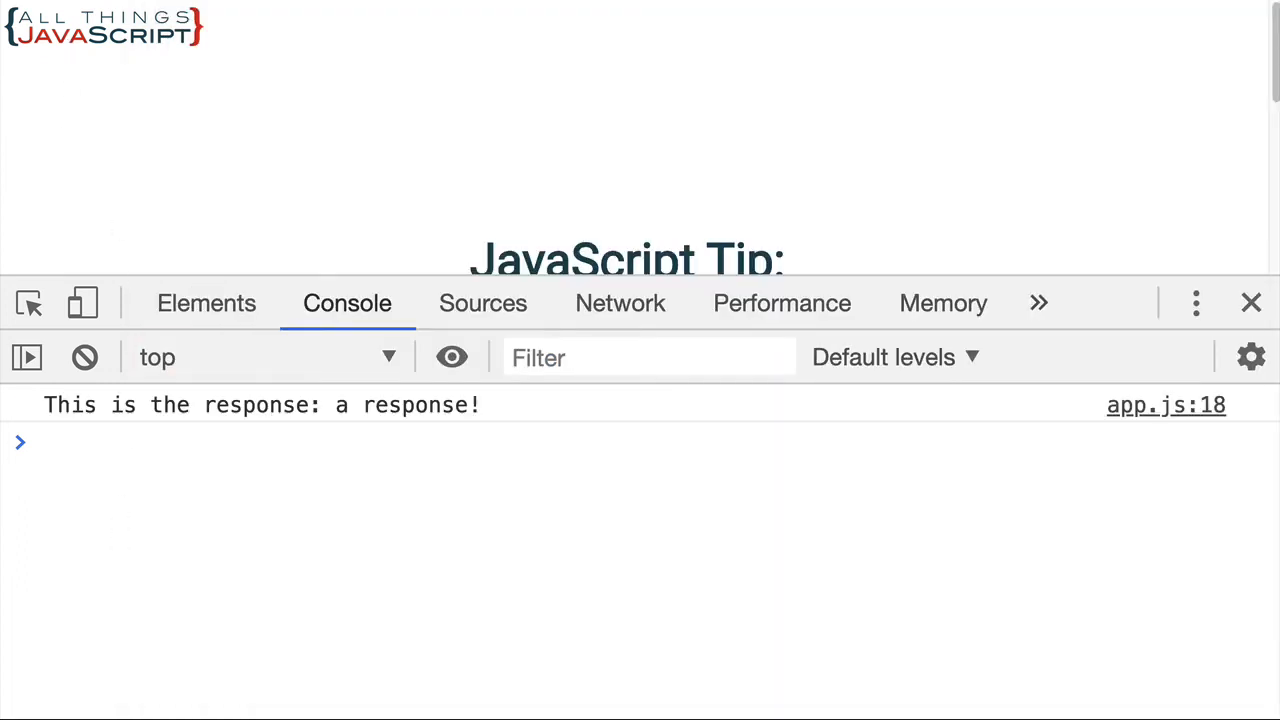
pyautogui.moveTo(372, 413)
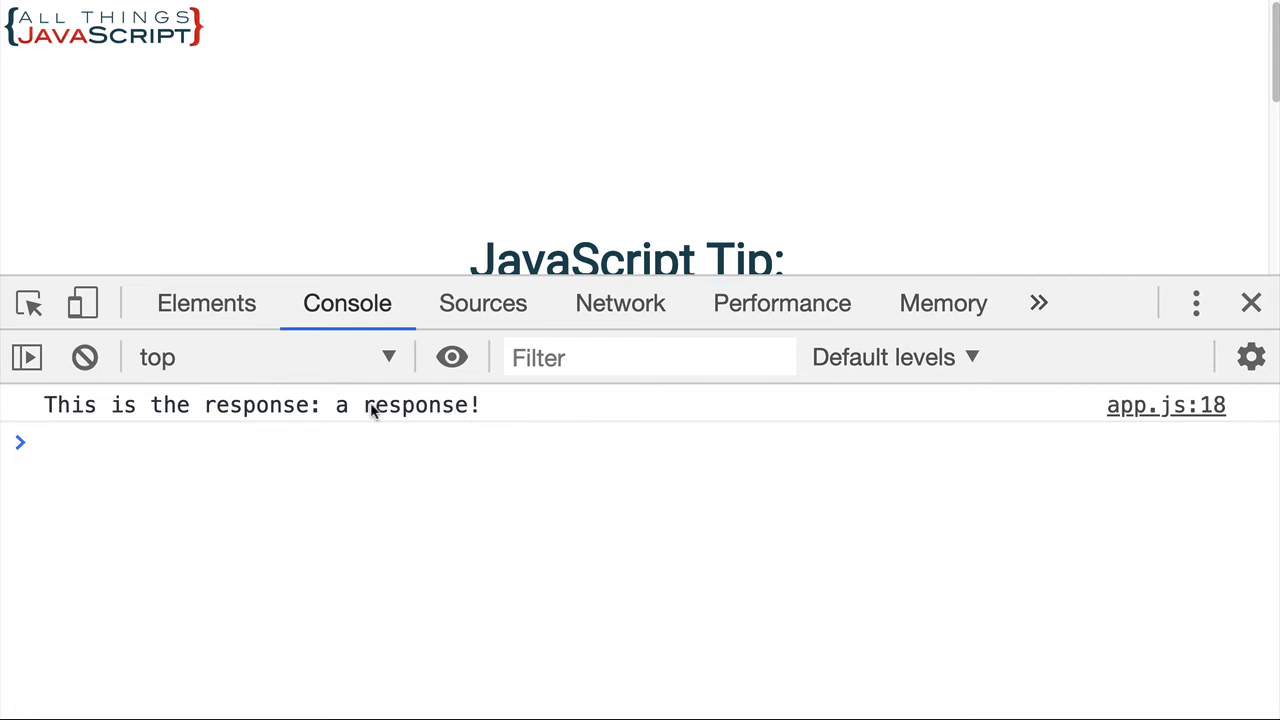
pyautogui.moveTo(352, 478)
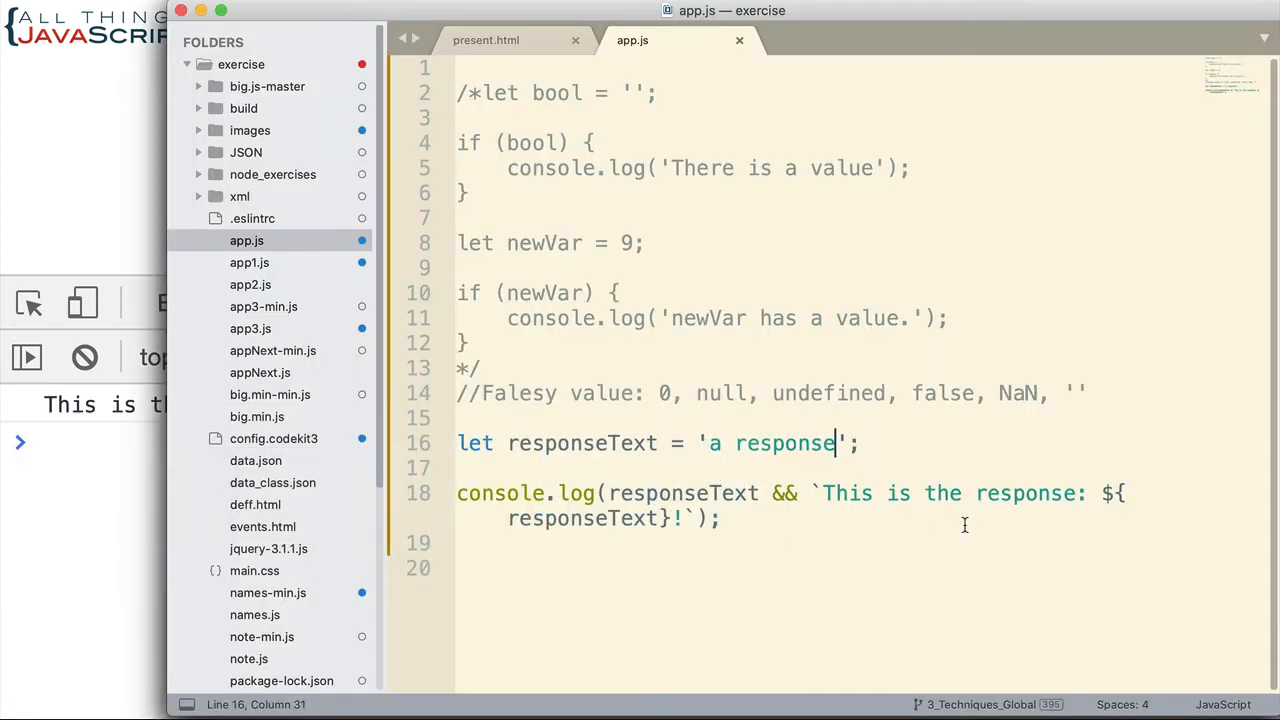
pyautogui.moveTo(820, 492)
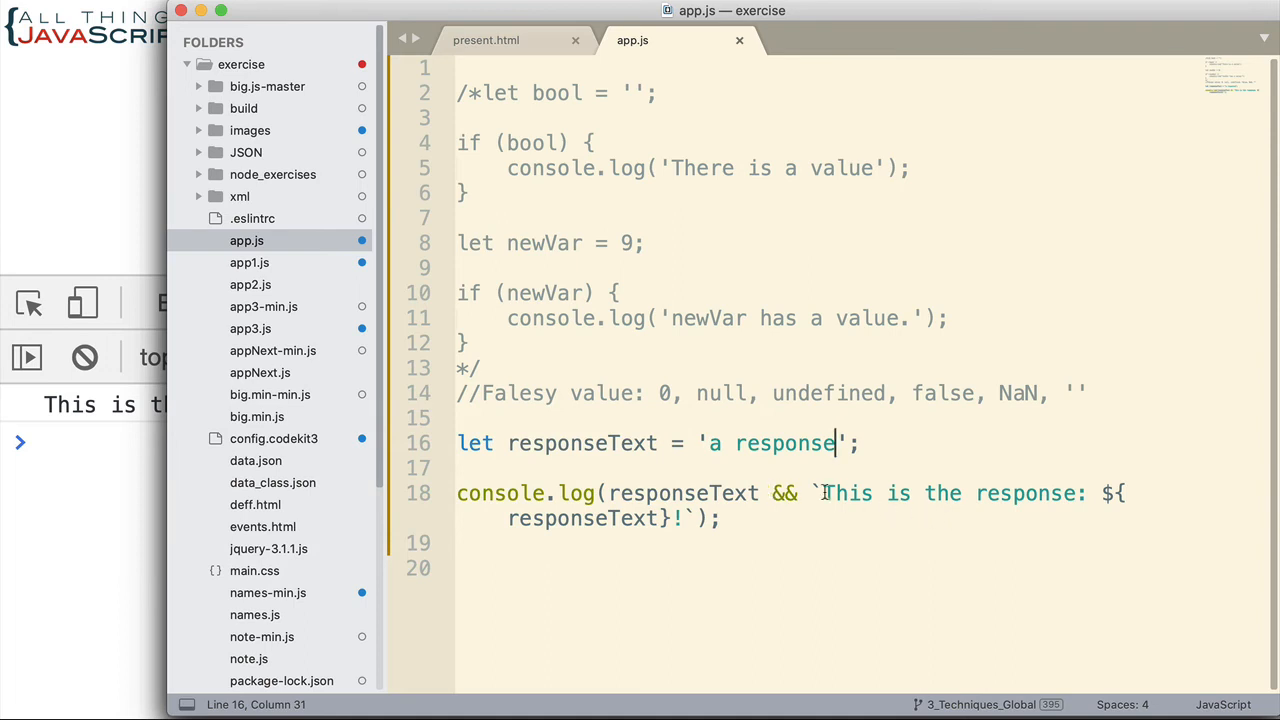
pyautogui.moveTo(640, 508)
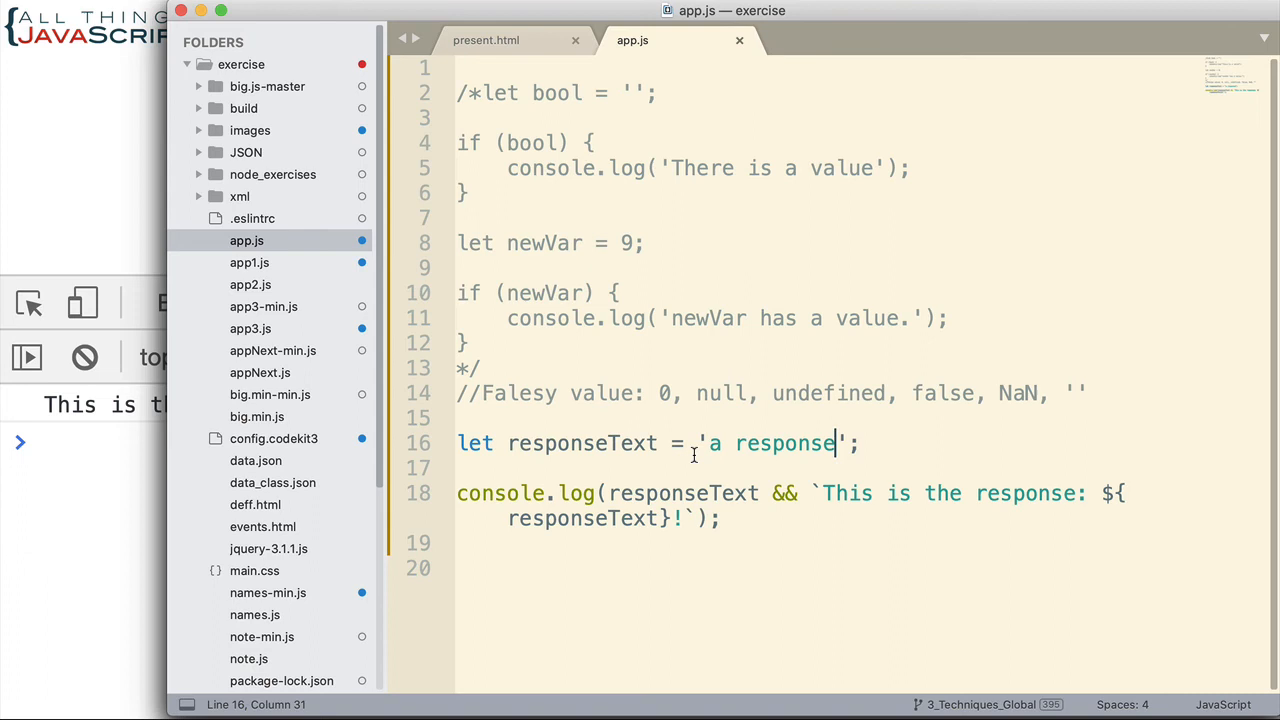
pyautogui.moveTo(808, 478)
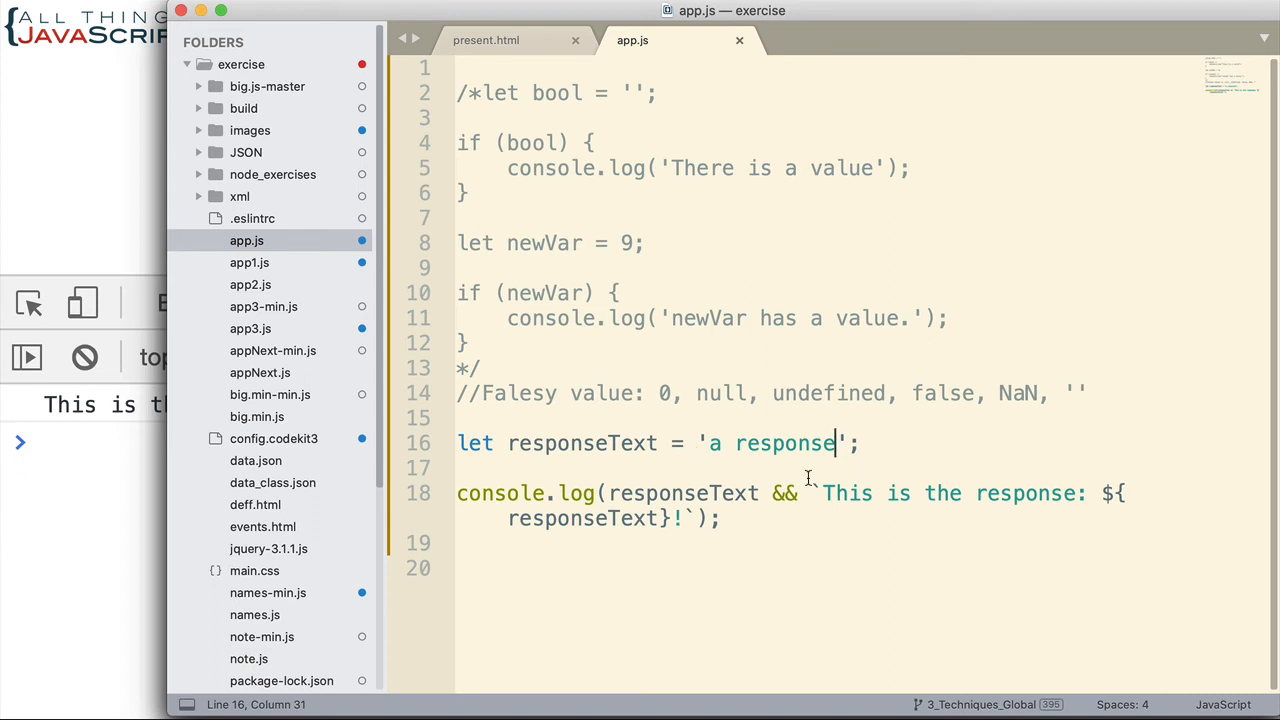
pyautogui.moveTo(544, 508)
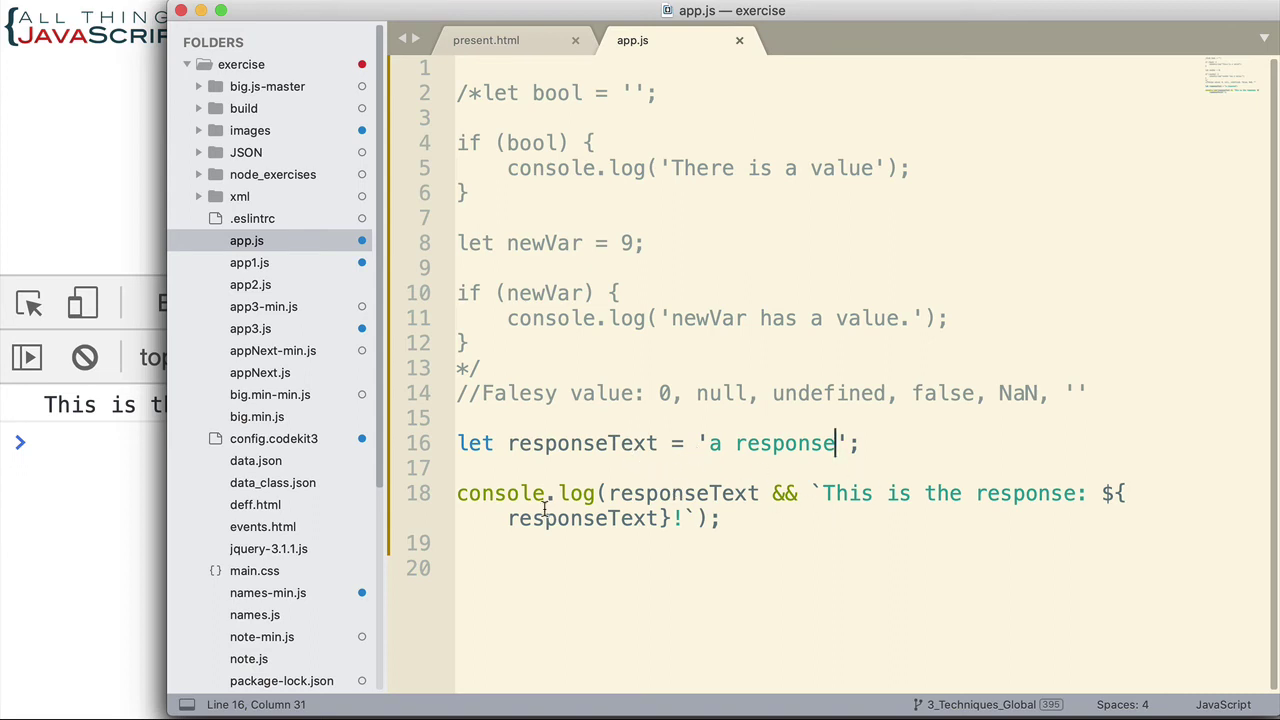
pyautogui.moveTo(417, 515)
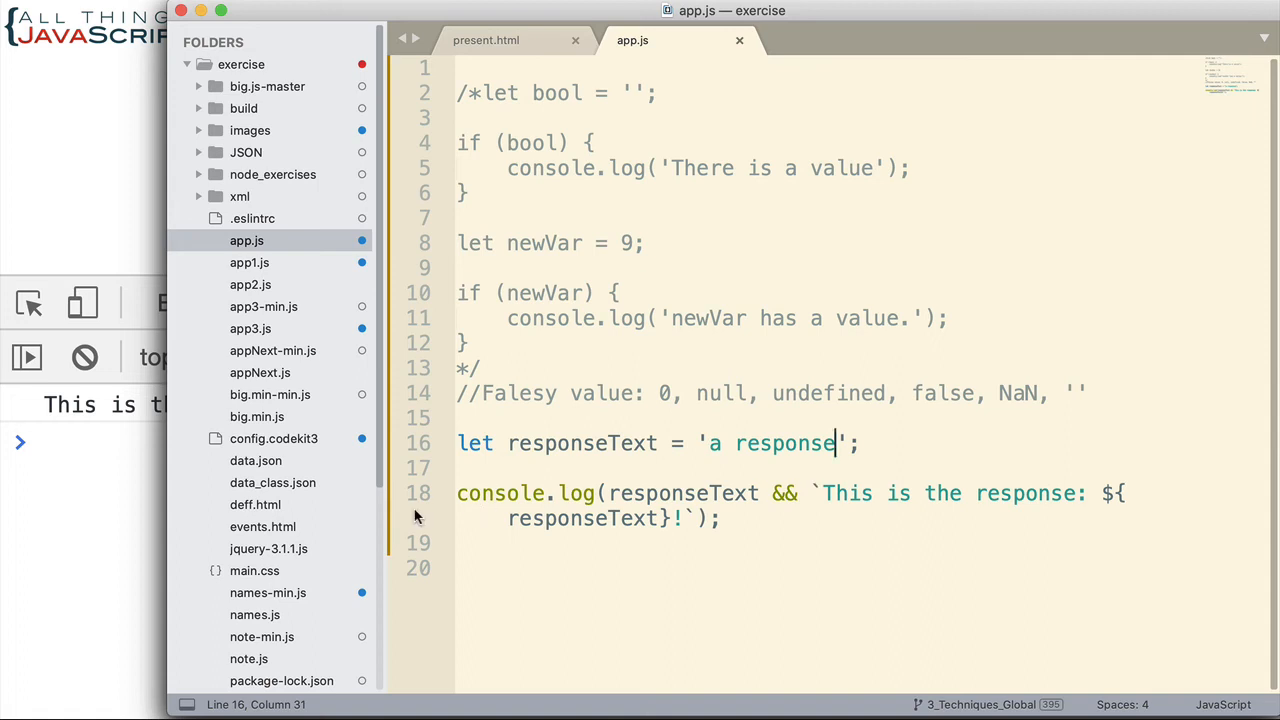
pyautogui.moveTo(815, 490)
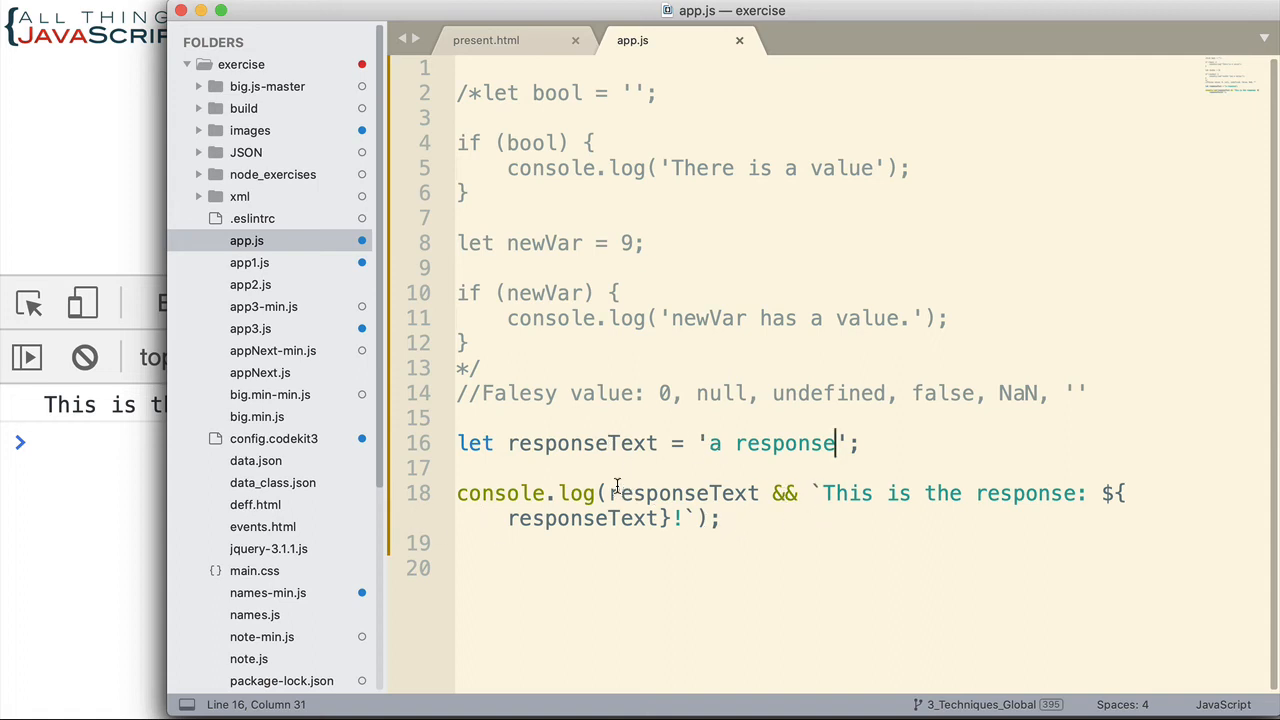
pyautogui.moveTo(652, 443)
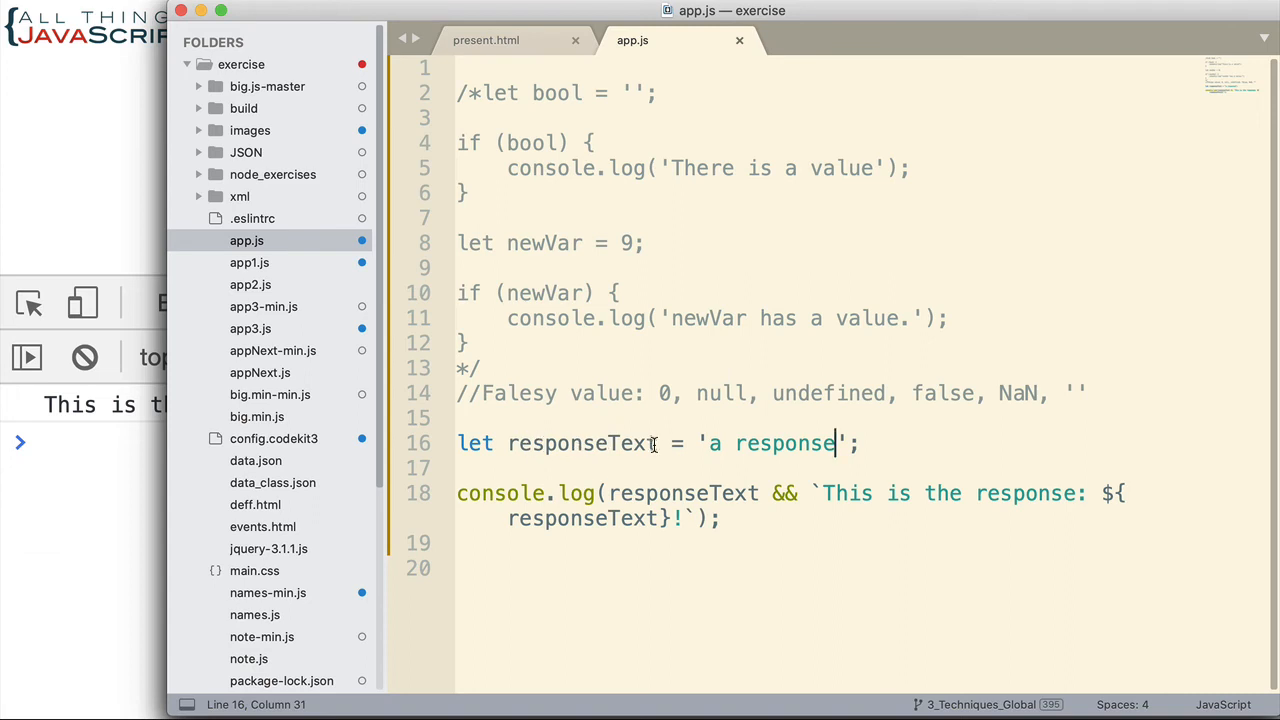
pyautogui.moveTo(908, 530)
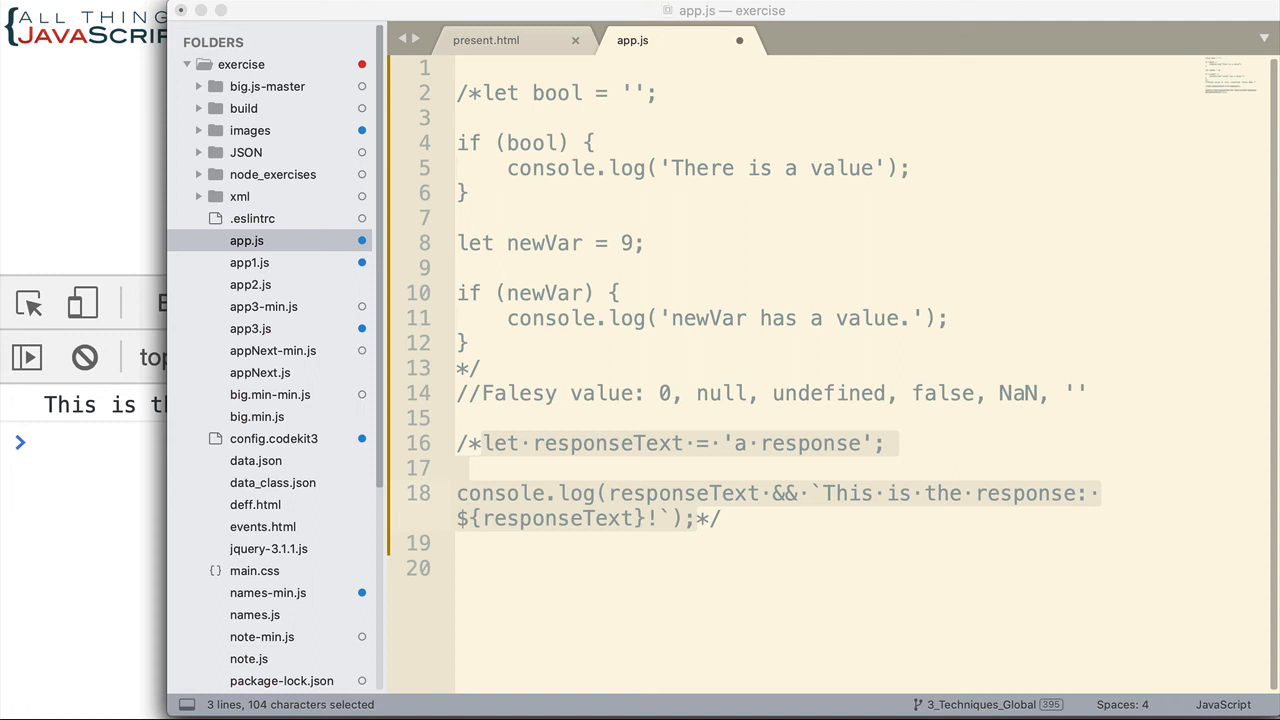
pyautogui.moveTo(514, 570)
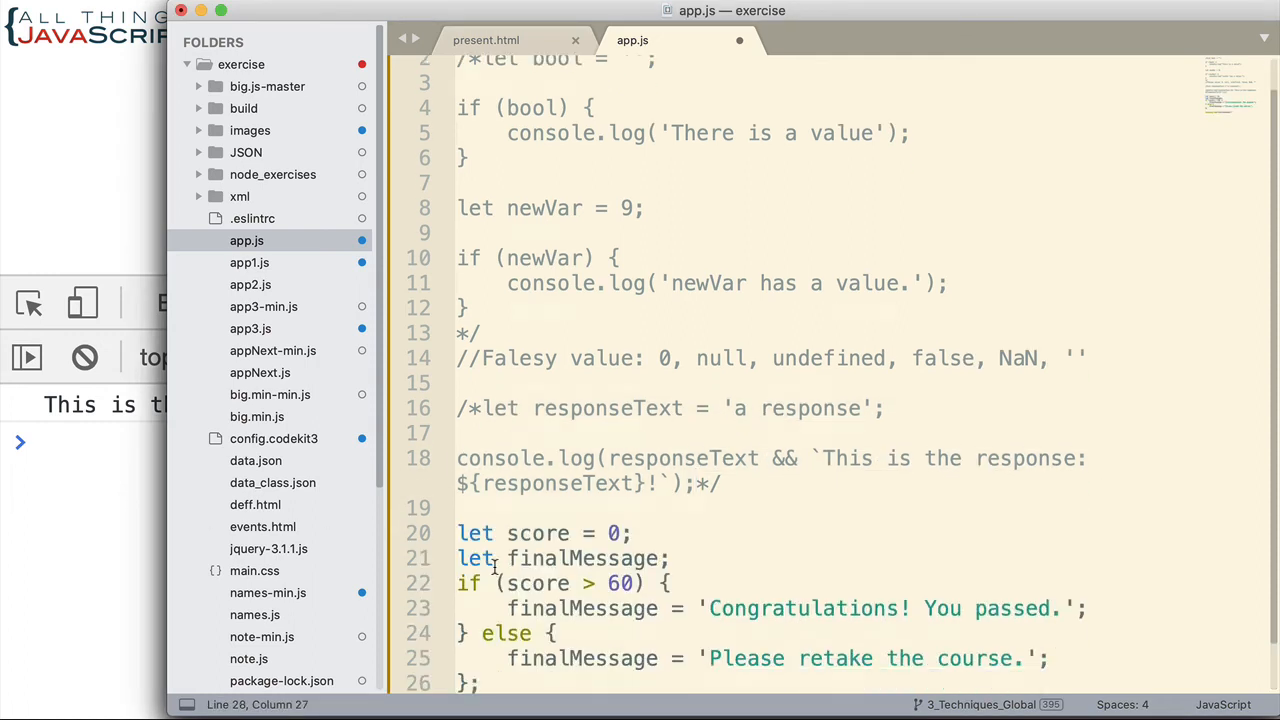
# Step: Scroll down app.js to view the new score if/else block
pyautogui.scroll(-3)
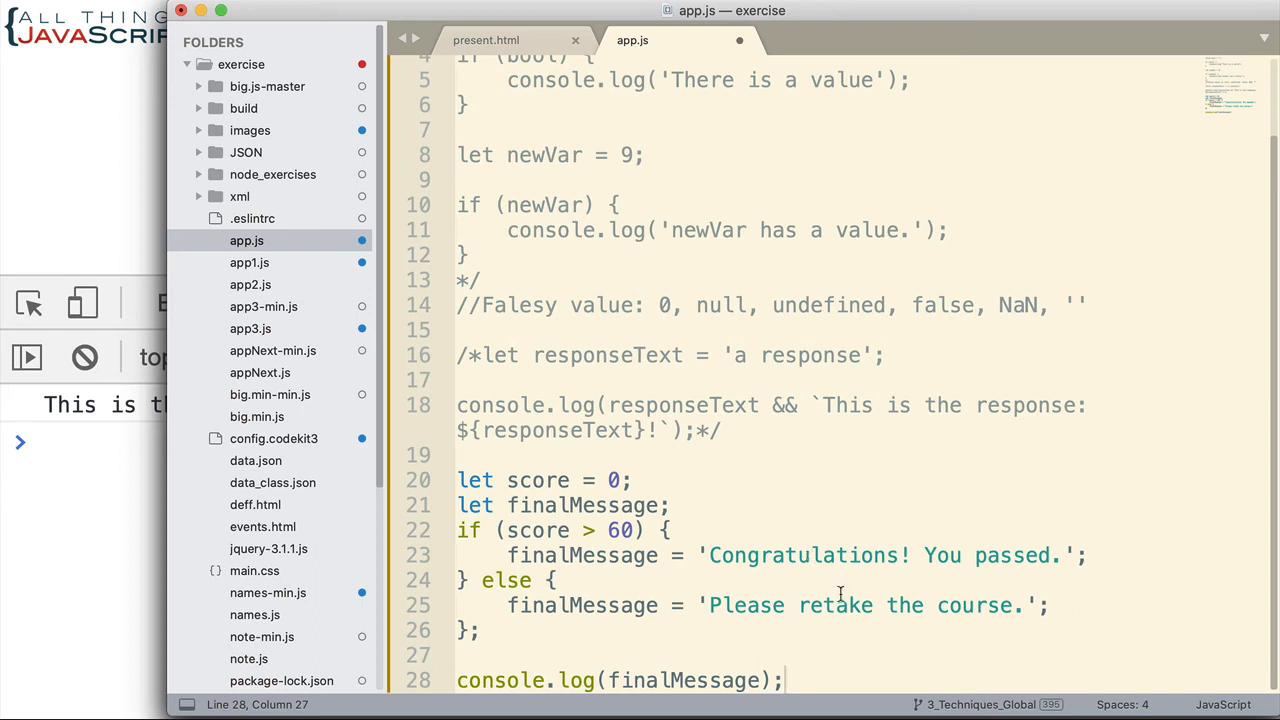
pyautogui.scroll(-3)
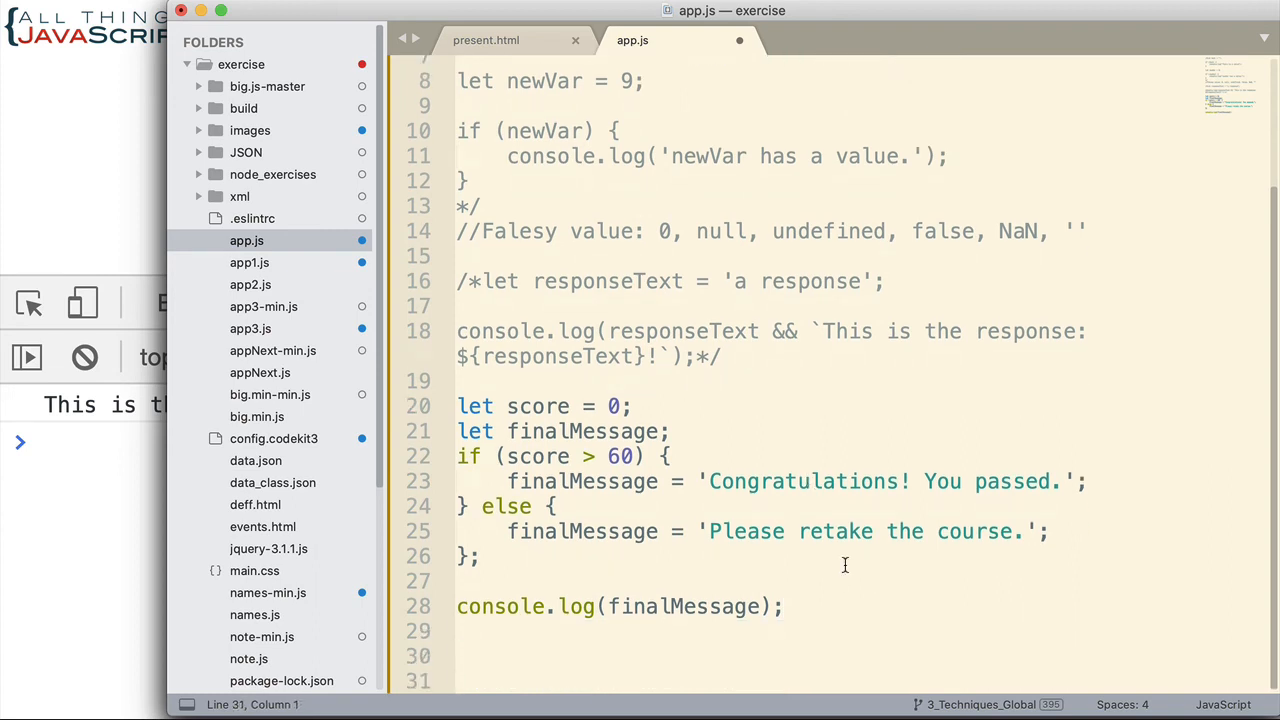
pyautogui.moveTo(638, 467)
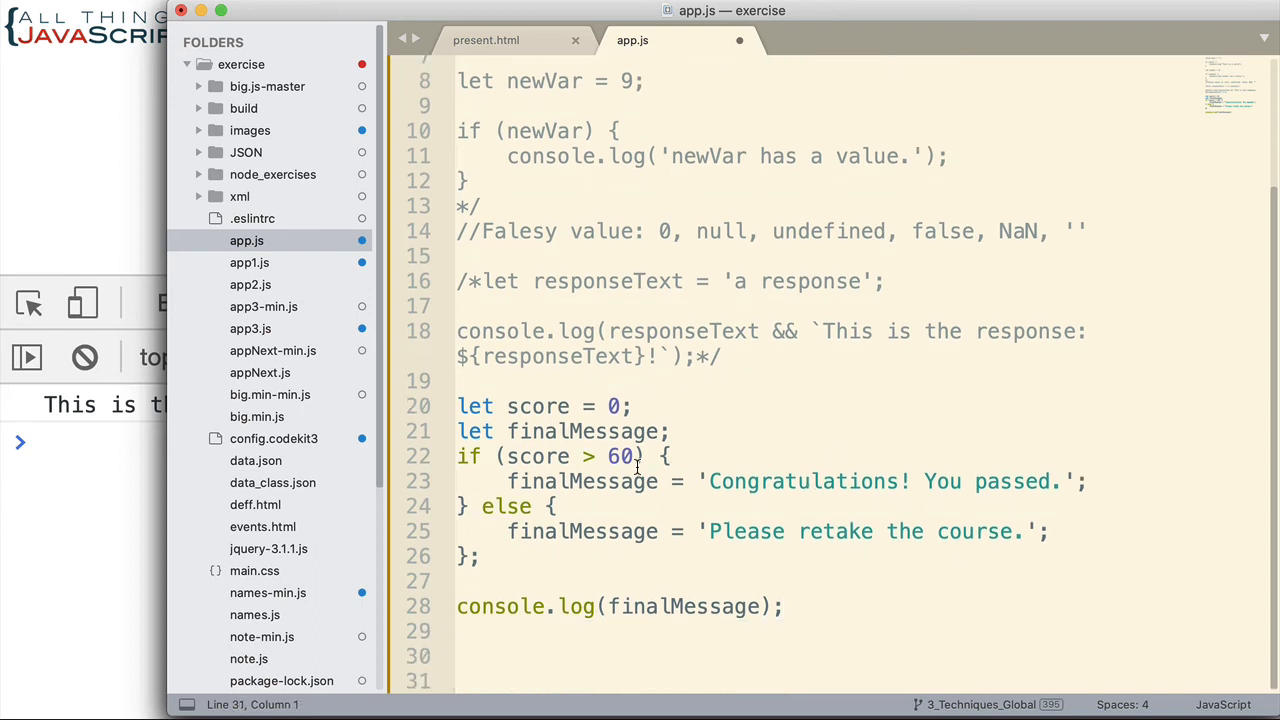
pyautogui.moveTo(800, 512)
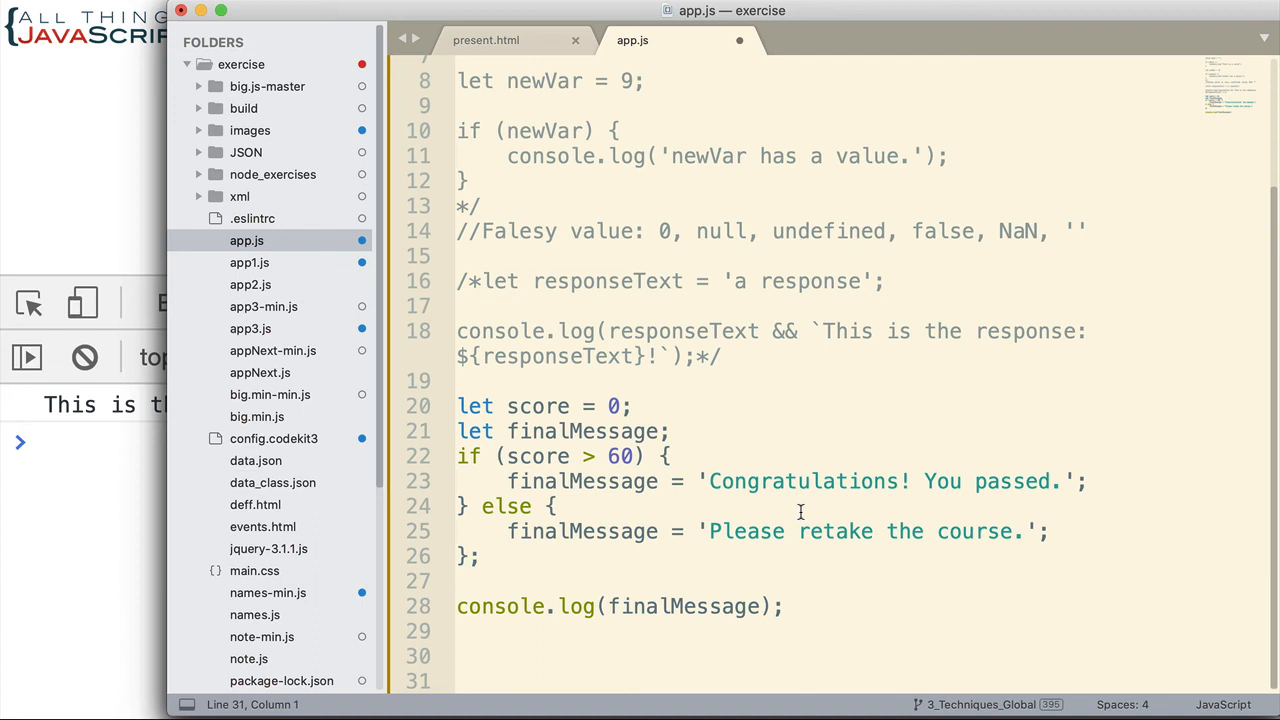
pyautogui.moveTo(701, 527)
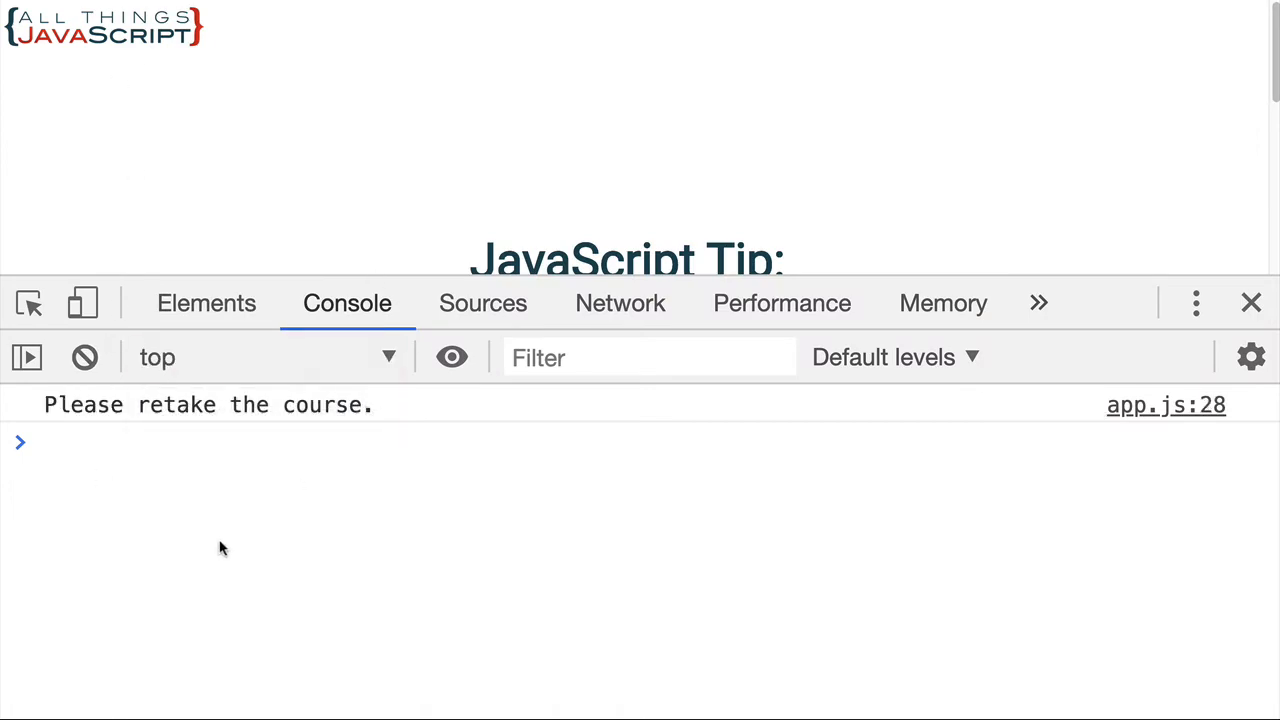
pyautogui.moveTo(503, 618)
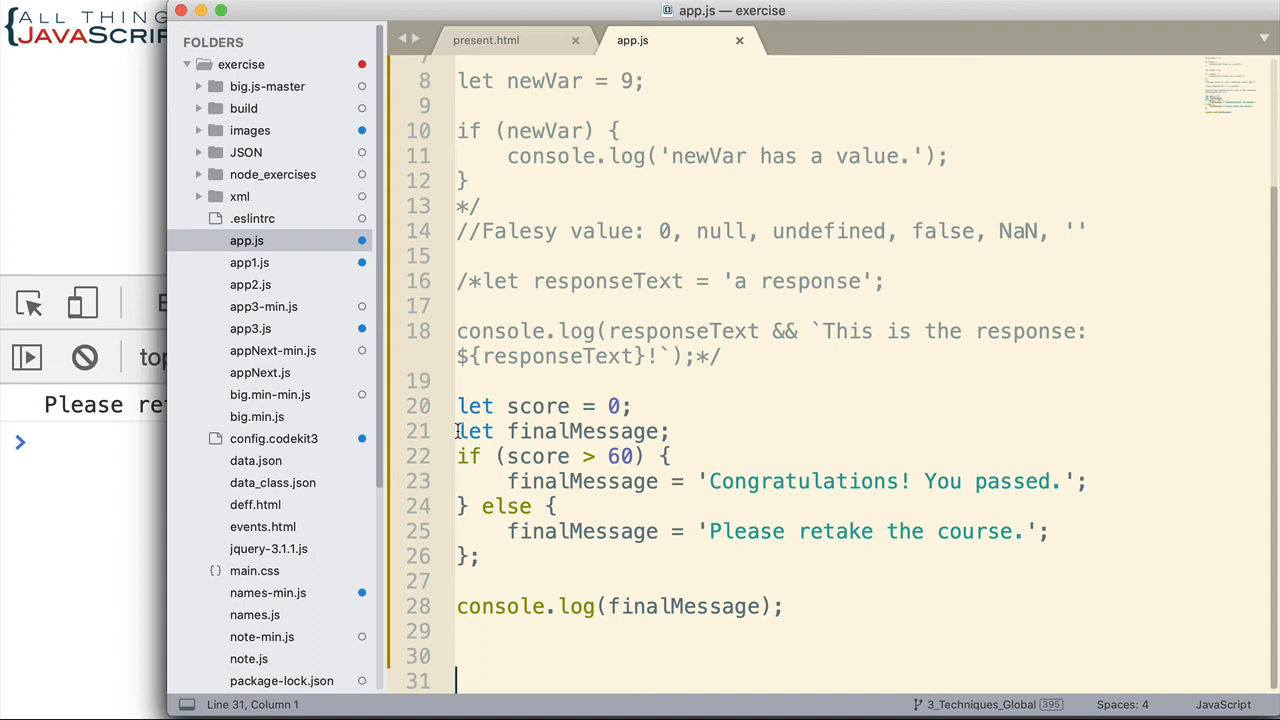
# Step: Comment out lines 21–26 and start typing let finalMessage = (score > 60) ? '
pyautogui.moveTo(457, 431); pyautogui.dragTo(479, 556)
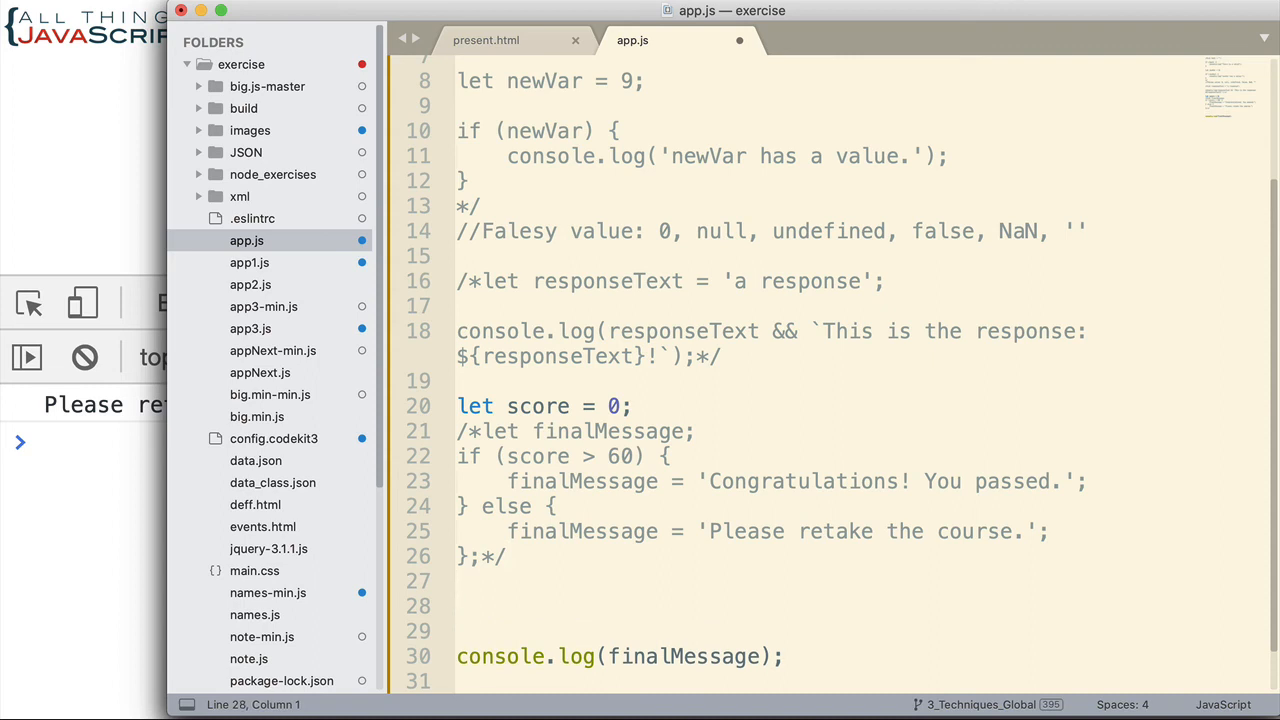
pyautogui.write('let')
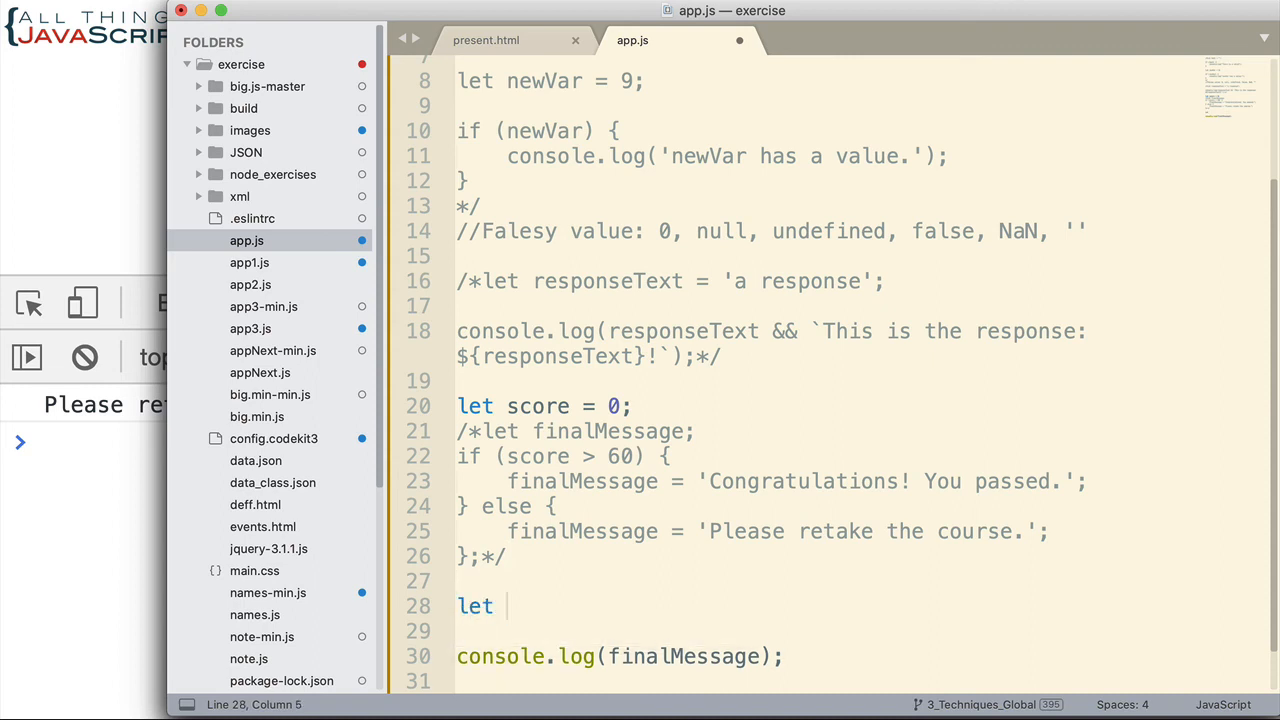
pyautogui.write('finalMessage')
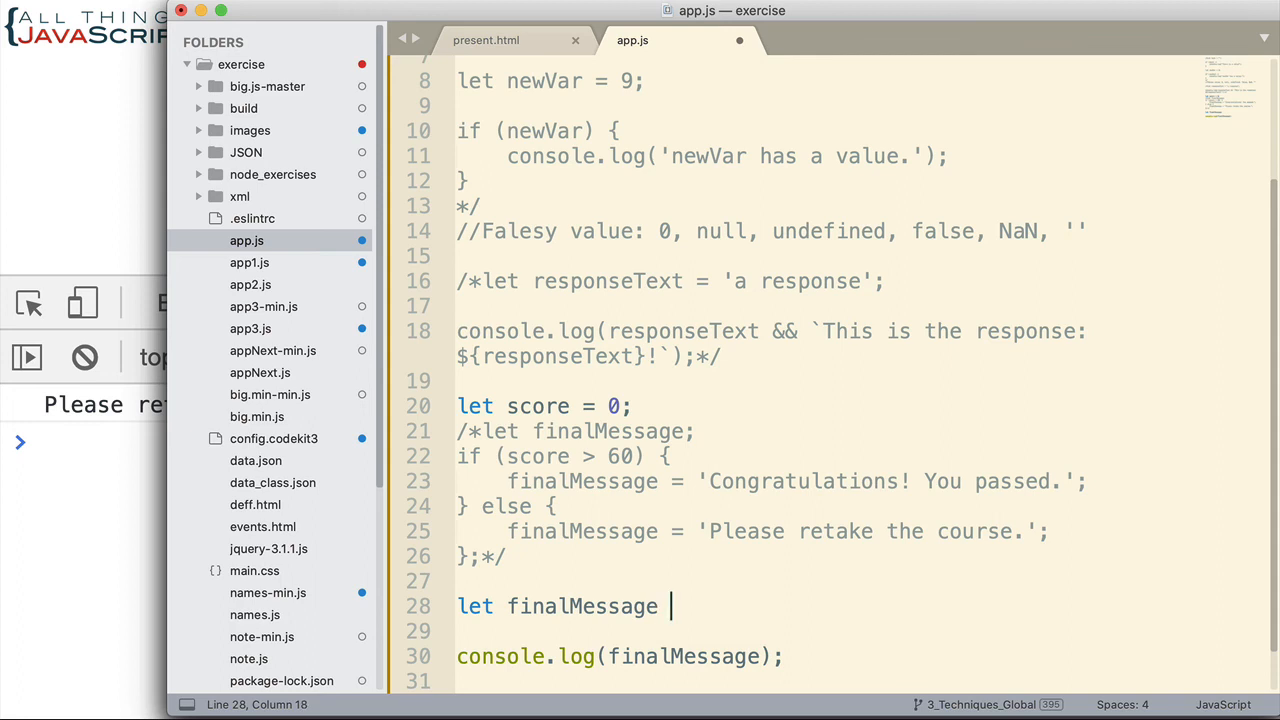
pyautogui.write('=')
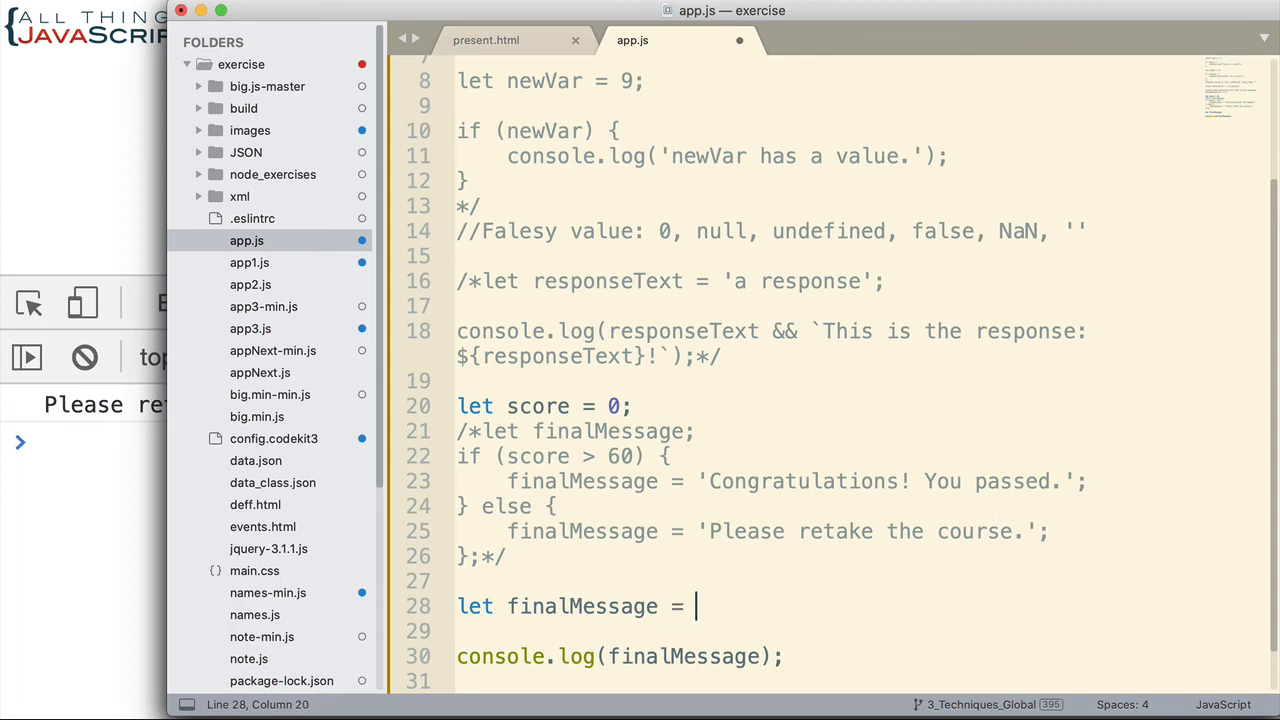
pyautogui.write('(')
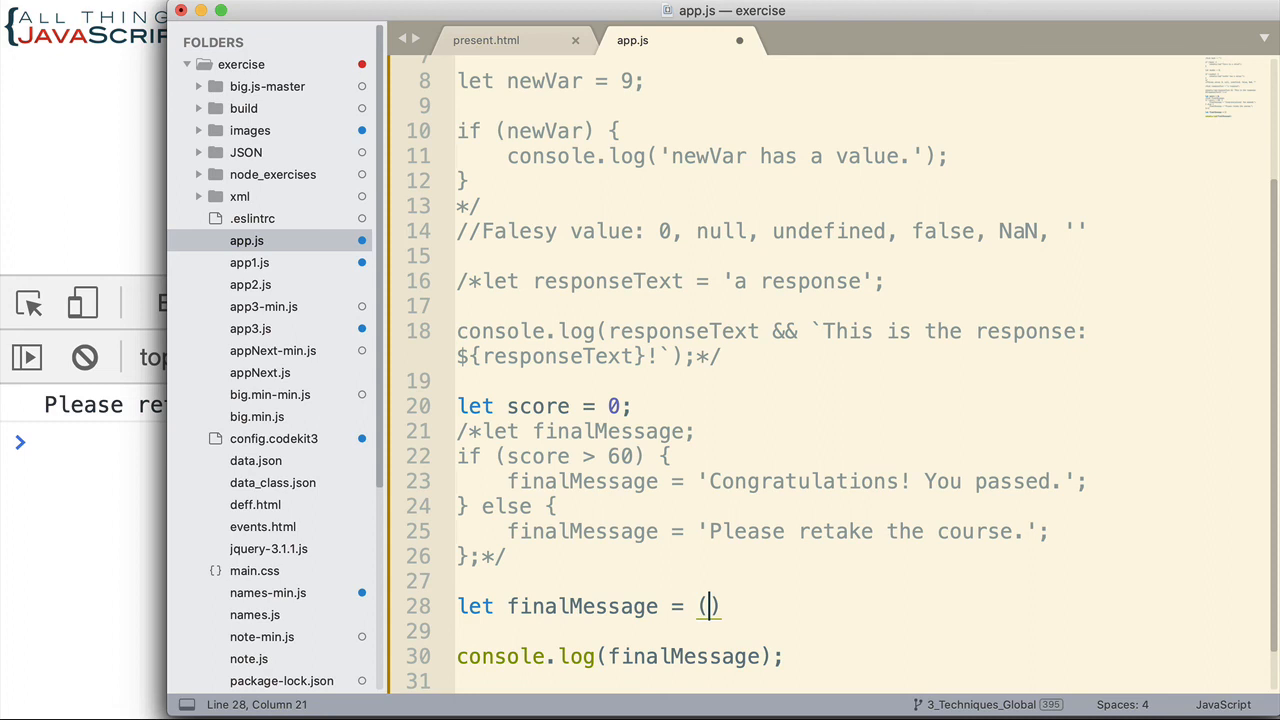
pyautogui.write('score')
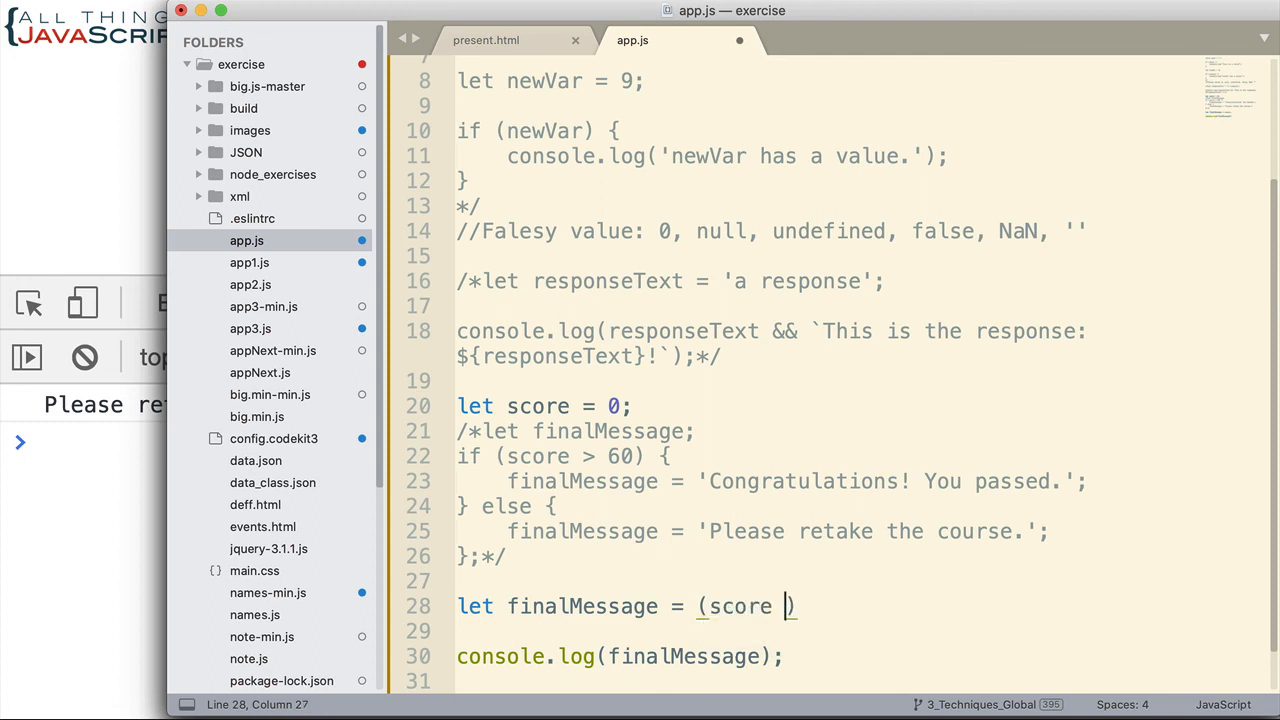
pyautogui.write('> 60')
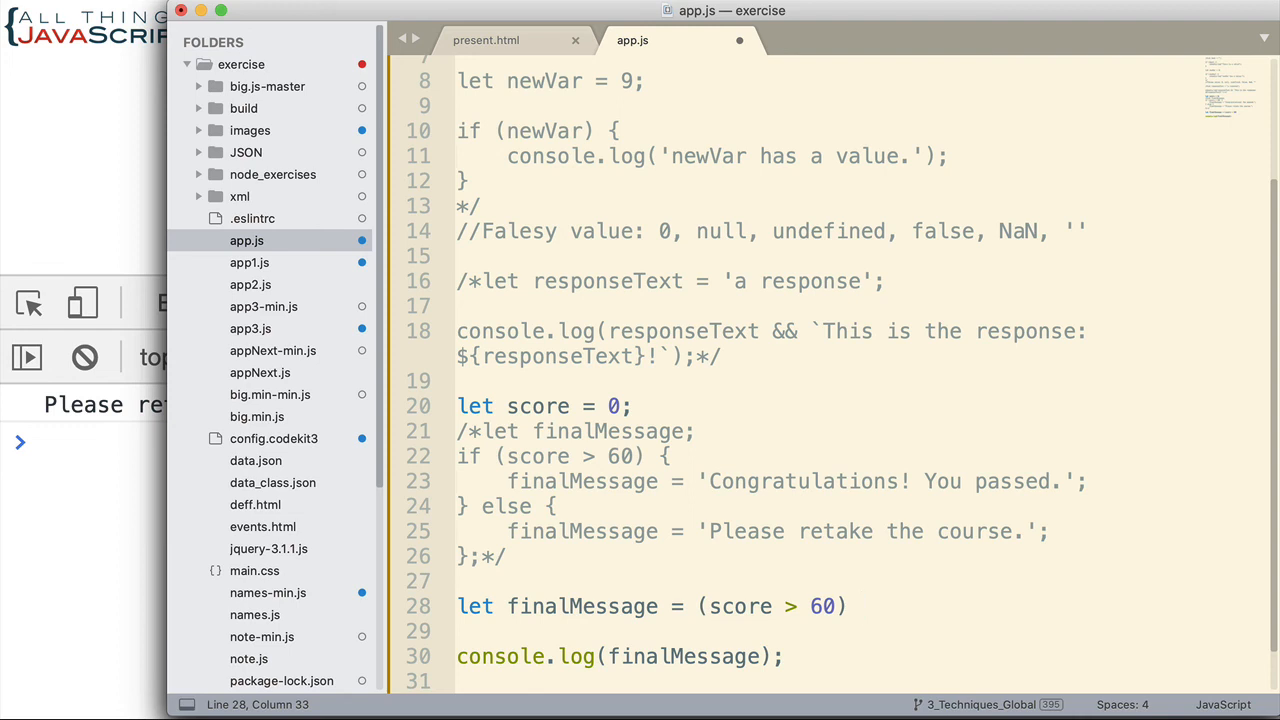
pyautogui.write('?')
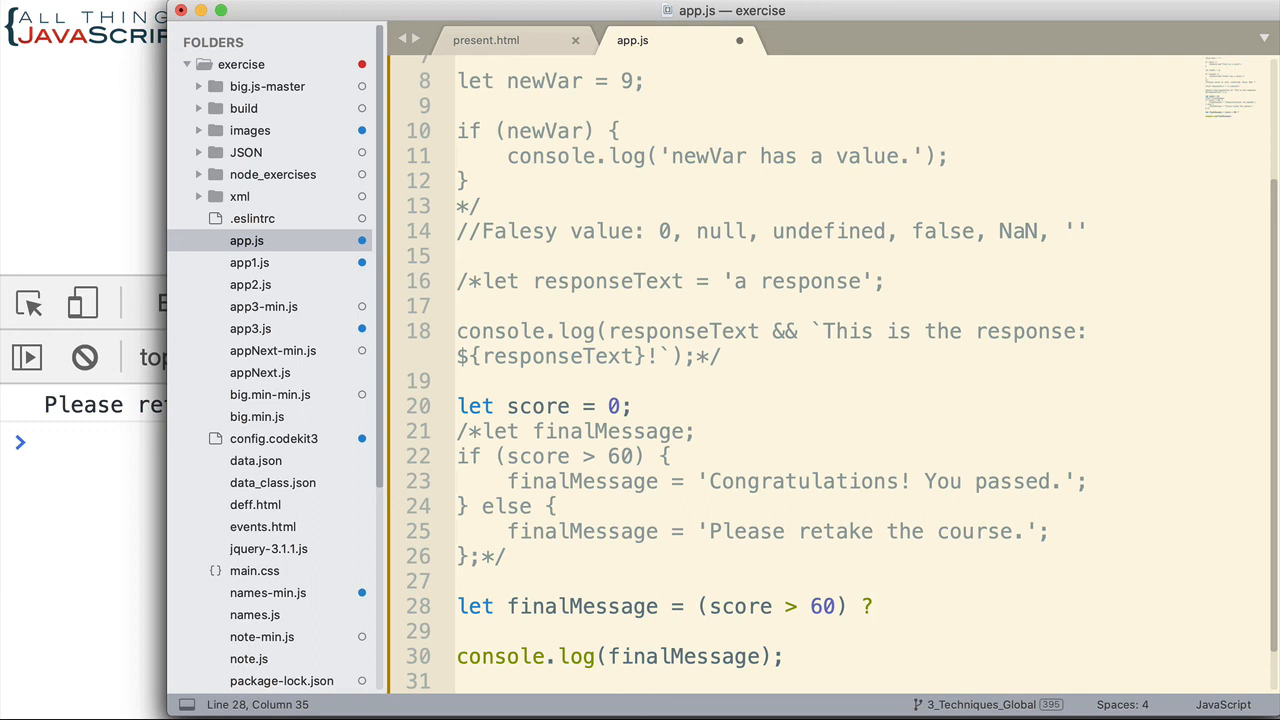
pyautogui.moveTo(912, 606)
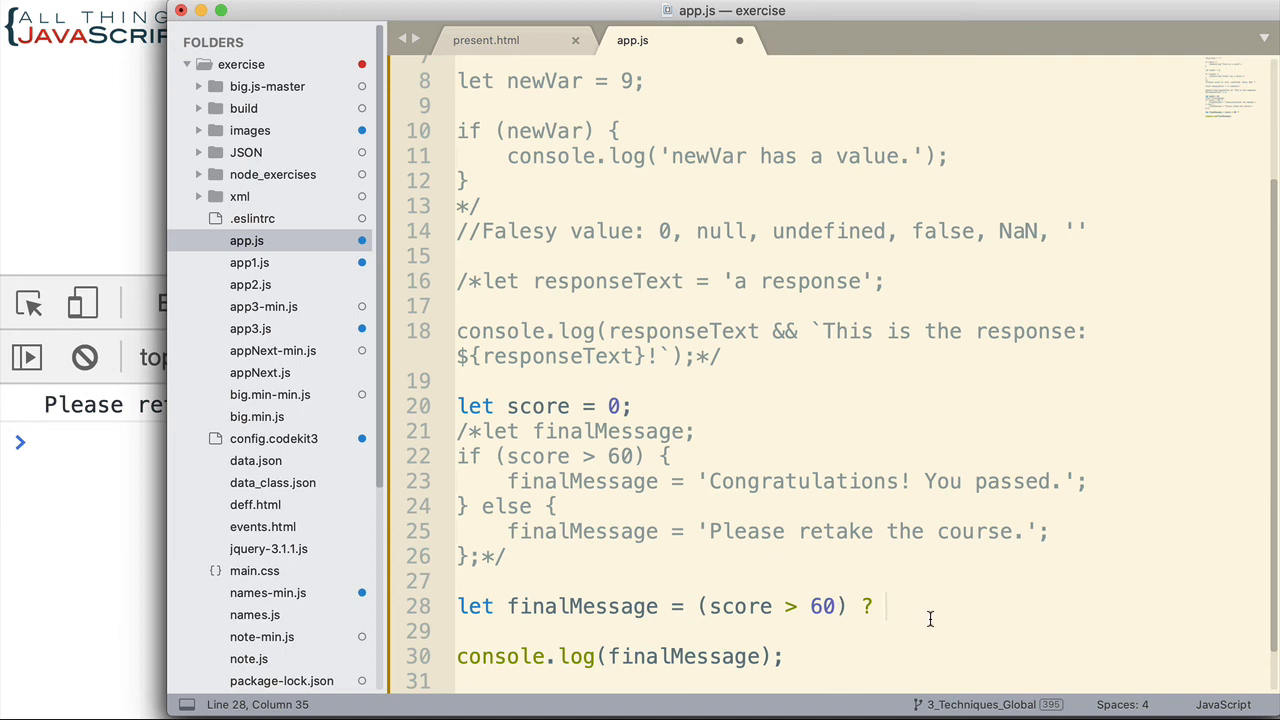
pyautogui.write("'")
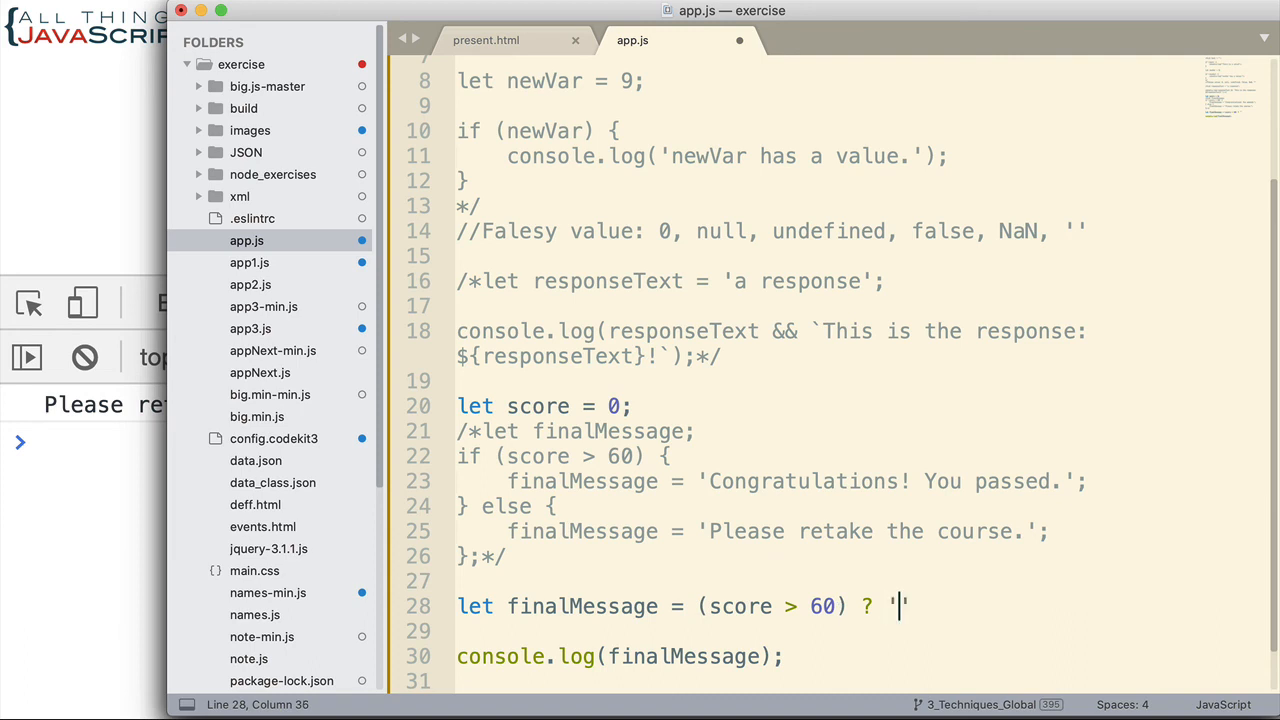
# Step: Add 'Congratulations! You passed.' : to the ternary and select the retake message
pyautogui.write('Congratulations! You passed.')
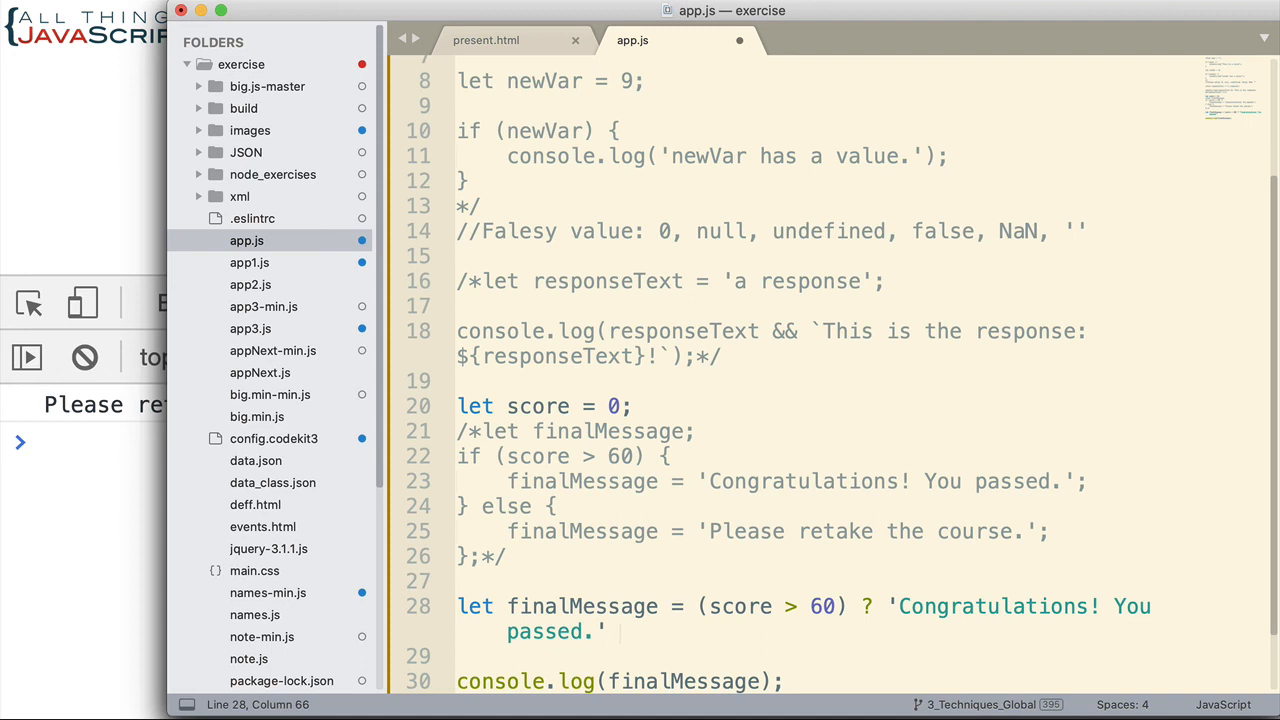
pyautogui.write(':')
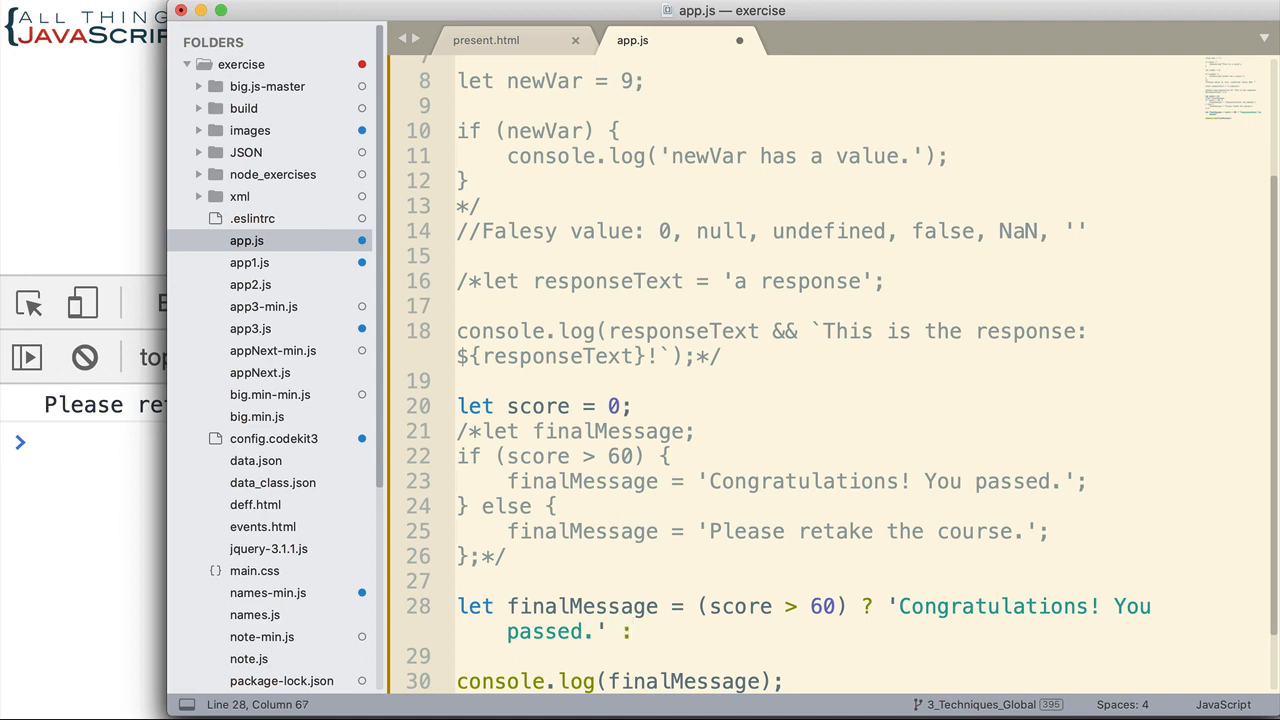
pyautogui.moveTo(858, 610)
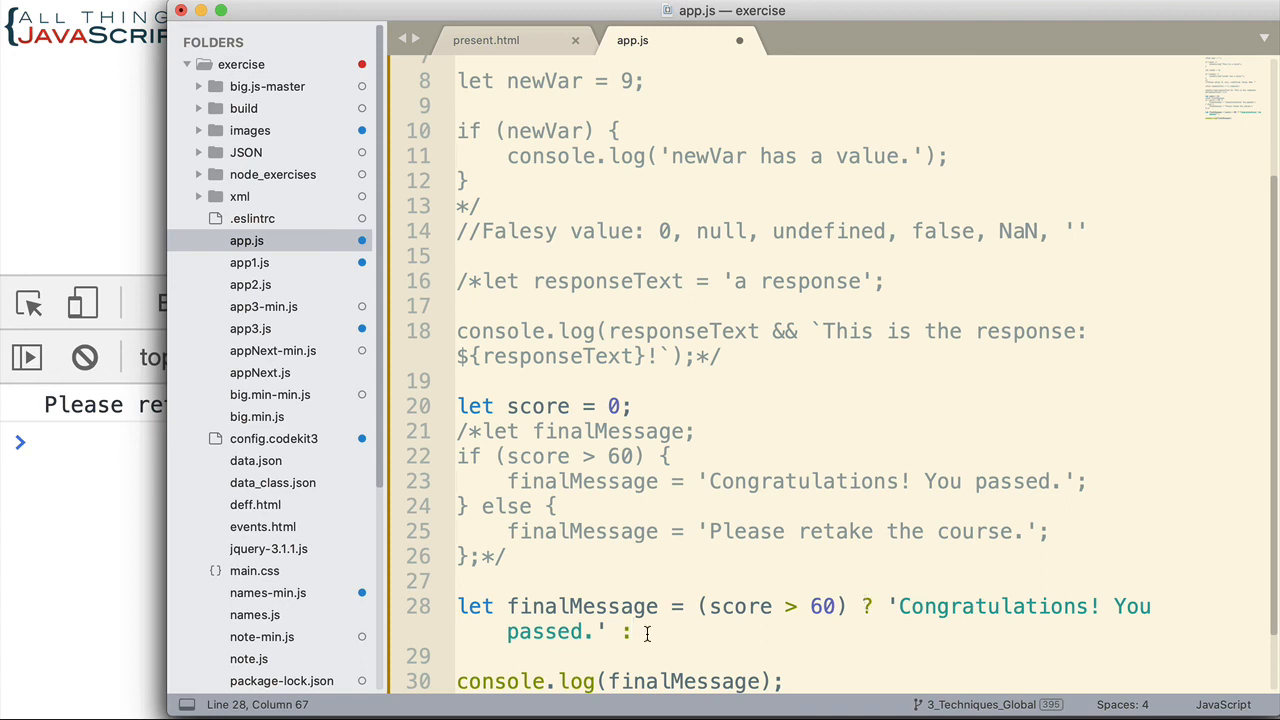
pyautogui.moveTo(700, 605)
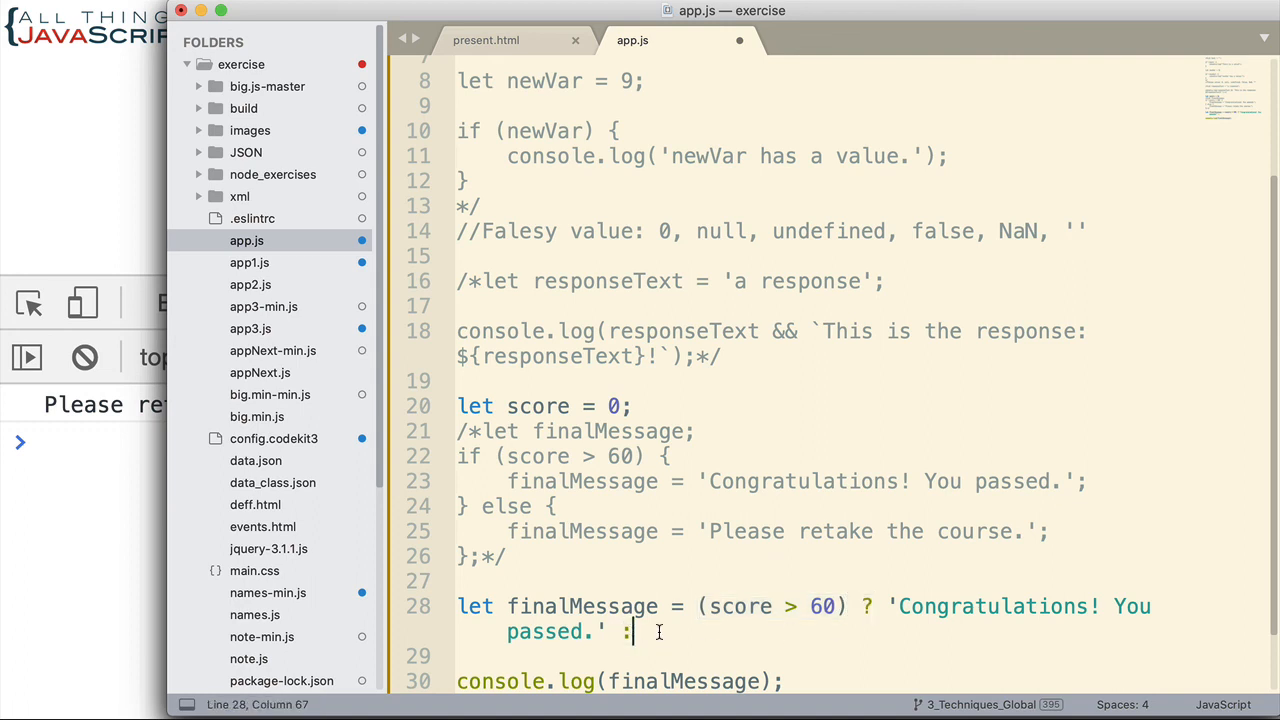
pyautogui.click(700, 531)
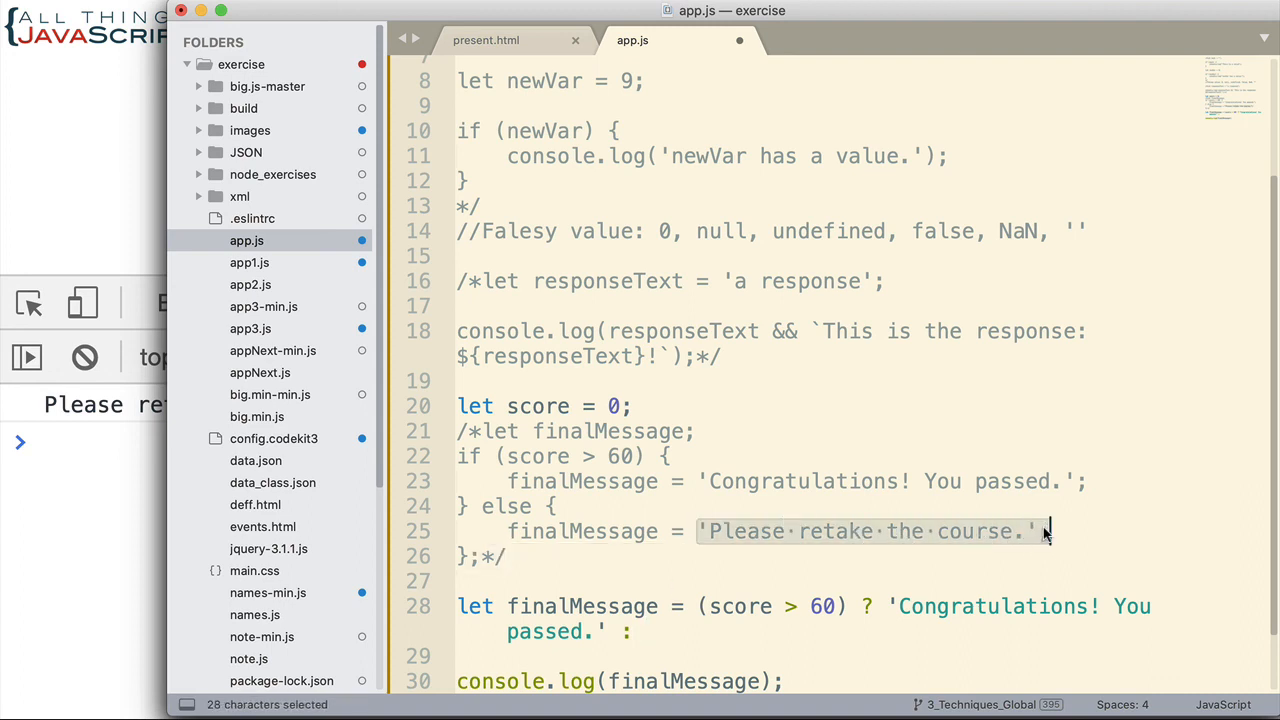
# Step: End the ternary with 'Please retake the course.'; and change score to 70
pyautogui.press('cmd+c')
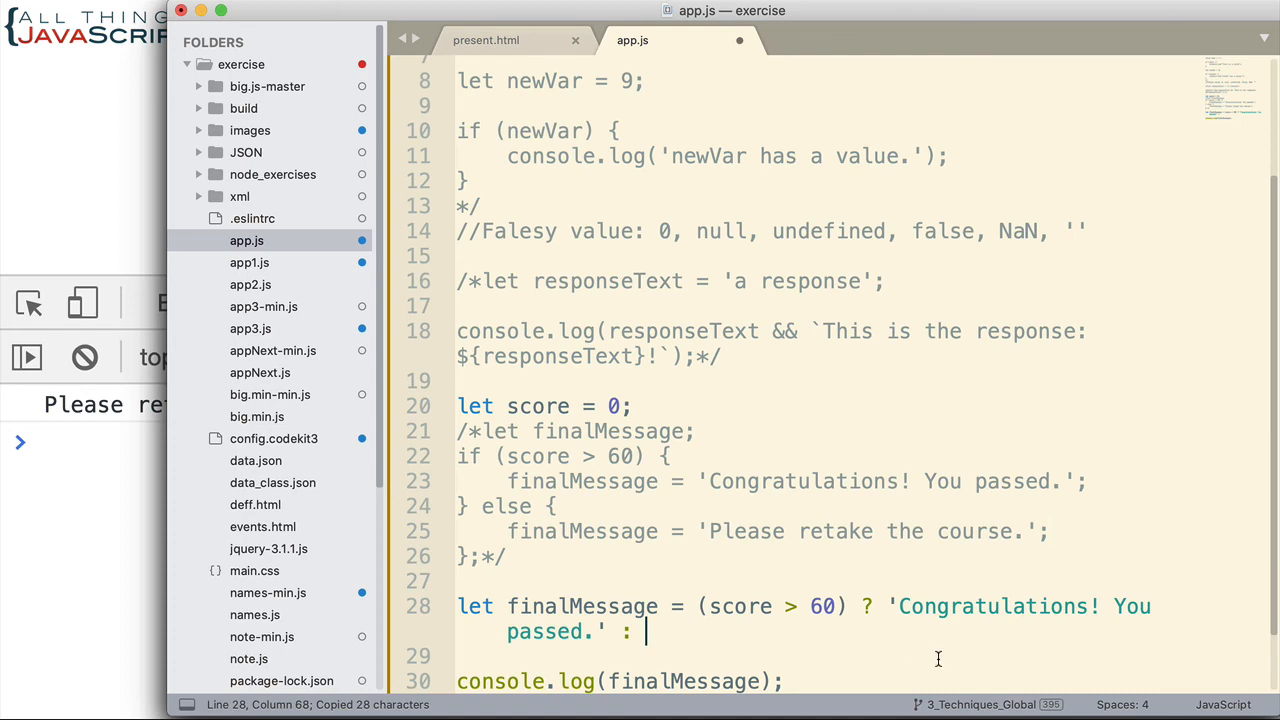
pyautogui.write("'Please retake the course.';")
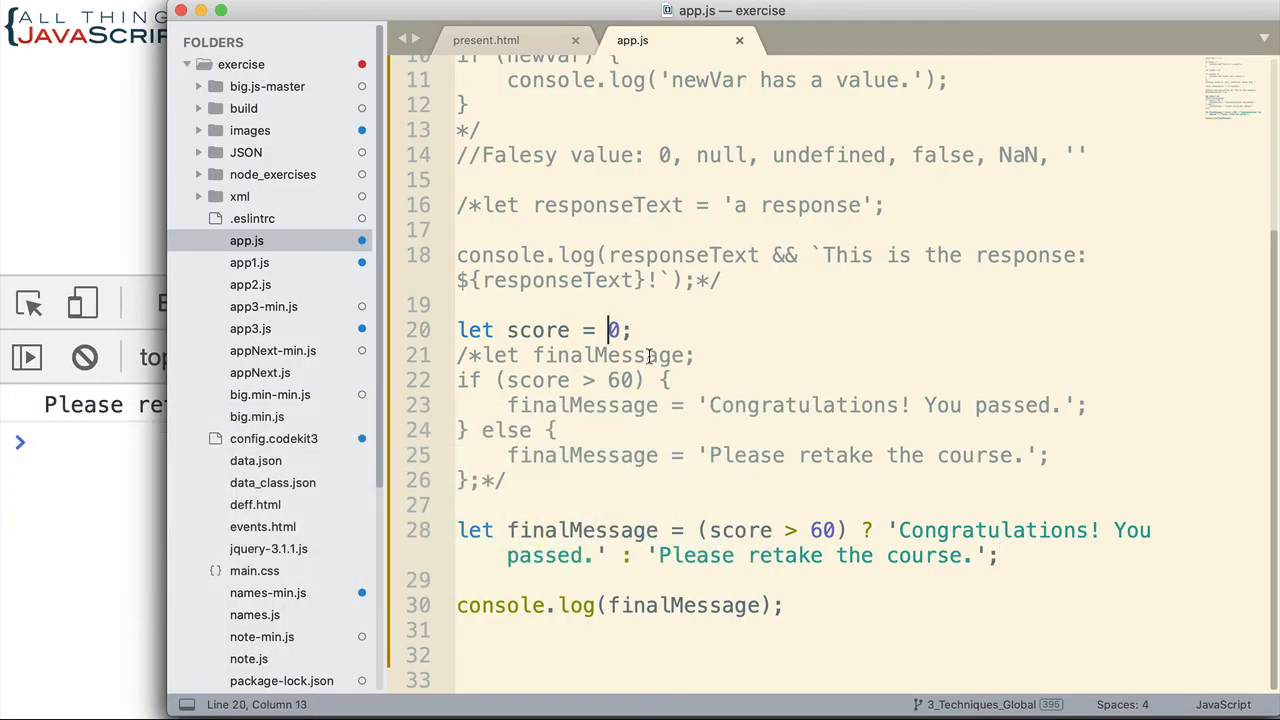
pyautogui.write('7')
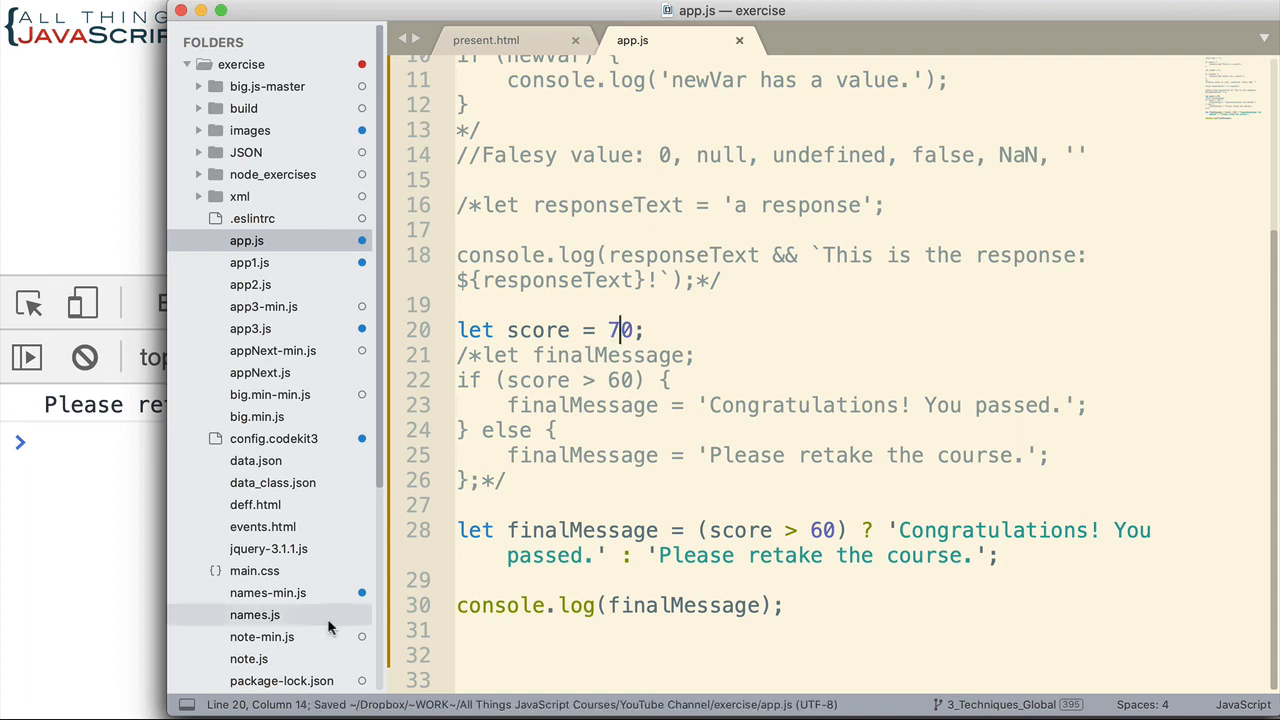